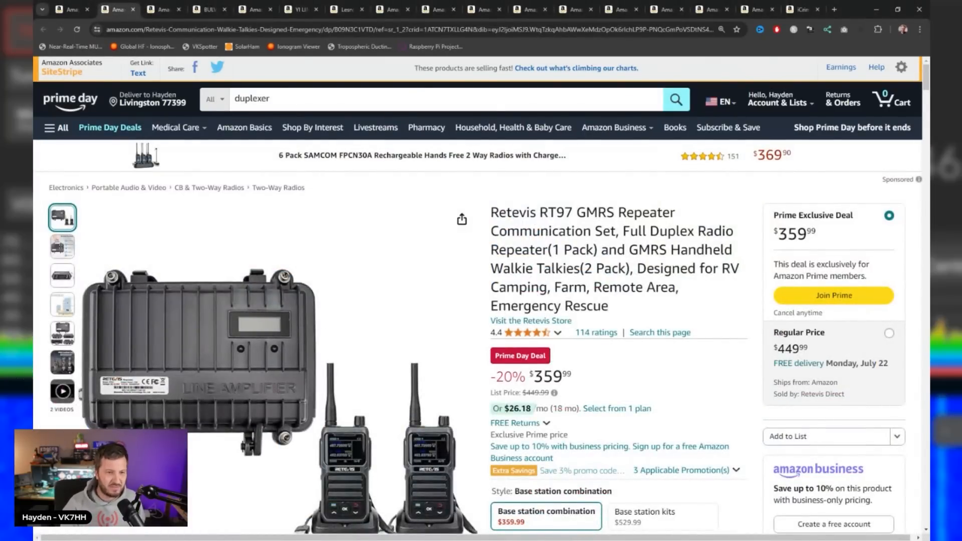
# Step: View the RT97 kit's feature, base station and GMRS handheld photos in turn
pyautogui.scroll(-3)
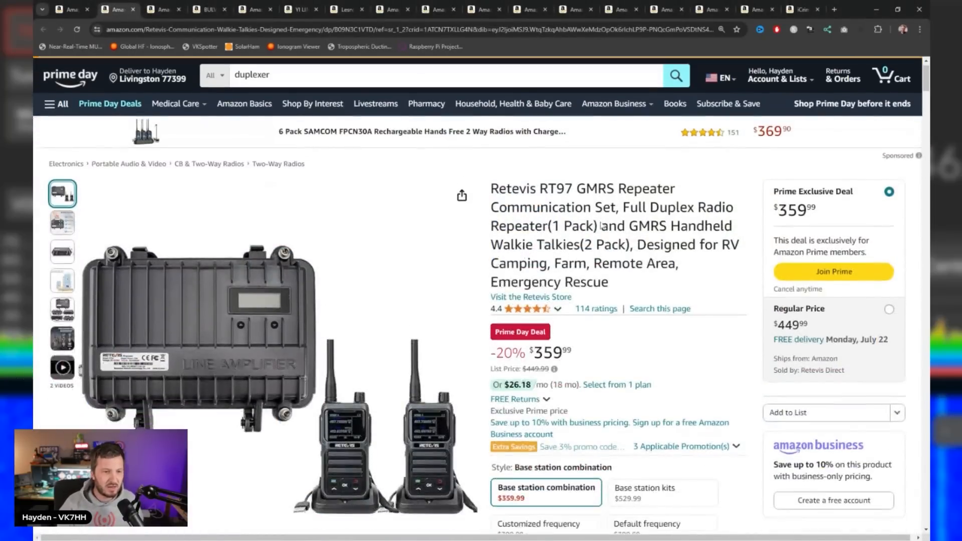
pyautogui.scroll(-3)
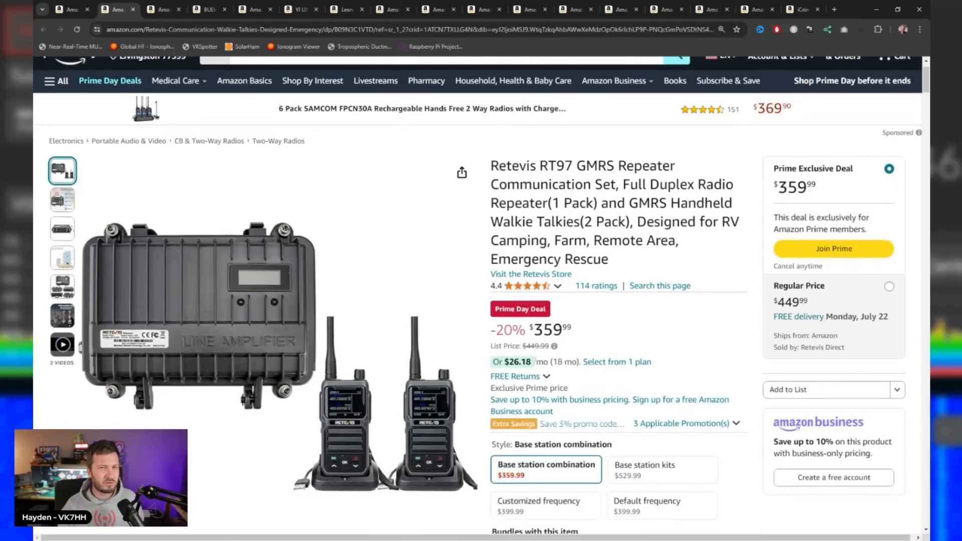
pyautogui.moveTo(607, 151)
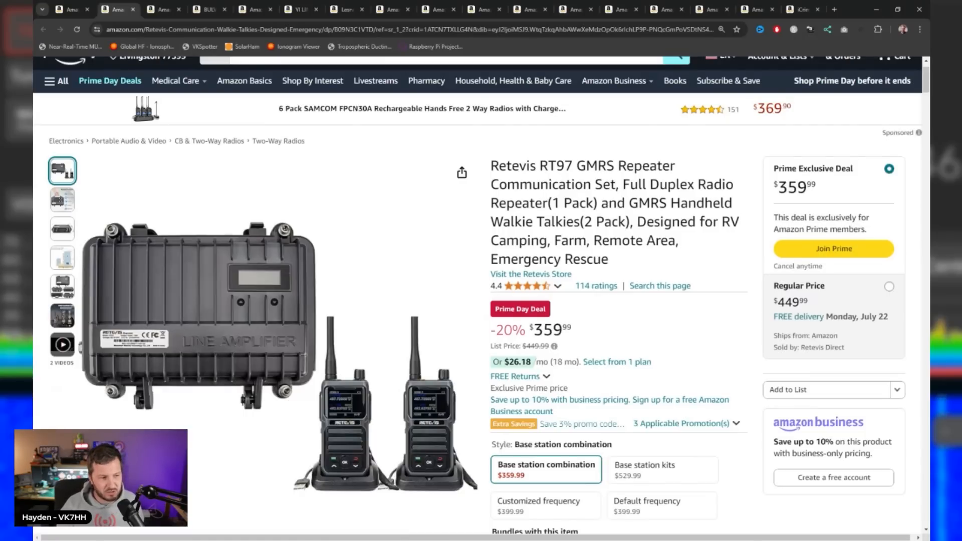
pyautogui.click(62, 198)
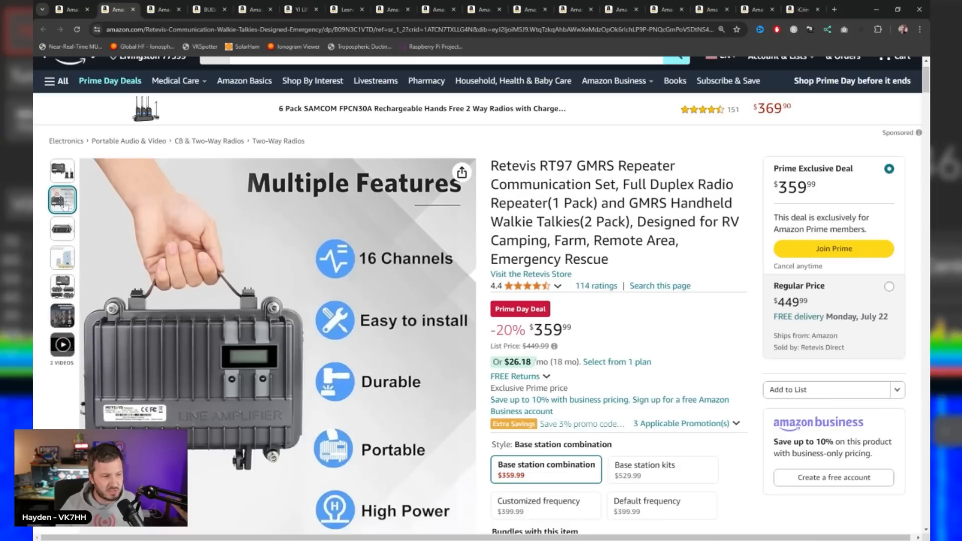
pyautogui.click(62, 258)
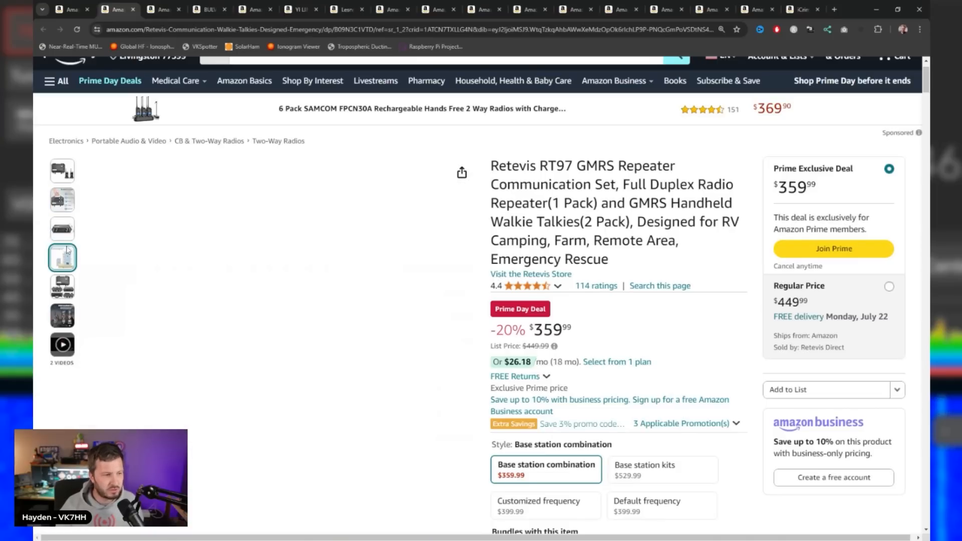
pyautogui.click(63, 287)
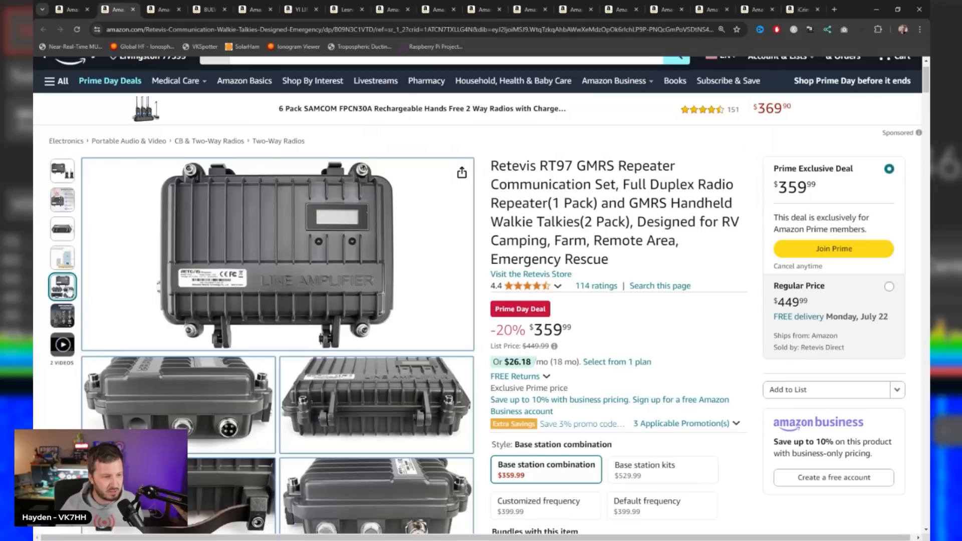
pyautogui.click(61, 316)
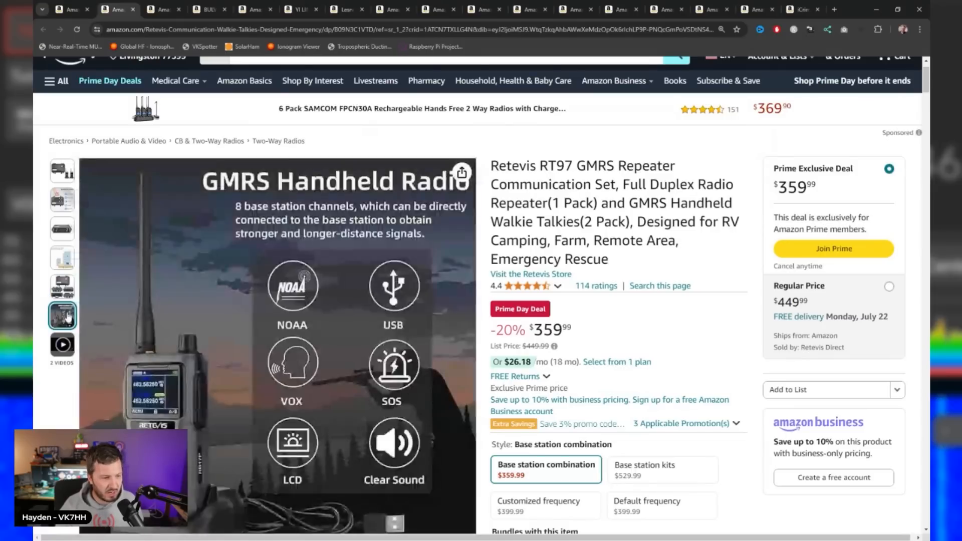
pyautogui.click(62, 170)
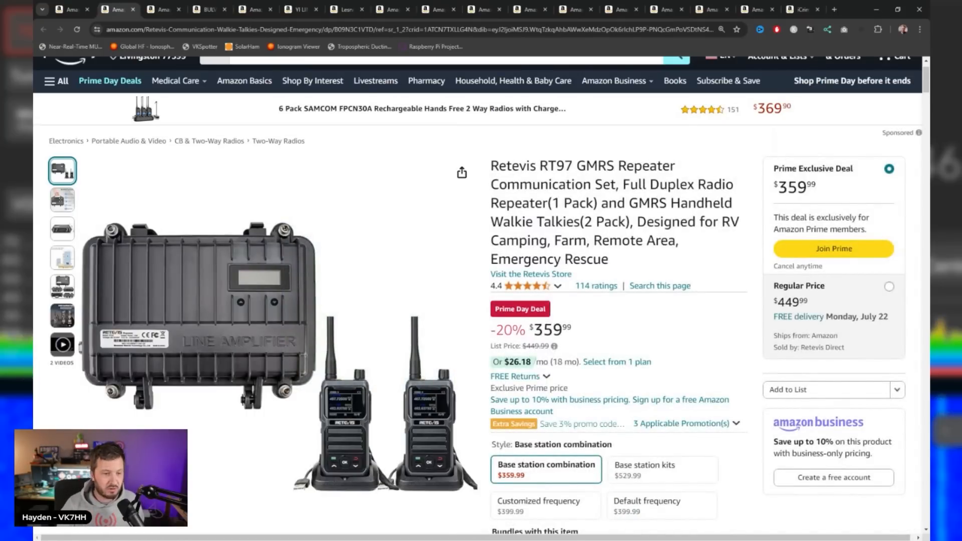
# Step: Scroll through the RT97 description, then switch to the Surecom SW-102 SWR meter listing
pyautogui.scroll(-3)
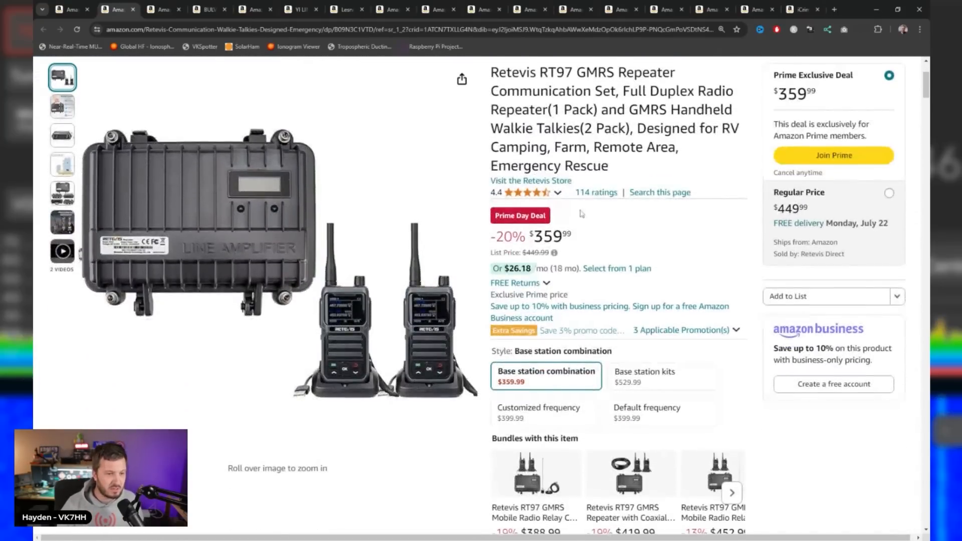
pyautogui.scroll(-3)
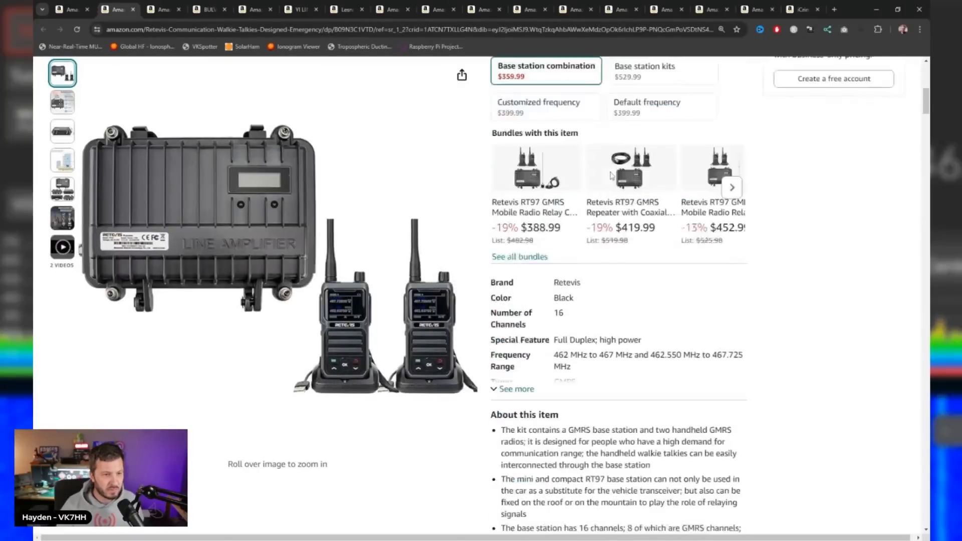
pyautogui.scroll(3)
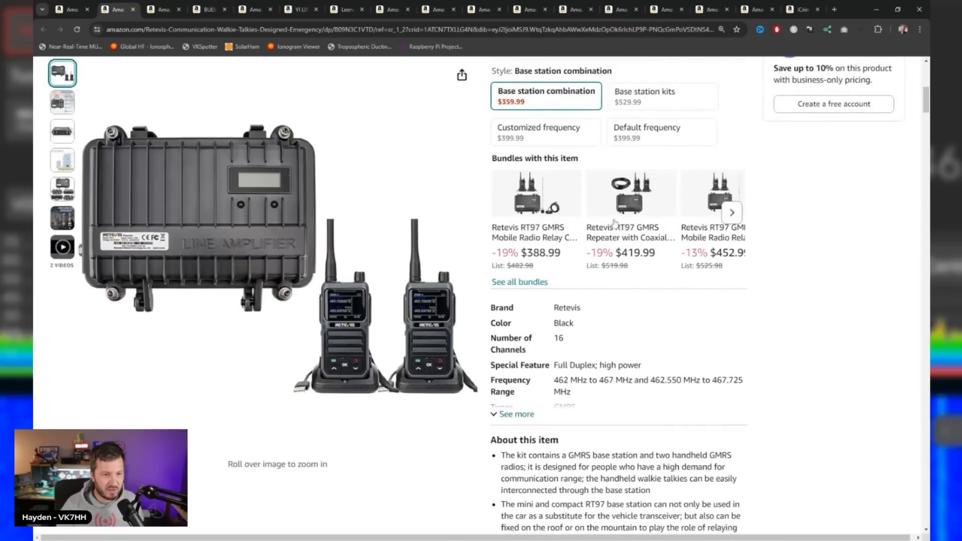
pyautogui.scroll(-3)
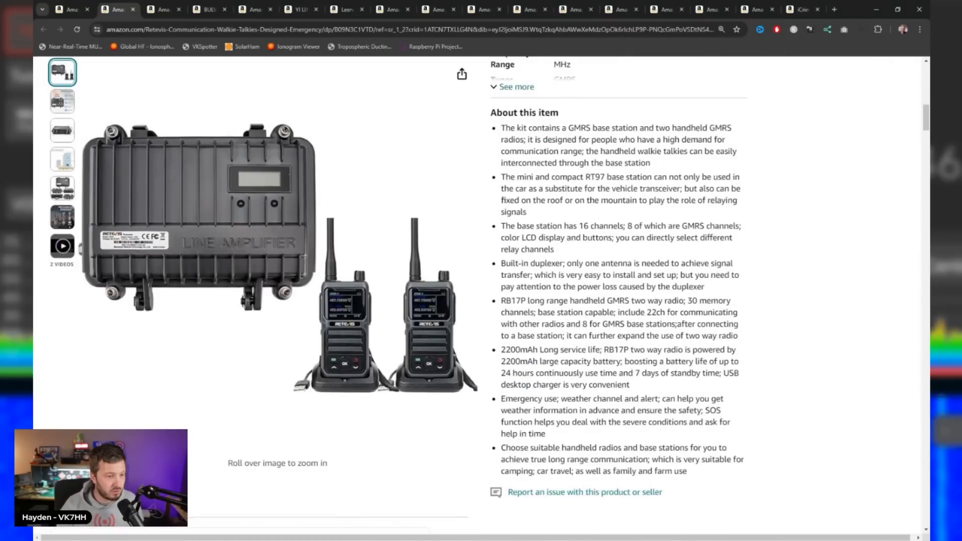
pyautogui.scroll(-3)
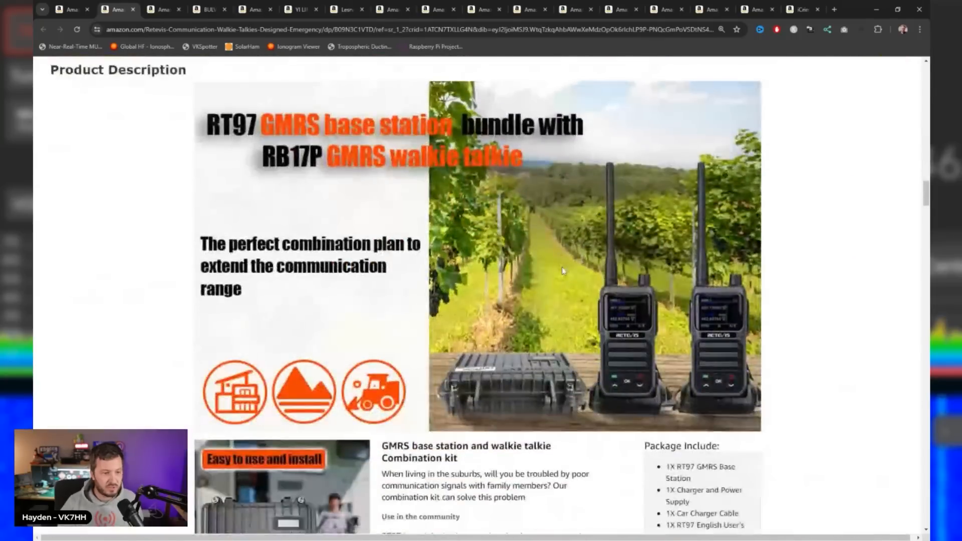
pyautogui.scroll(-3)
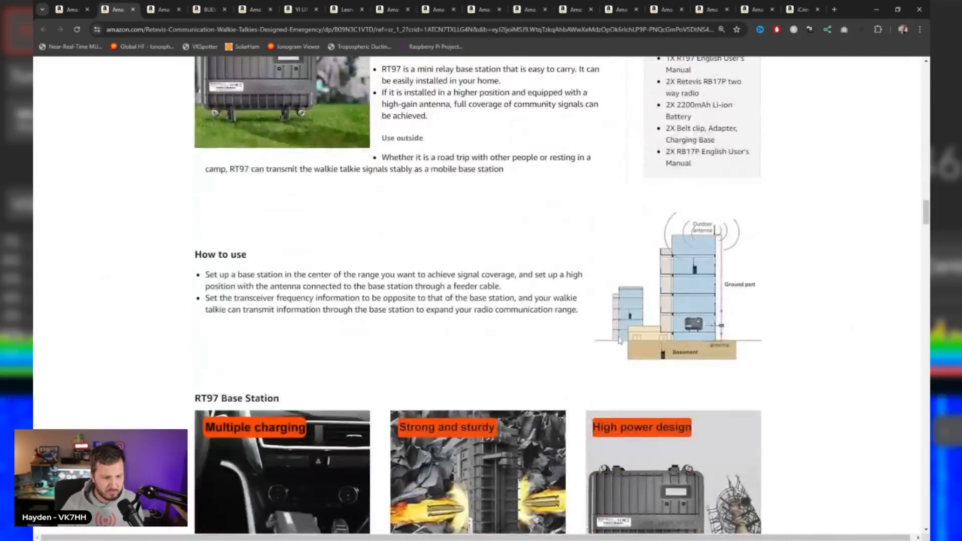
pyautogui.scroll(-3)
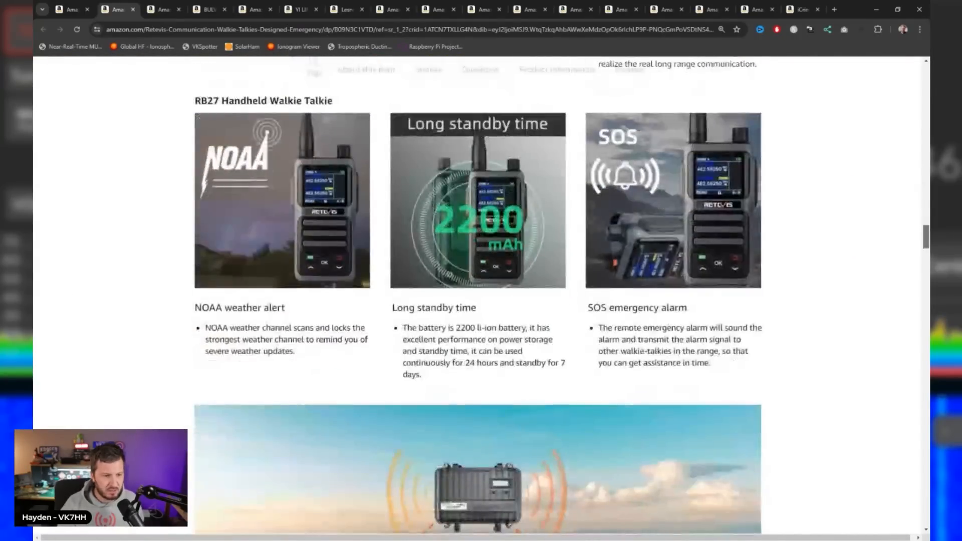
pyautogui.scroll(3)
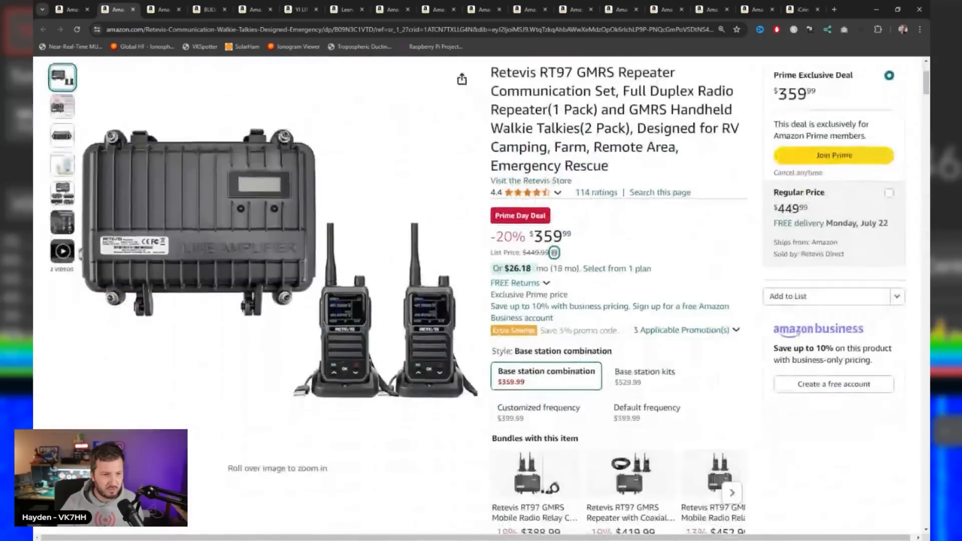
pyautogui.click(160, 9)
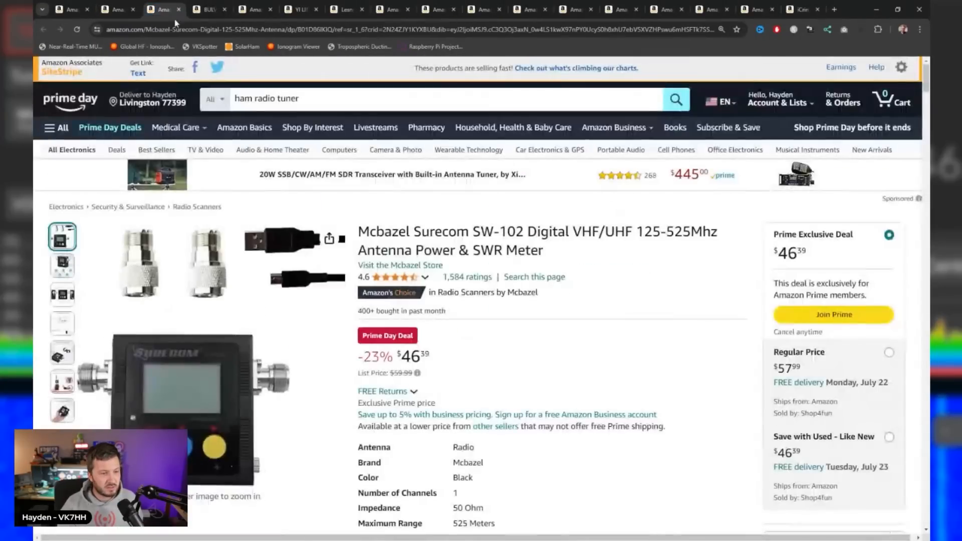
# Step: Scroll through the SW-102 meter's details and back up to its photos
pyautogui.scroll(-3)
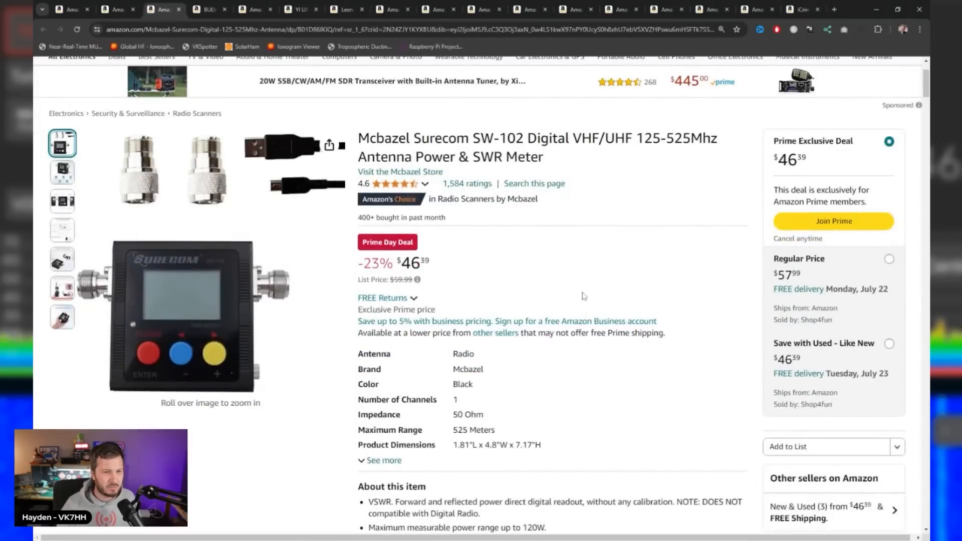
pyautogui.moveTo(636, 155)
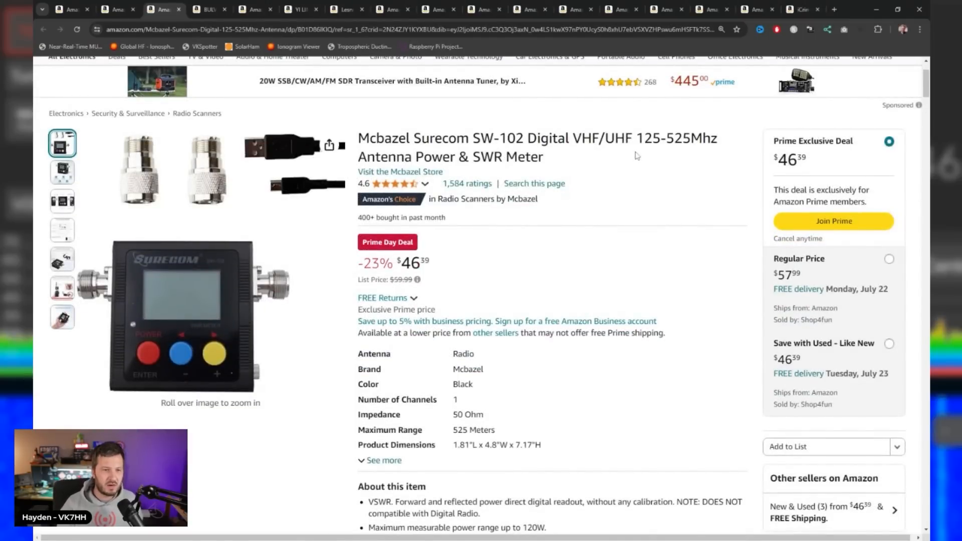
pyautogui.doubleClick(661, 138)
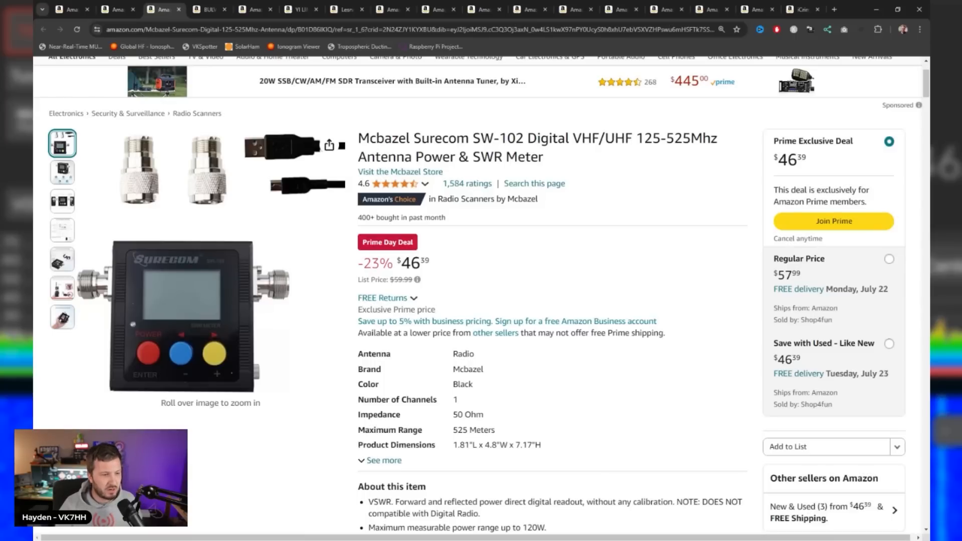
pyautogui.scroll(-3)
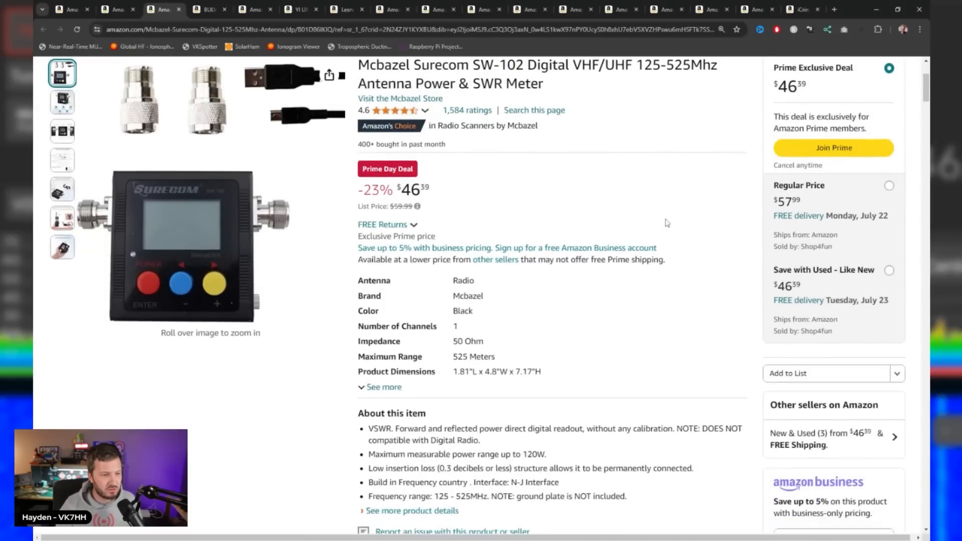
pyautogui.scroll(-3)
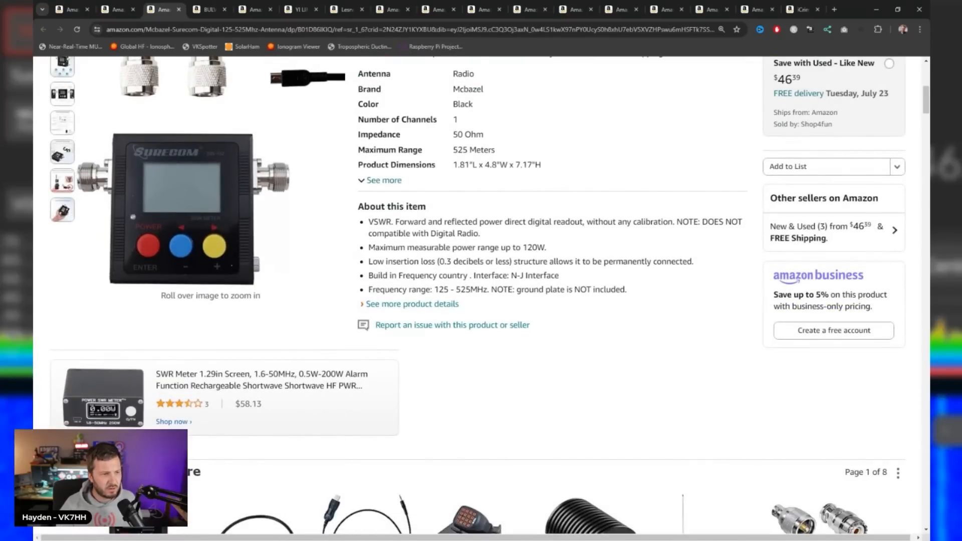
pyautogui.moveTo(148, 147)
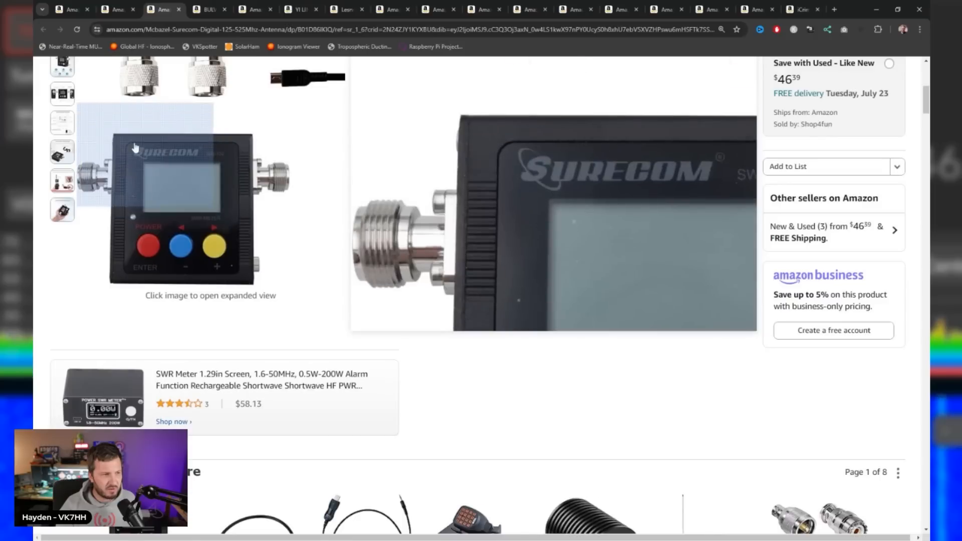
pyautogui.scroll(3)
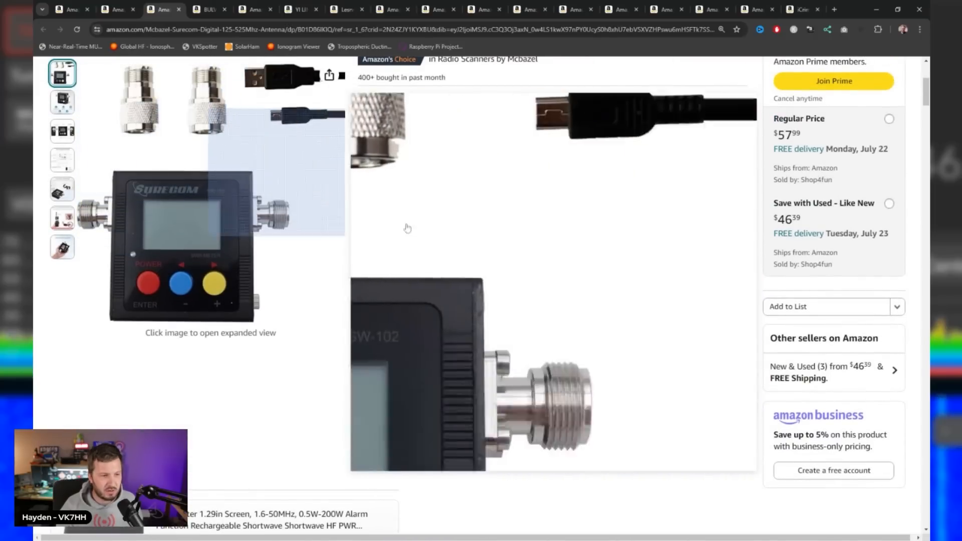
pyautogui.scroll(-3)
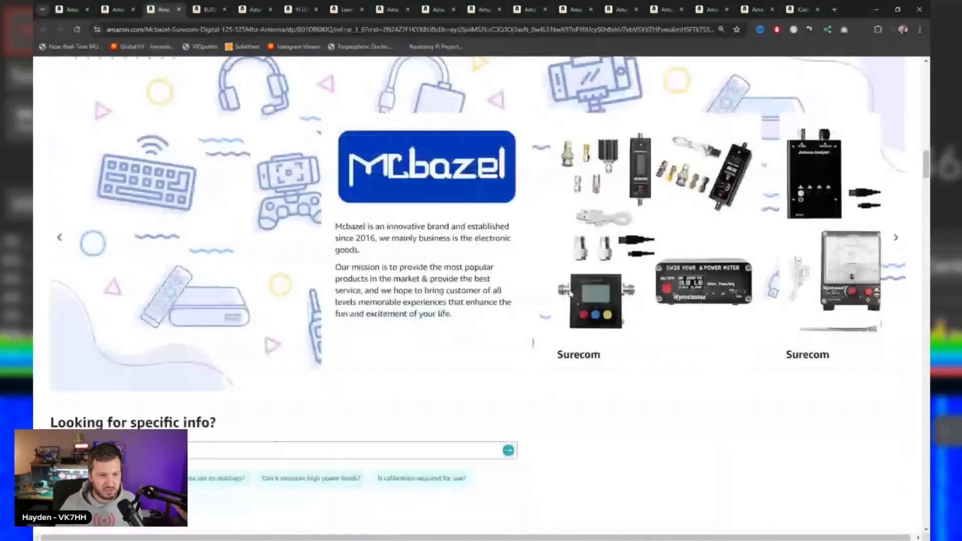
pyautogui.scroll(3)
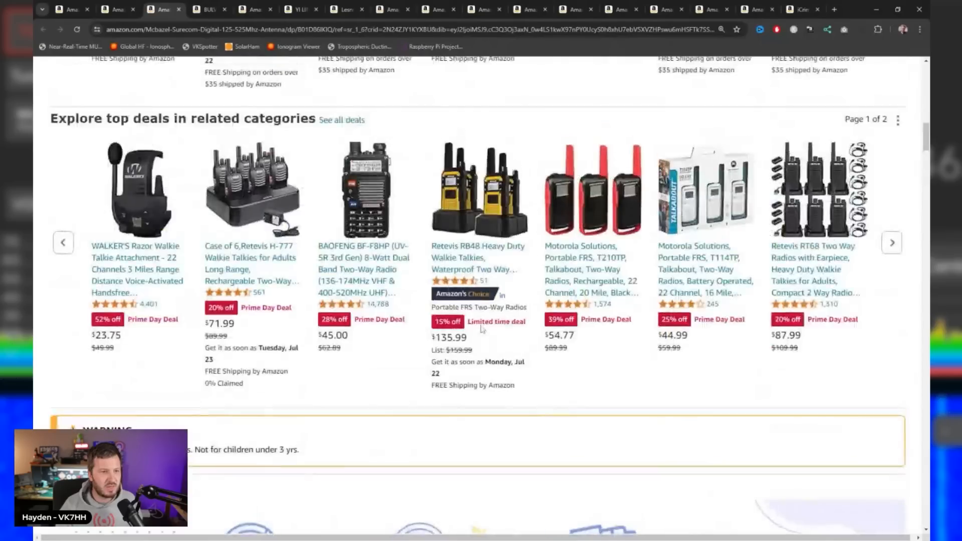
pyautogui.scroll(3)
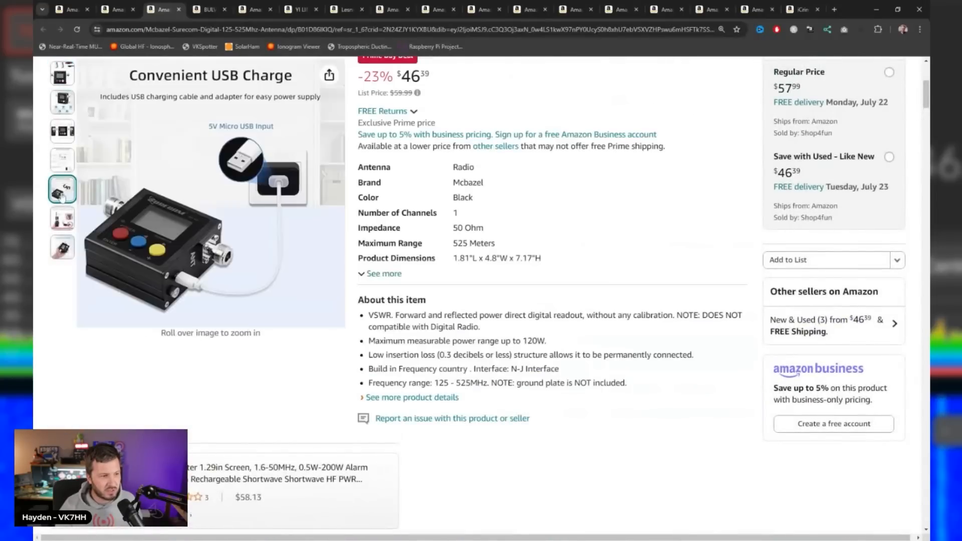
# Step: View the SWR-measuring and hand-held size photos, then move to the power connector kit listing
pyautogui.click(62, 217)
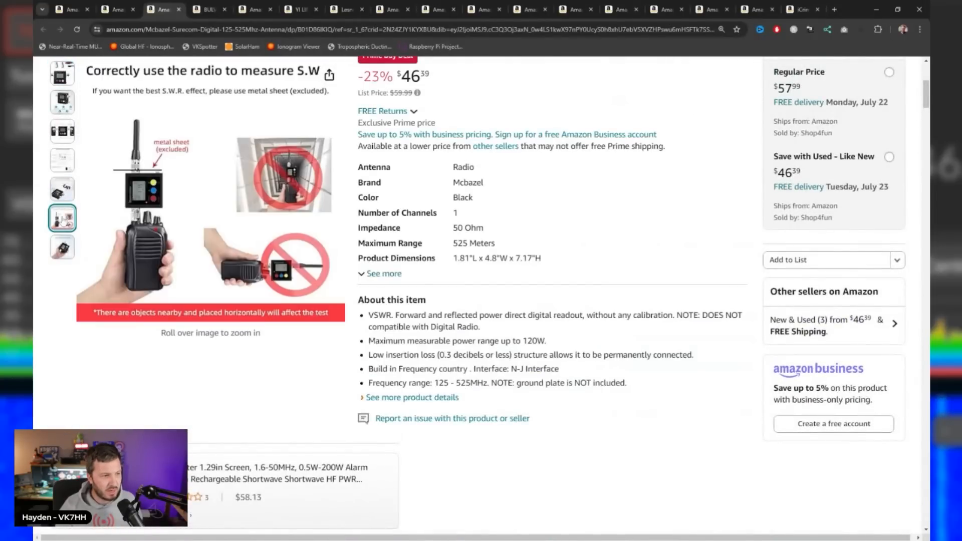
pyautogui.click(62, 246)
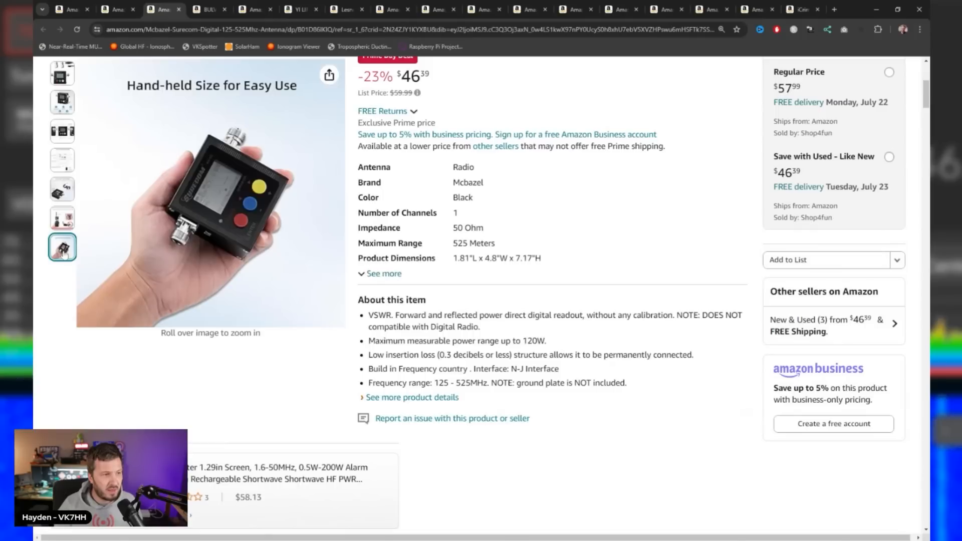
pyautogui.scroll(3)
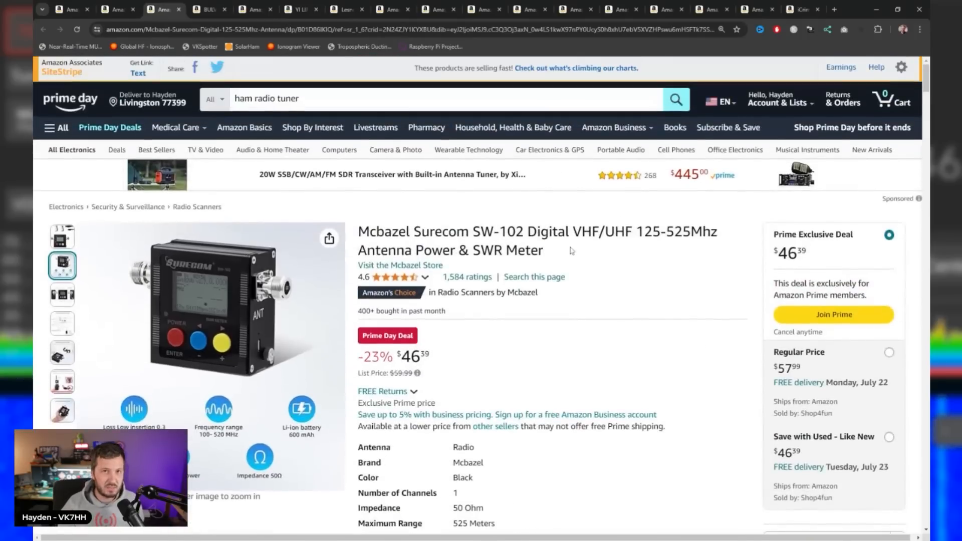
pyautogui.click(207, 9)
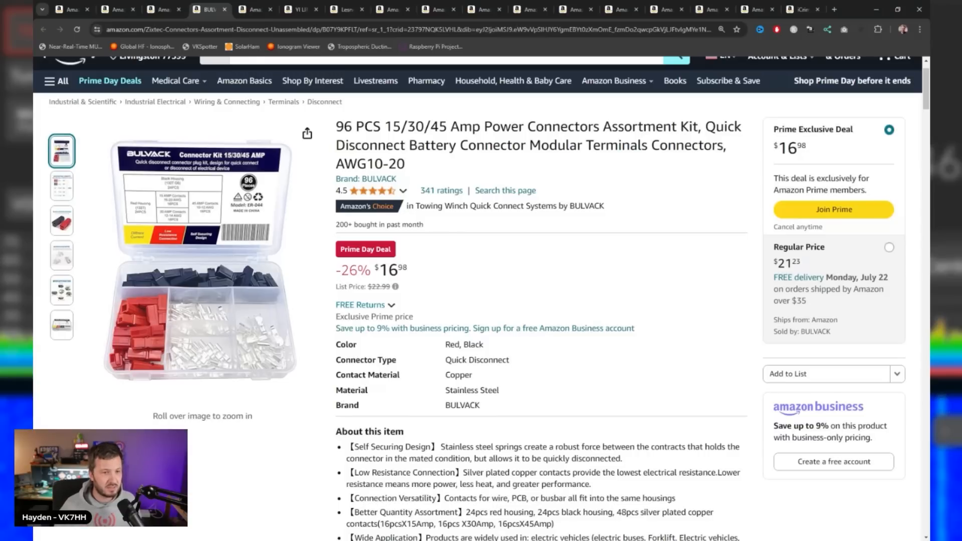
pyautogui.moveTo(234, 245)
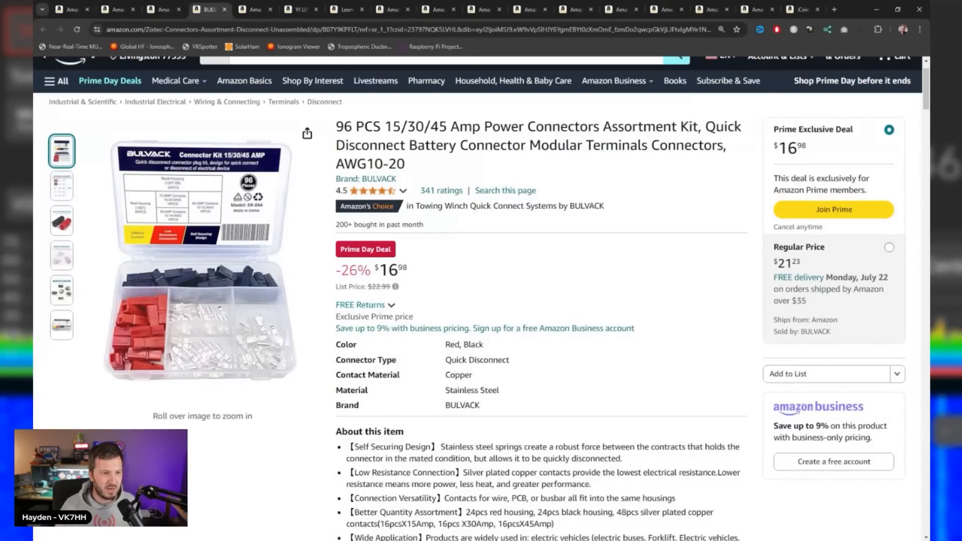
pyautogui.moveTo(489, 267)
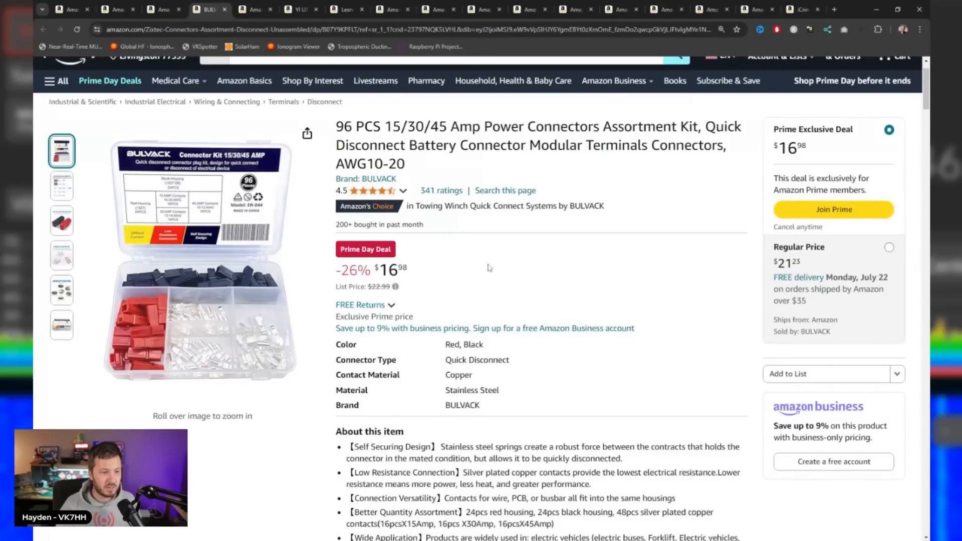
# Step: Scroll the BULVACK kit's details and related items, then open the Anderson Y splitter cable listing
pyautogui.scroll(-3)
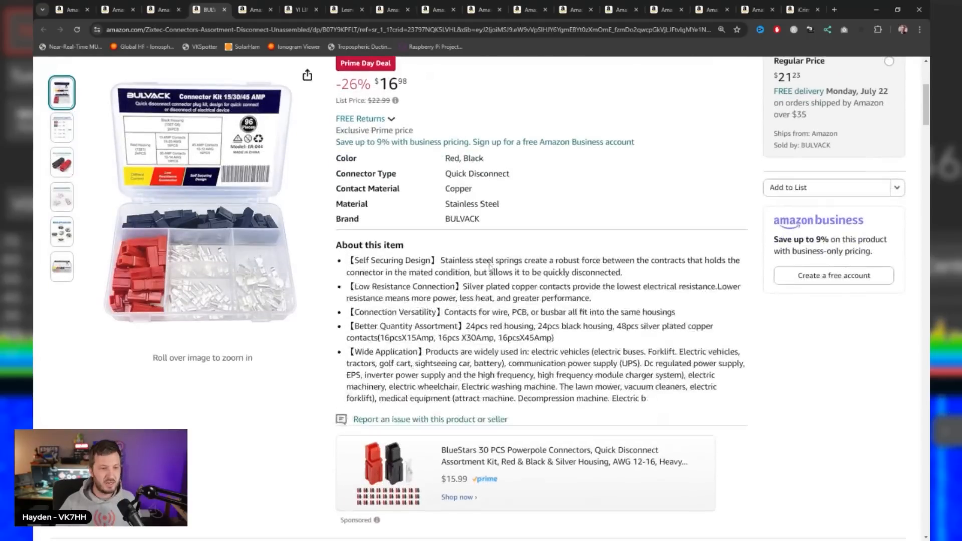
pyautogui.scroll(-3)
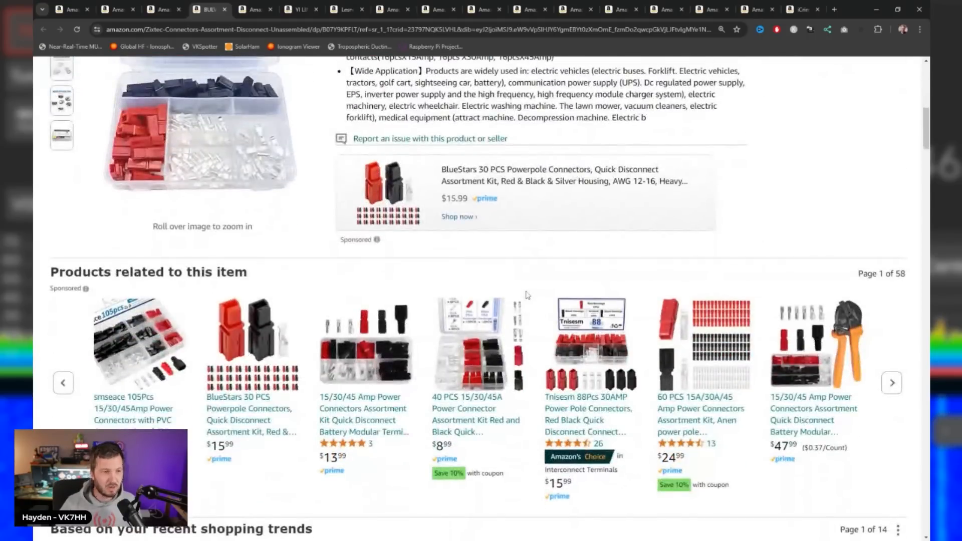
pyautogui.scroll(3)
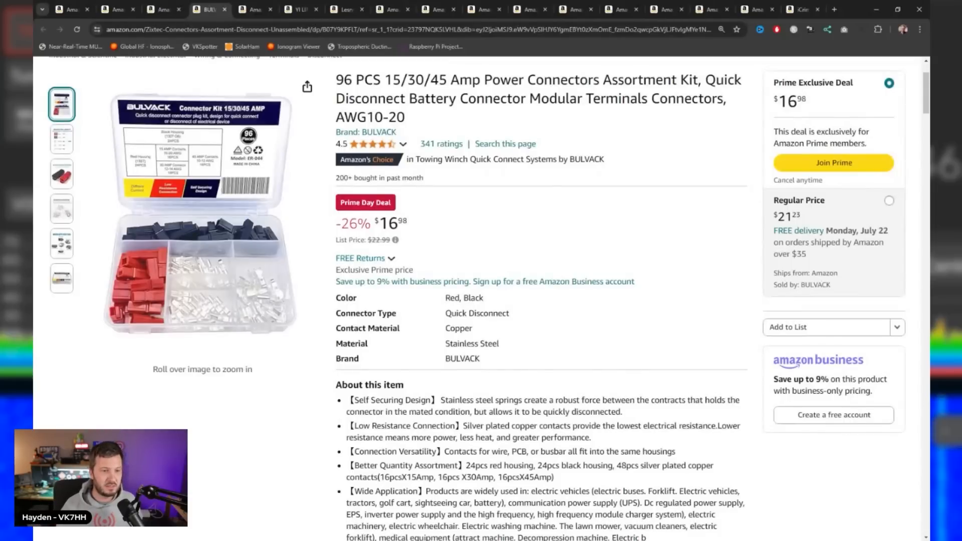
pyautogui.scroll(3)
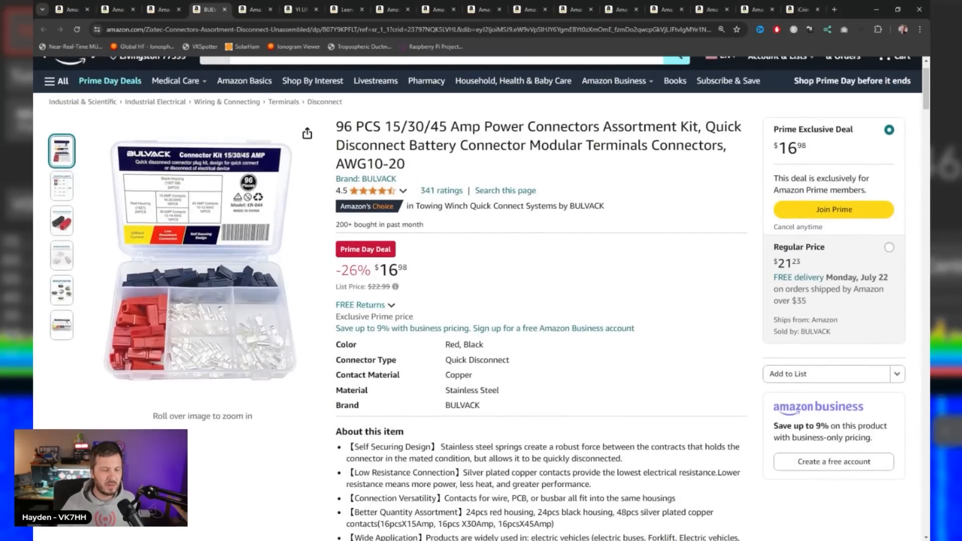
pyautogui.doubleClick(414, 126)
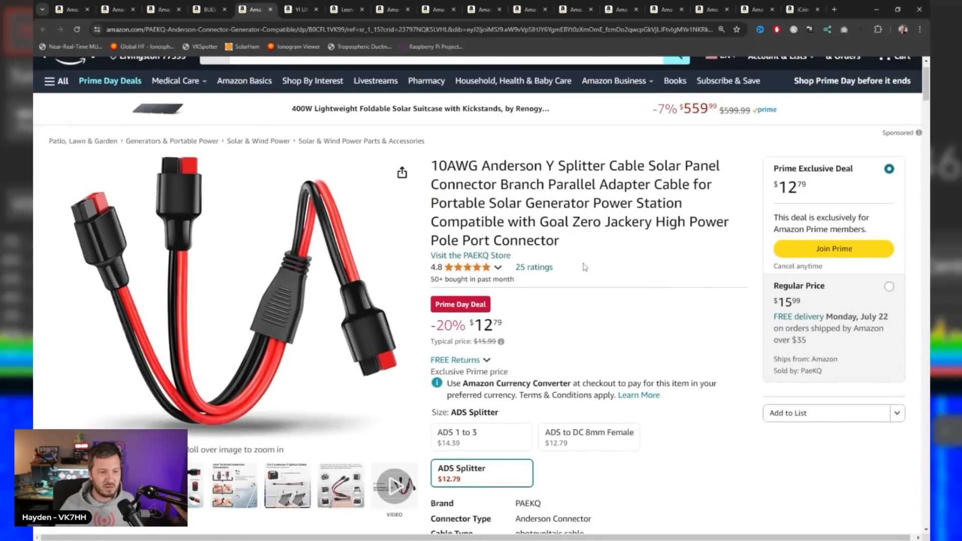
pyautogui.moveTo(520, 330)
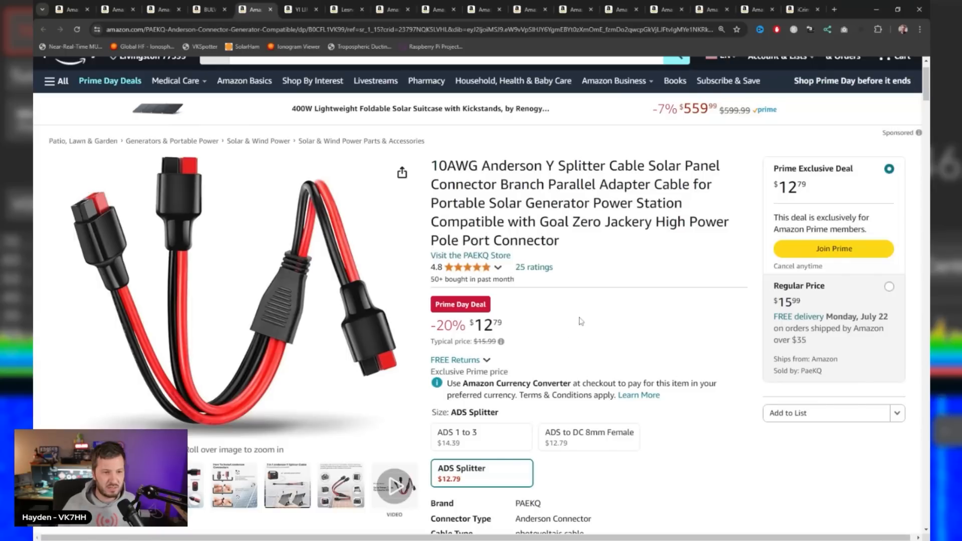
pyautogui.moveTo(600, 259)
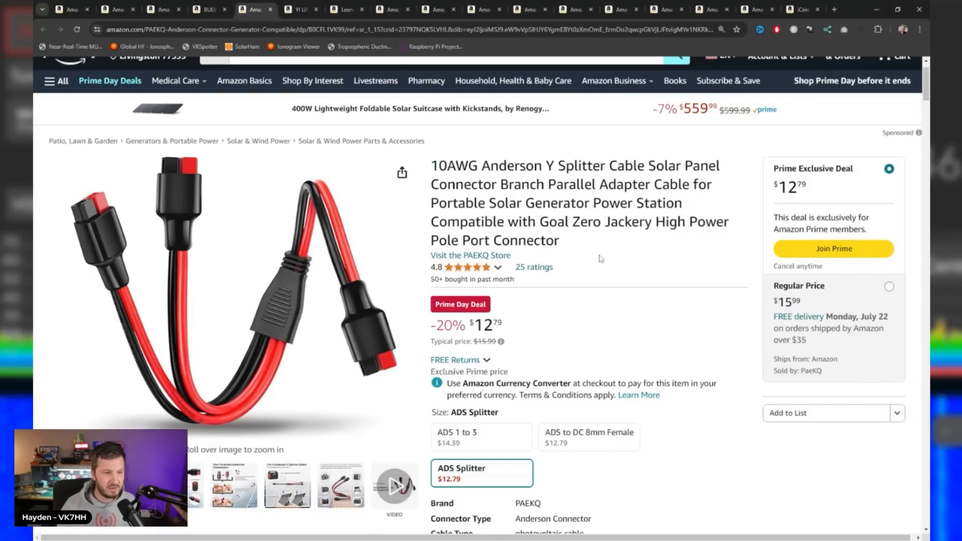
# Step: View the splitter's two-panel diagram, install guide and cable photos, returning to the main photo
pyautogui.scroll(-3)
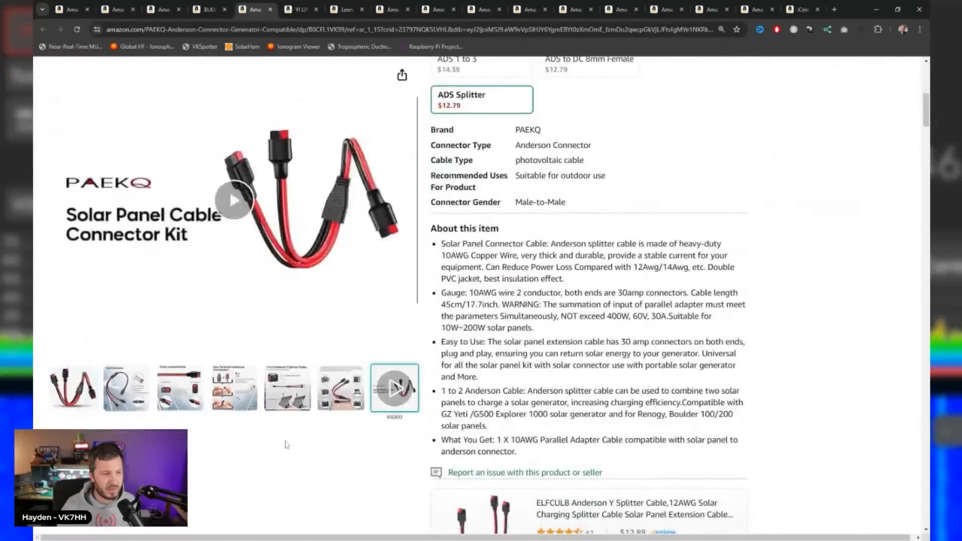
pyautogui.click(287, 387)
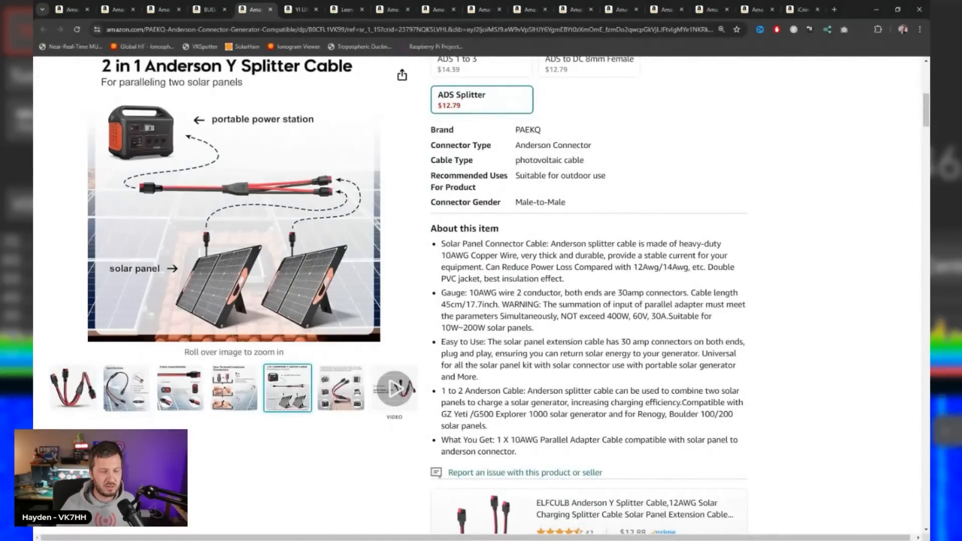
pyautogui.click(340, 387)
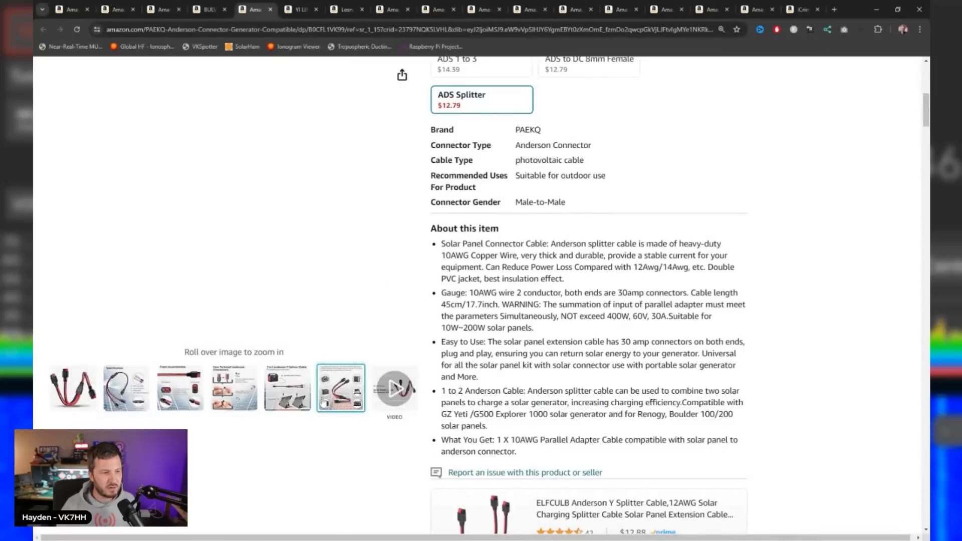
pyautogui.click(234, 388)
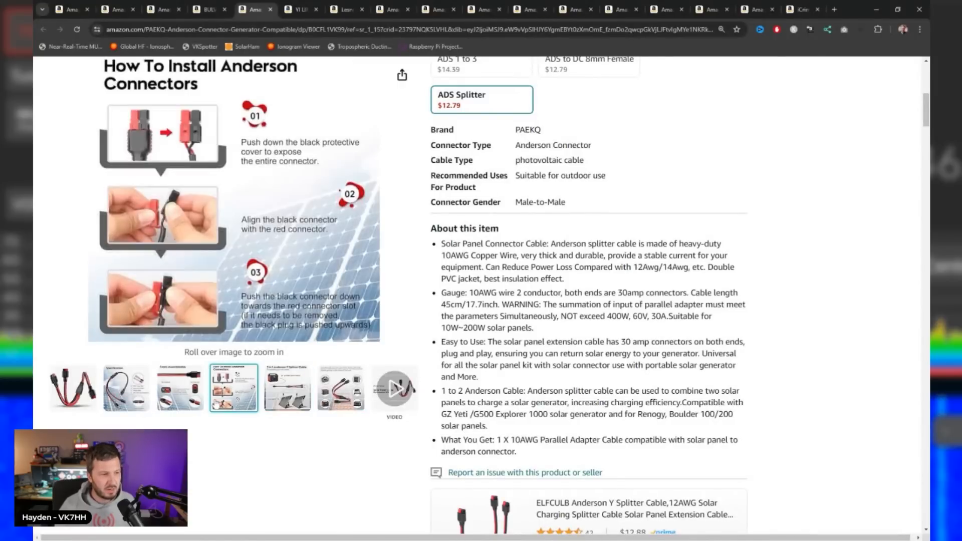
pyautogui.click(125, 387)
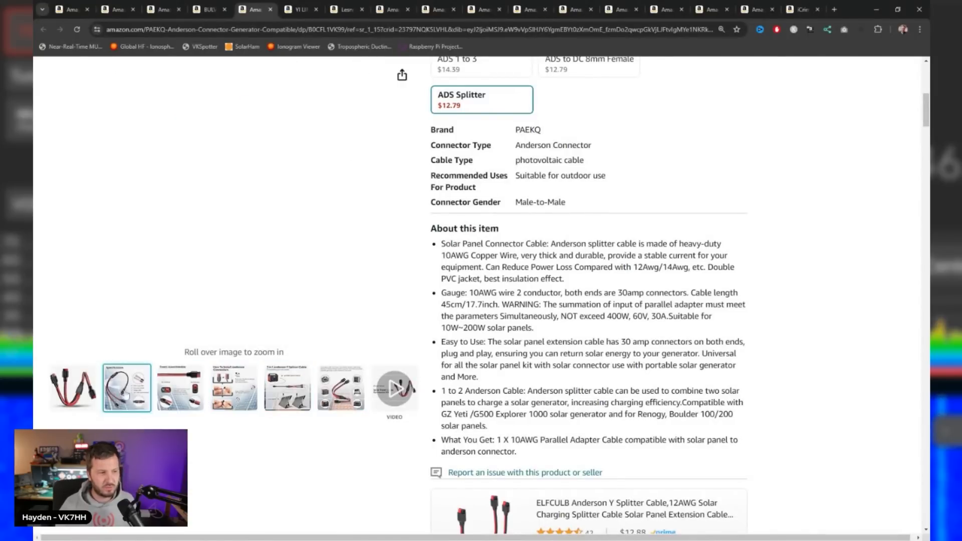
pyautogui.click(126, 387)
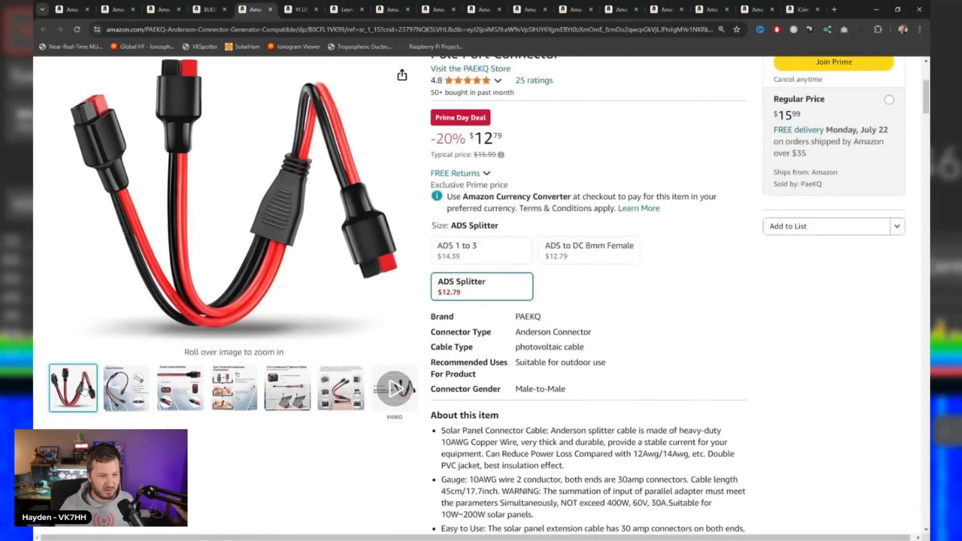
# Step: Scroll down through the splitter's specs toward the '4 stars and above' carousel
pyautogui.scroll(-3)
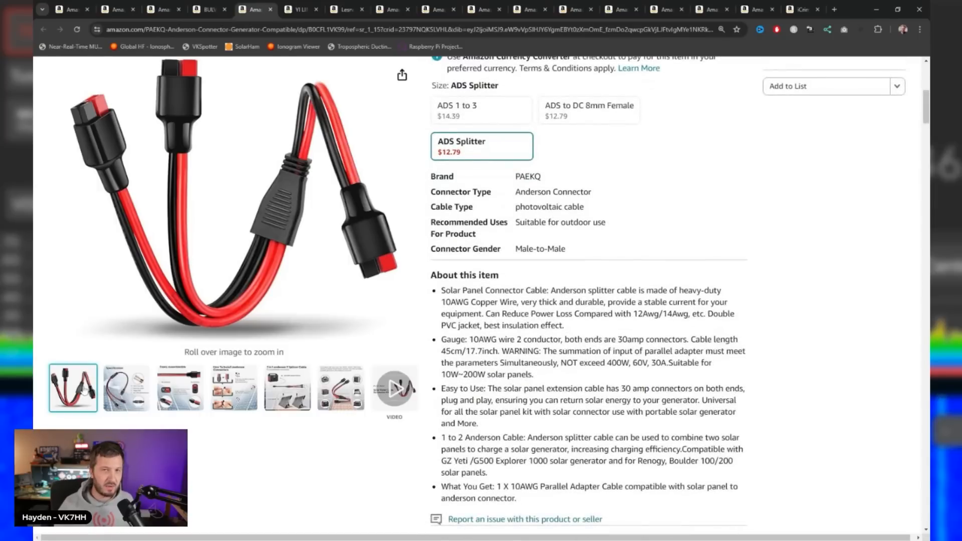
pyautogui.scroll(-3)
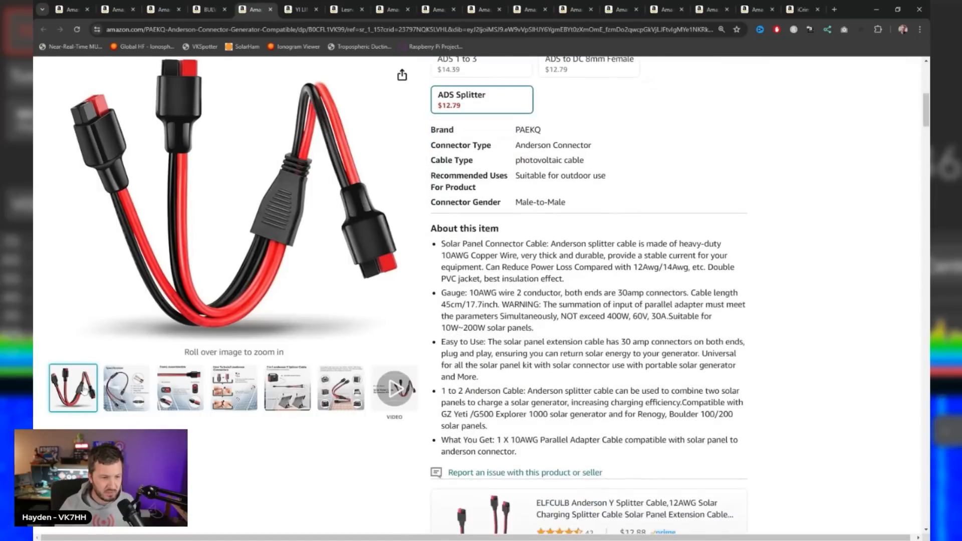
pyautogui.scroll(-3)
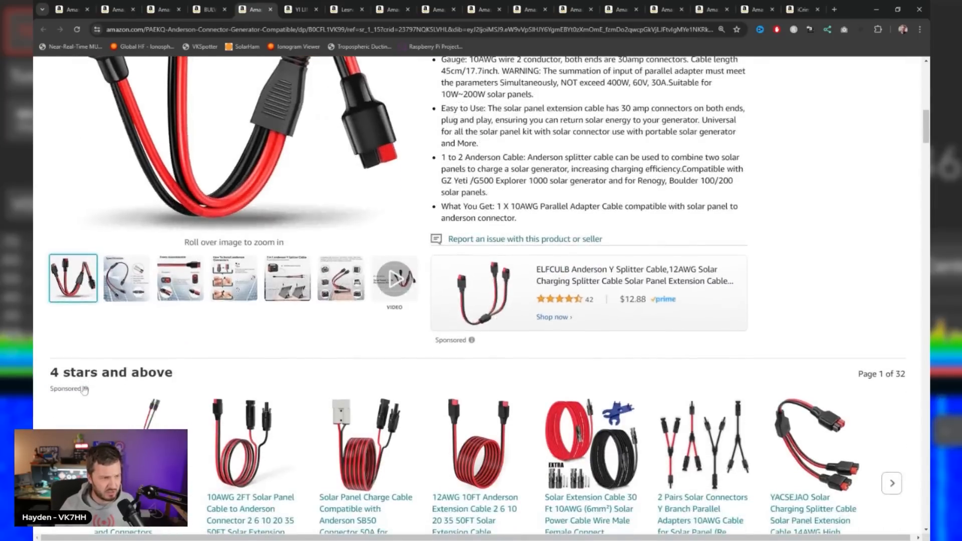
pyautogui.scroll(-3)
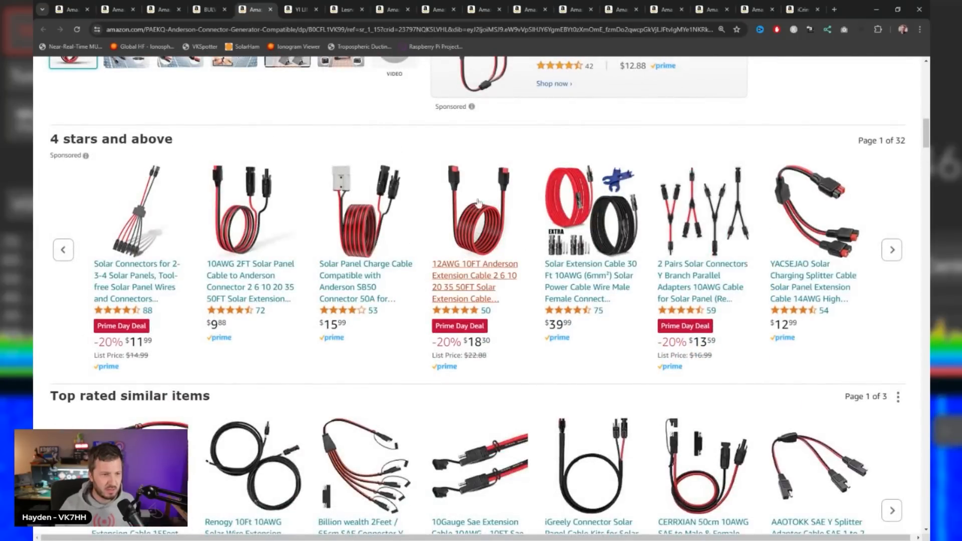
pyautogui.moveTo(477, 202)
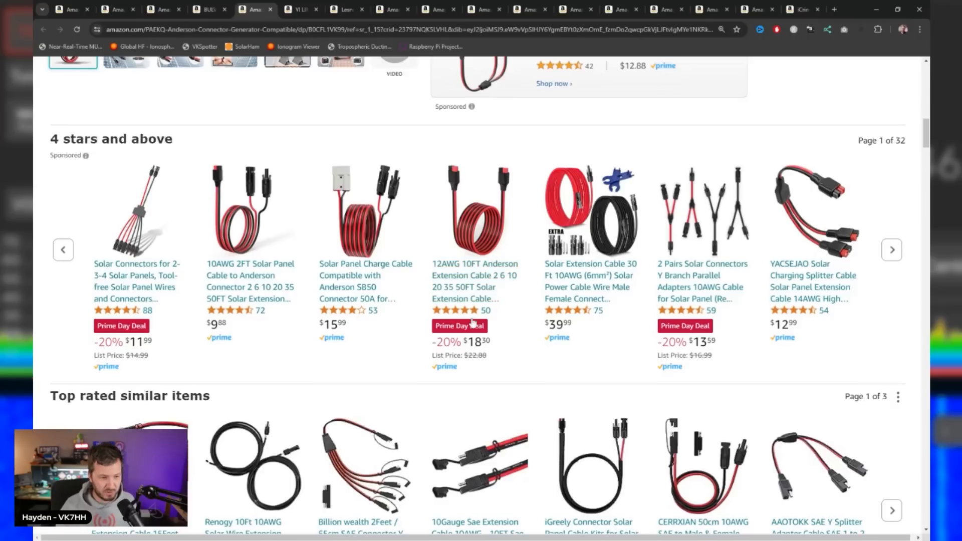
pyautogui.moveTo(474, 264)
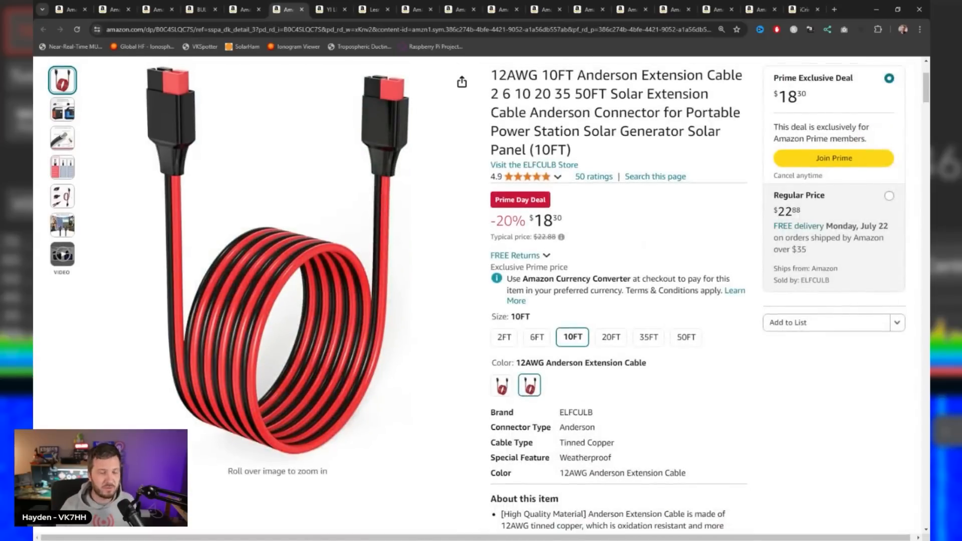
pyautogui.scroll(3)
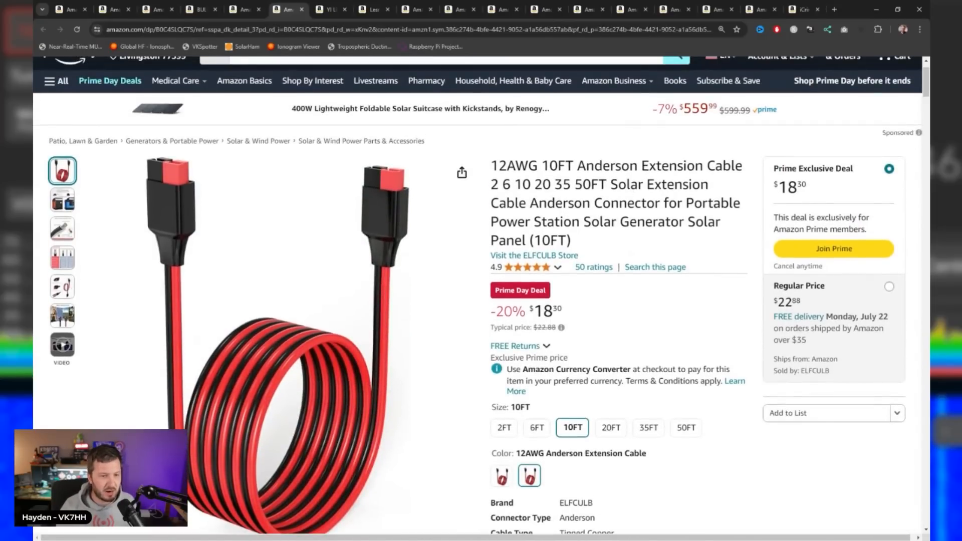
pyautogui.scroll(-3)
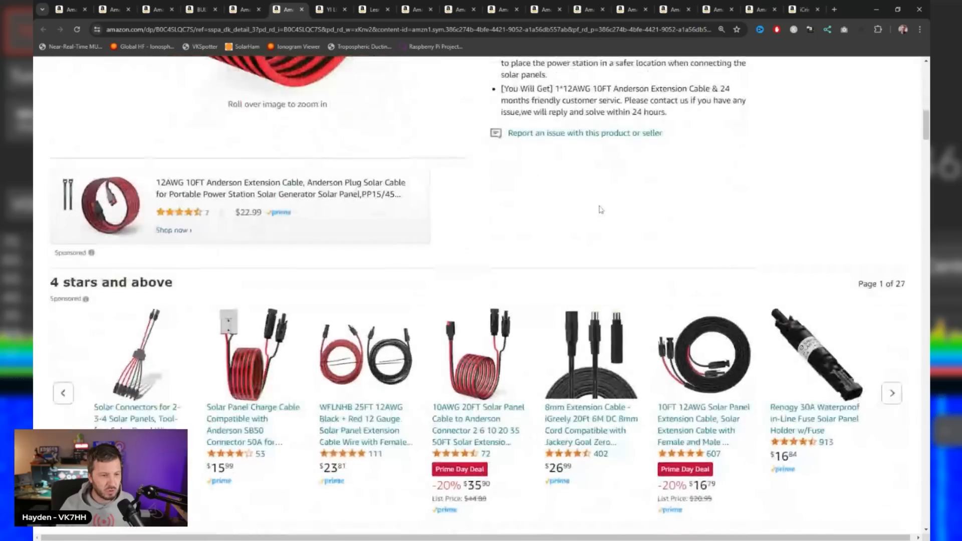
pyautogui.scroll(-3)
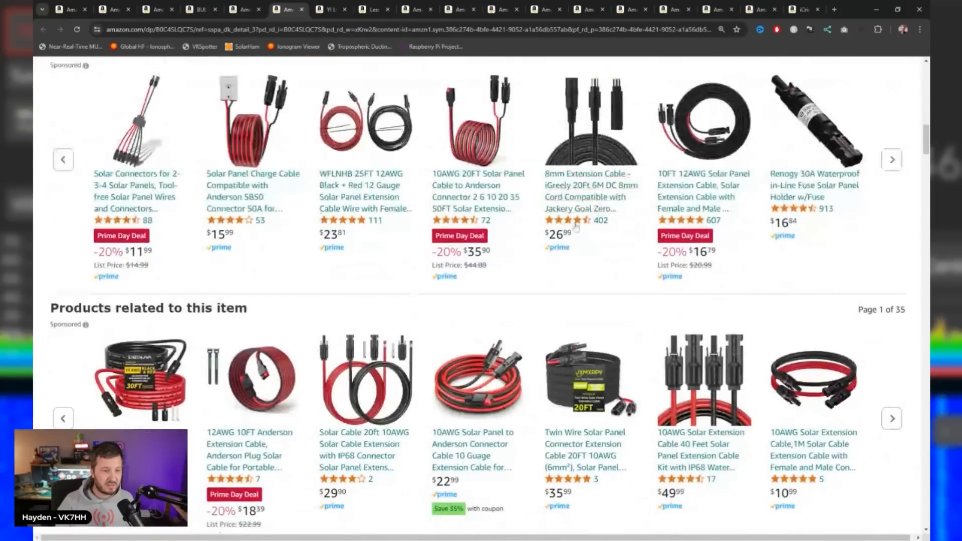
pyautogui.click(327, 10)
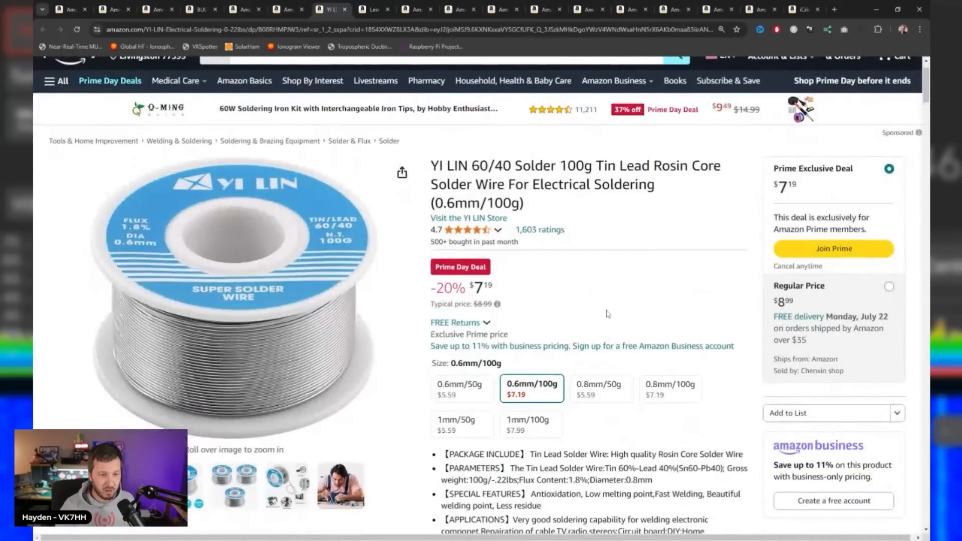
pyautogui.moveTo(641, 231)
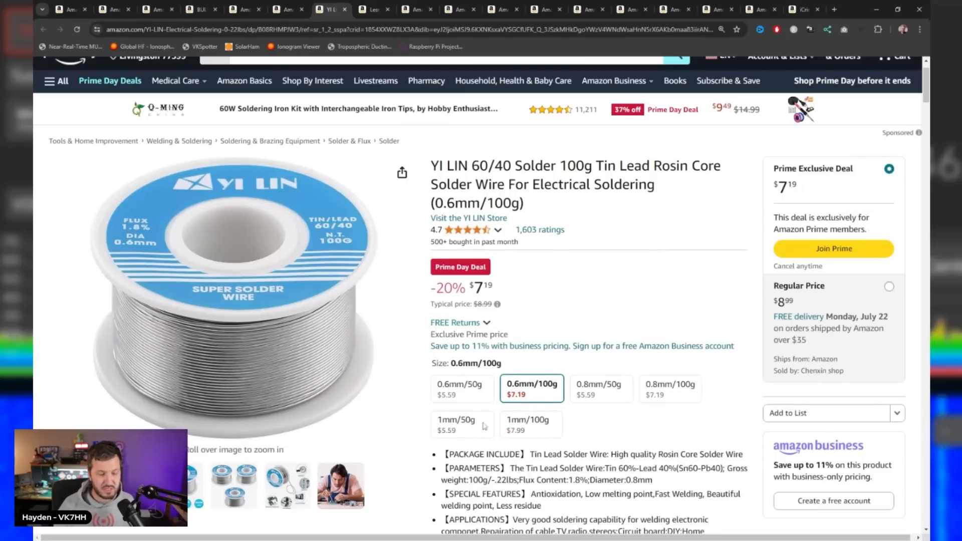
# Step: Select an option on the YI LIN 60/40 solder wire page
pyautogui.click(529, 422)
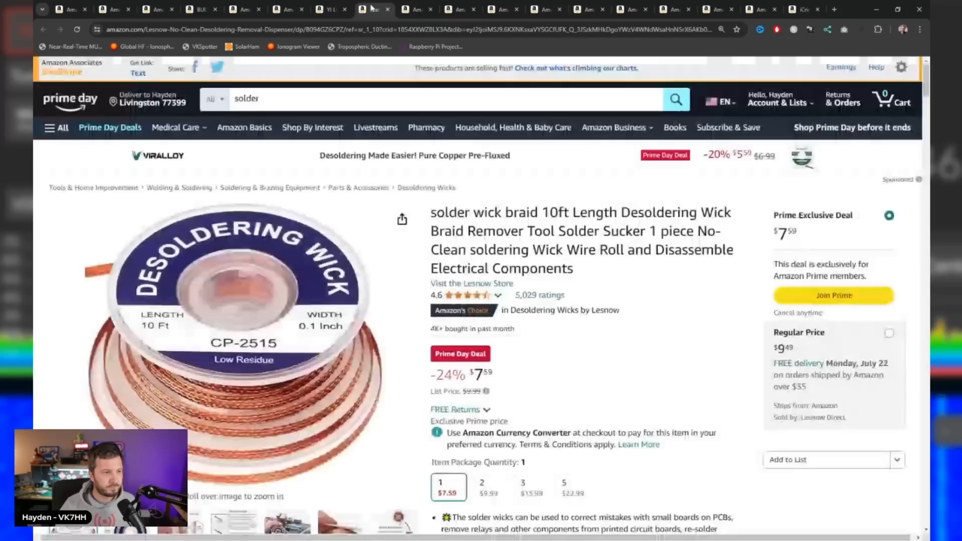
# Step: View the desoldering wick's usage photo, then switch to the 50W PL259 dummy load listing
pyautogui.scroll(-3)
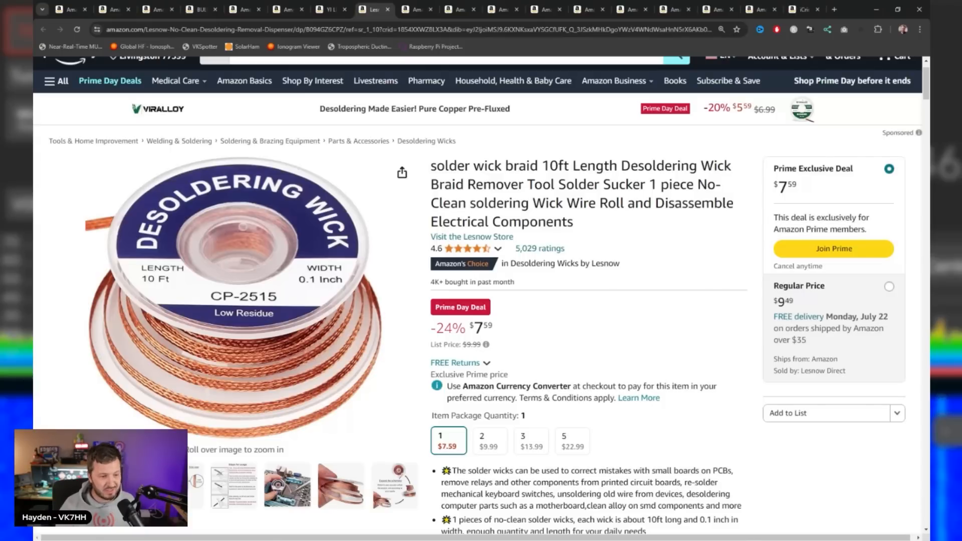
pyautogui.moveTo(639, 320)
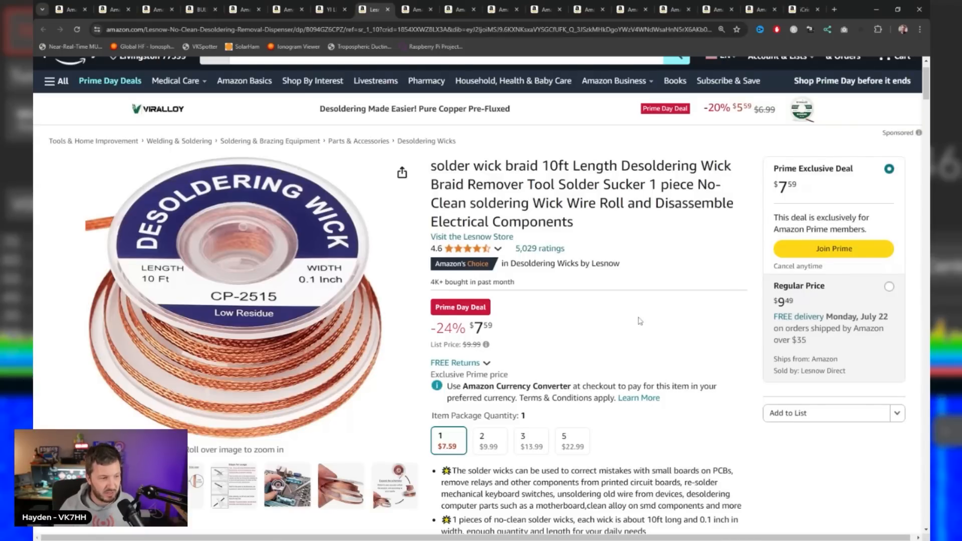
pyautogui.scroll(-3)
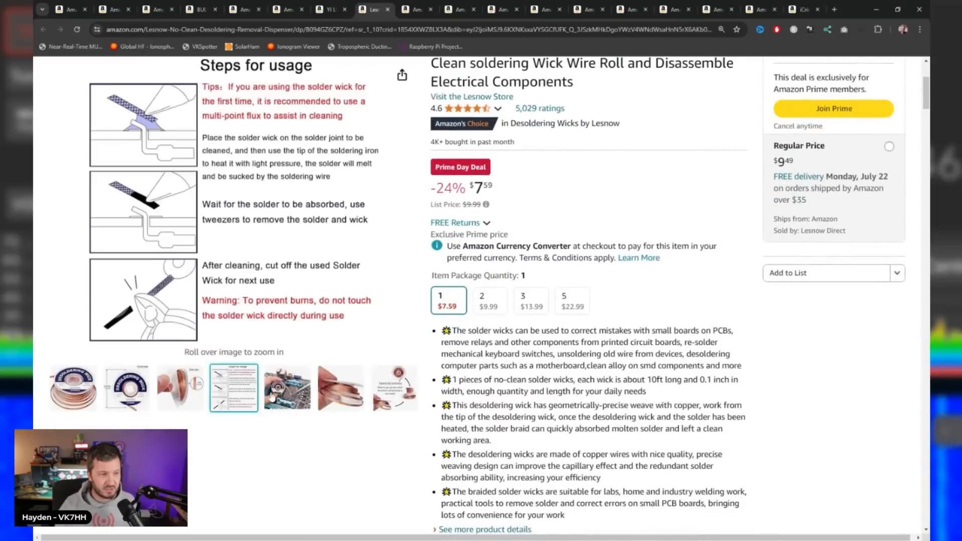
pyautogui.click(286, 386)
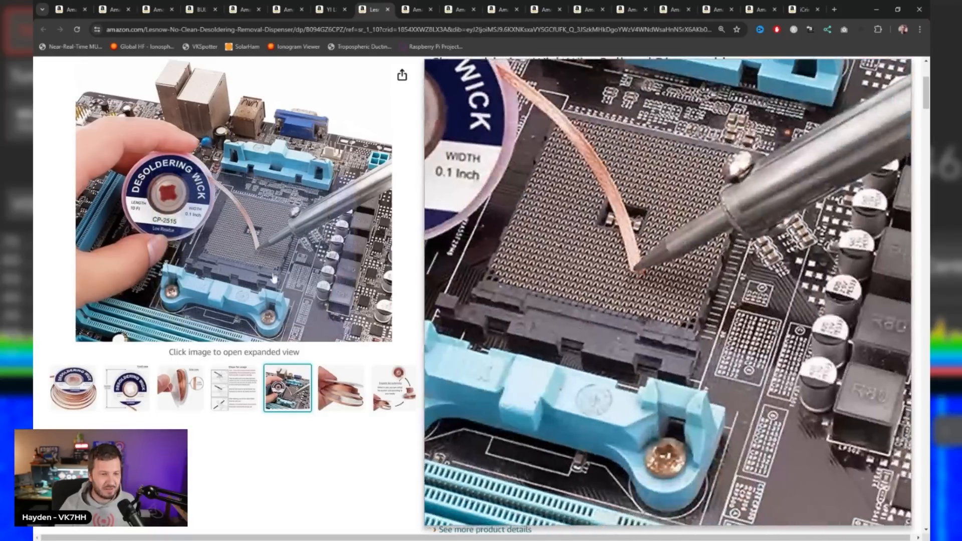
pyautogui.scroll(3)
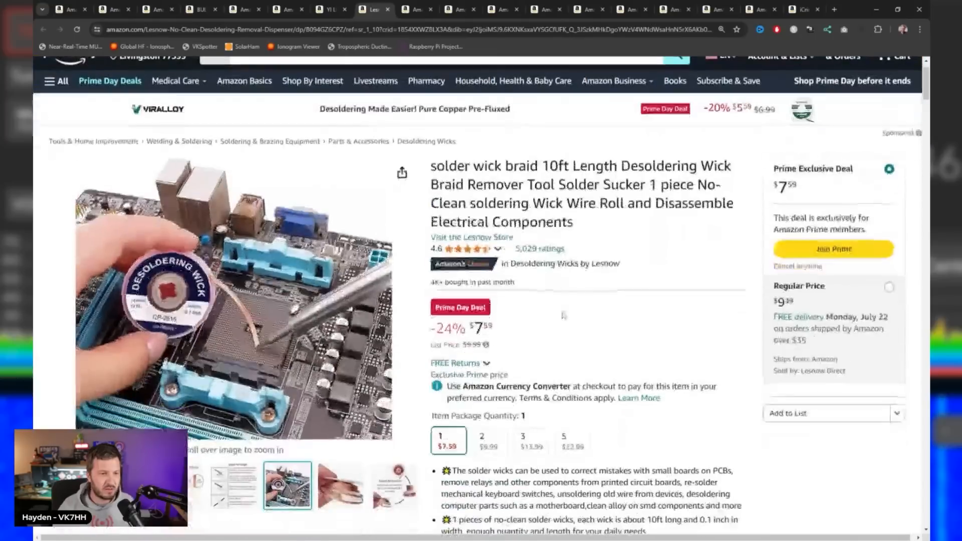
pyautogui.click(416, 10)
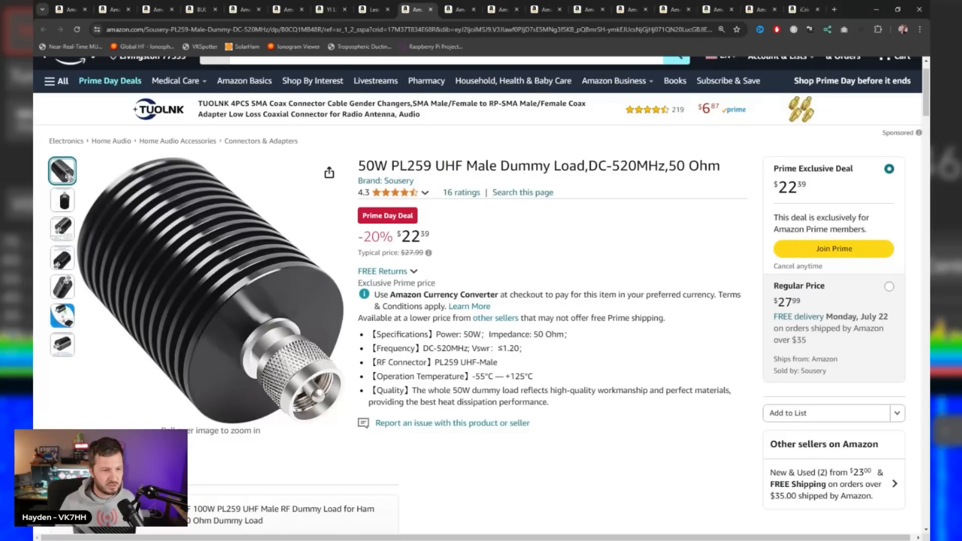
# Step: Scroll to the recent-views recommendations and open the 50W N male dummy load listing
pyautogui.scroll(-3)
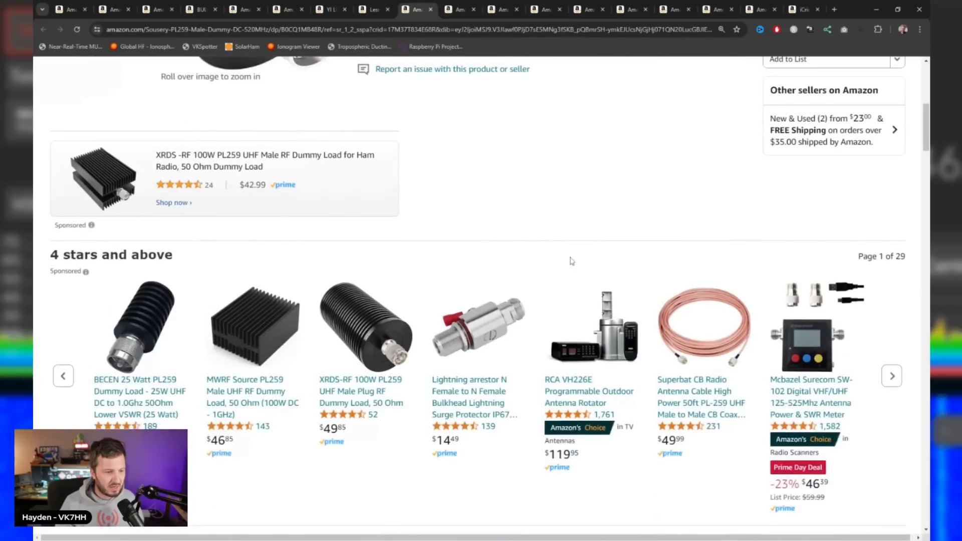
pyautogui.scroll(-3)
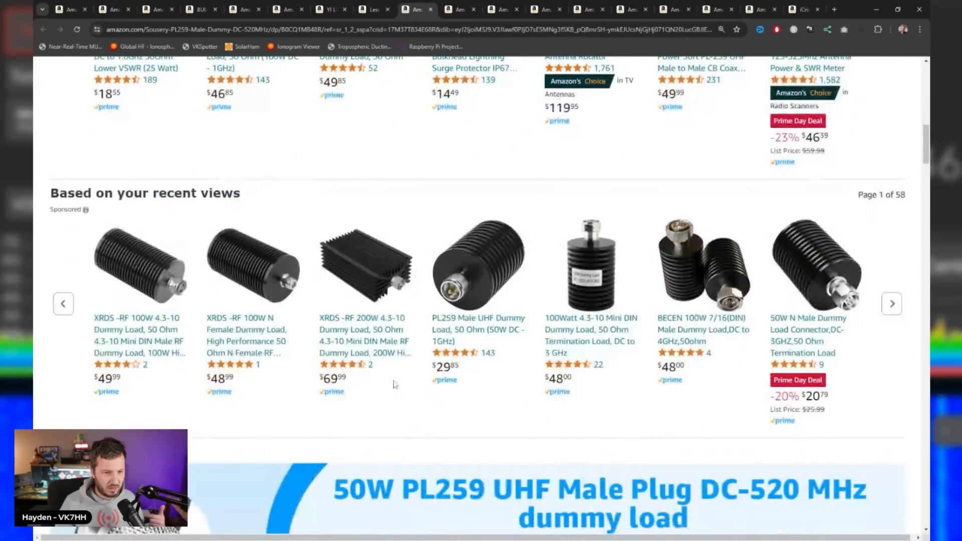
pyautogui.scroll(-3)
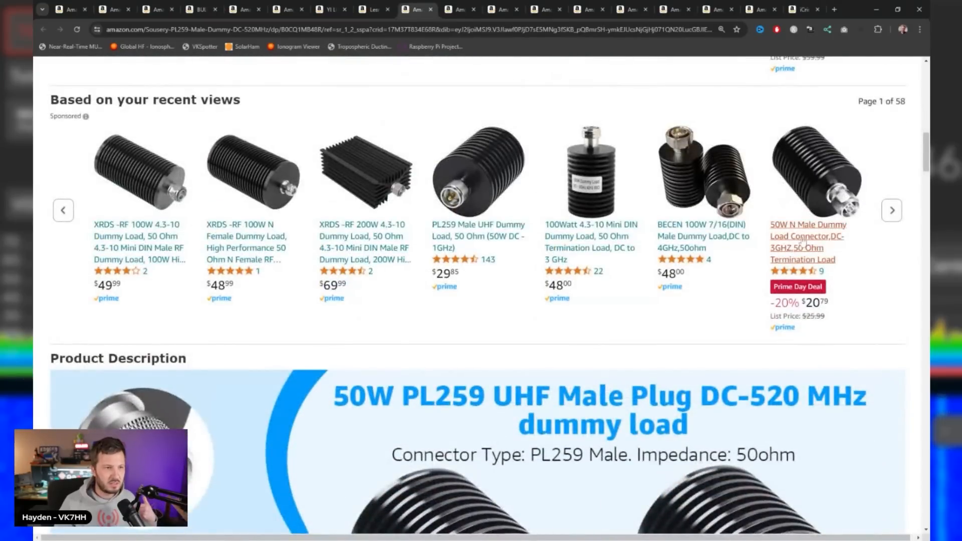
pyautogui.click(808, 236)
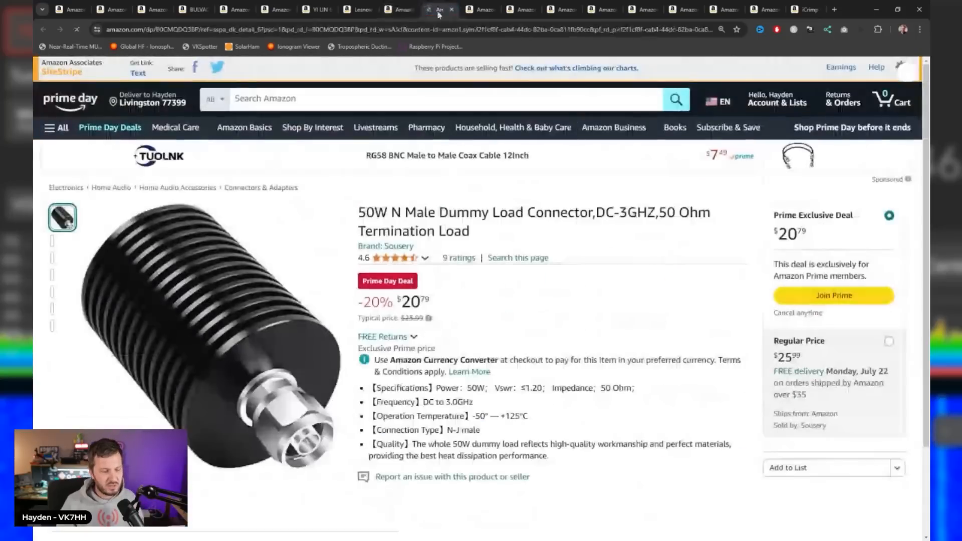
# Step: Scroll down the 50W N male DC-3GHz dummy load listing's specs
pyautogui.scroll(-3)
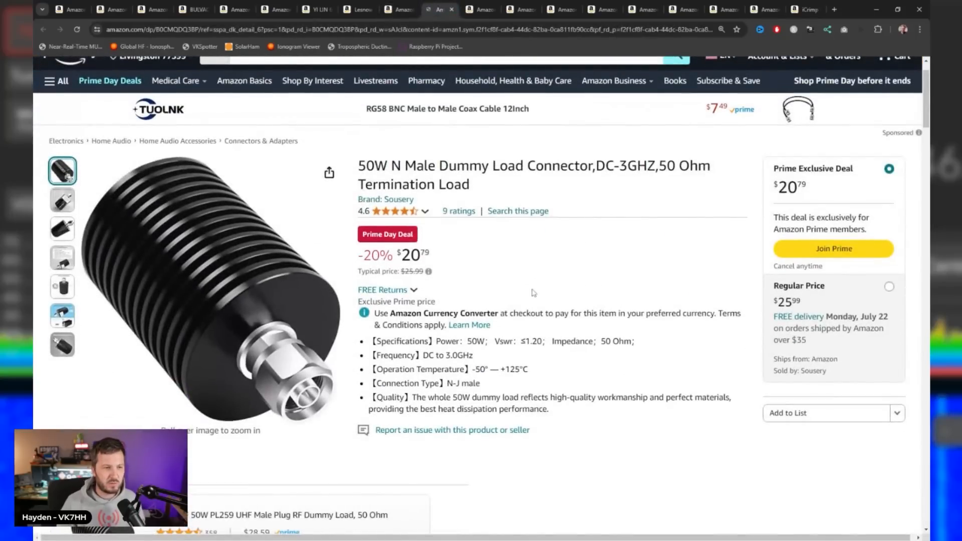
pyautogui.moveTo(554, 284)
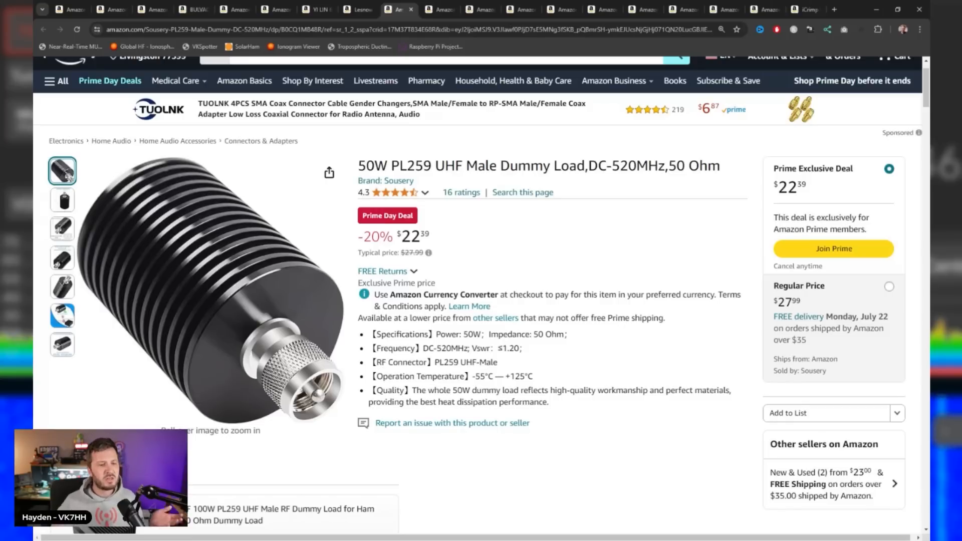
pyautogui.moveTo(548, 238)
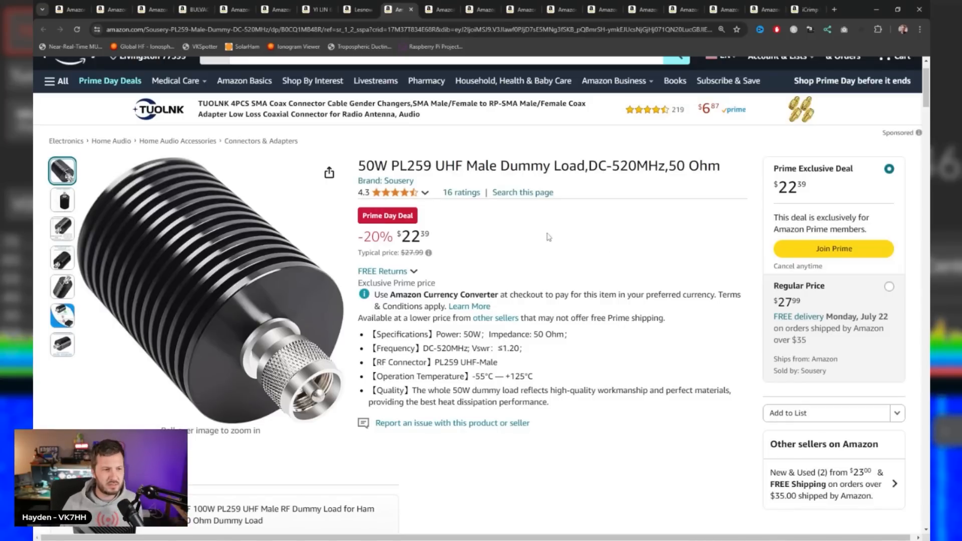
pyautogui.moveTo(528, 245)
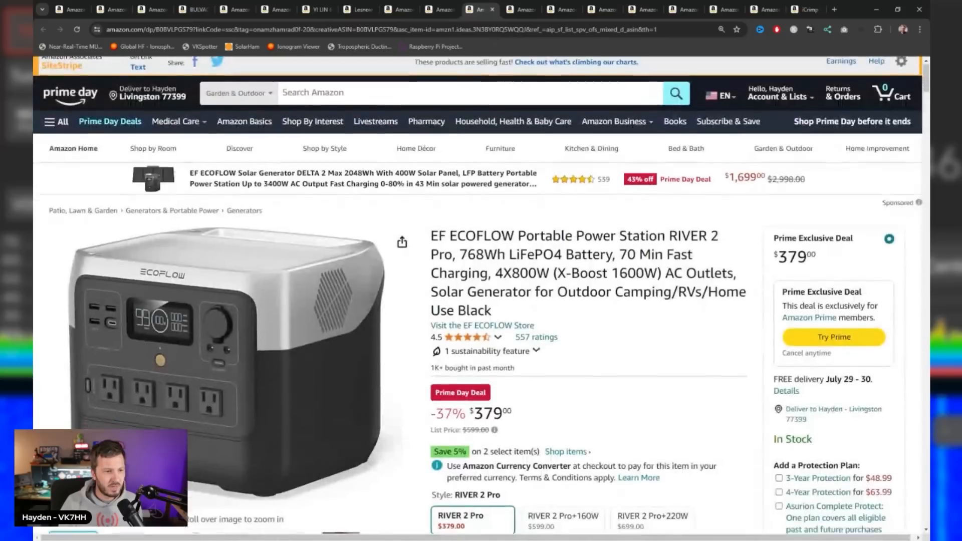
# Step: View the RIVER 2 Pro's recharge options, battery lifespan and 70-minute recharge photos
pyautogui.scroll(-3)
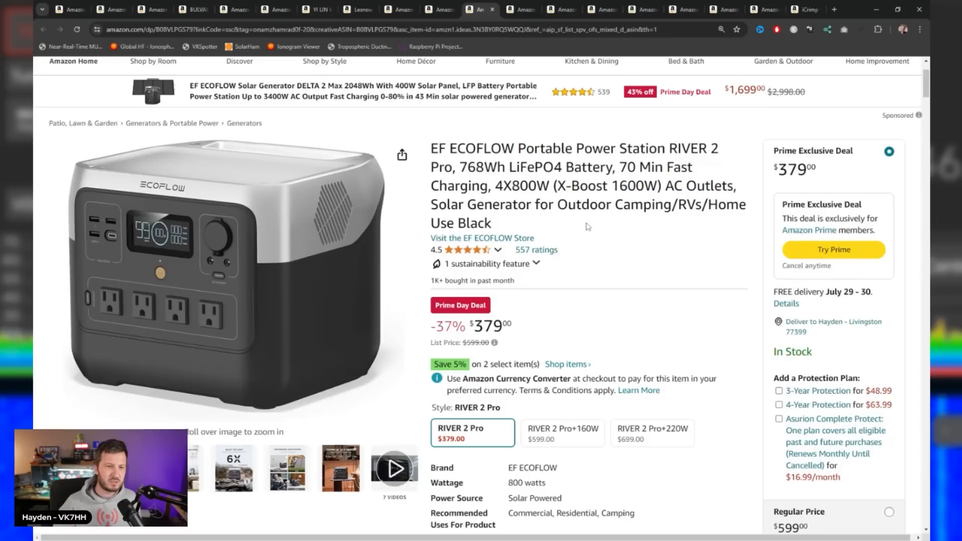
pyautogui.scroll(-3)
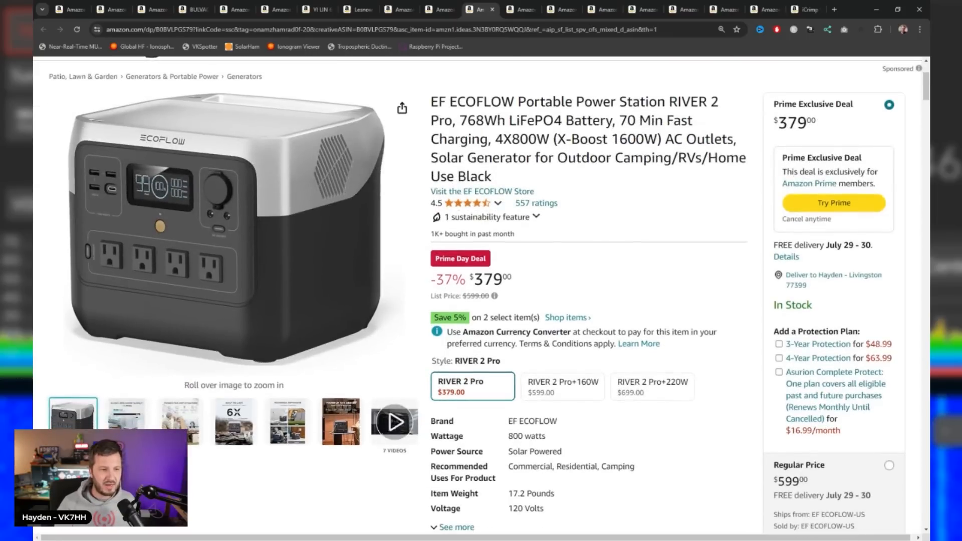
pyautogui.moveTo(555, 264)
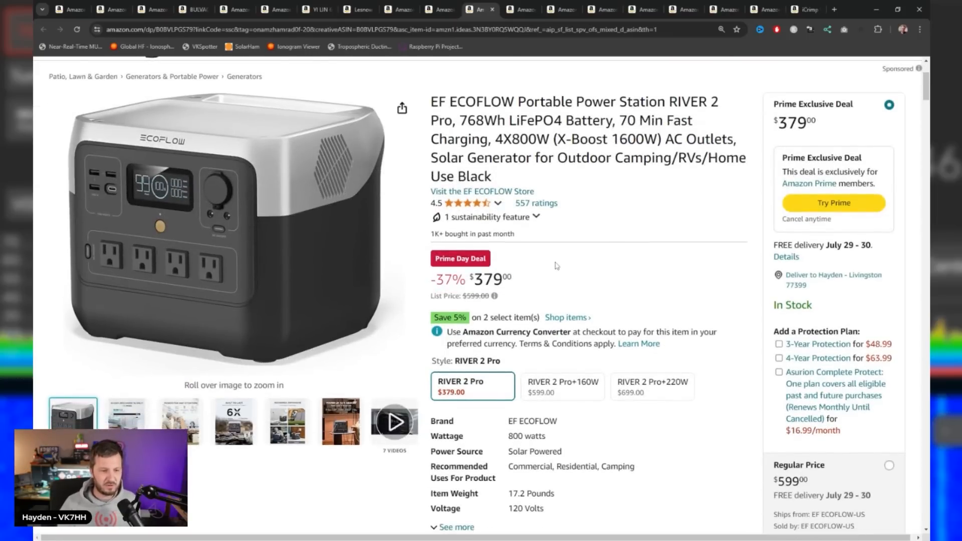
pyautogui.scroll(3)
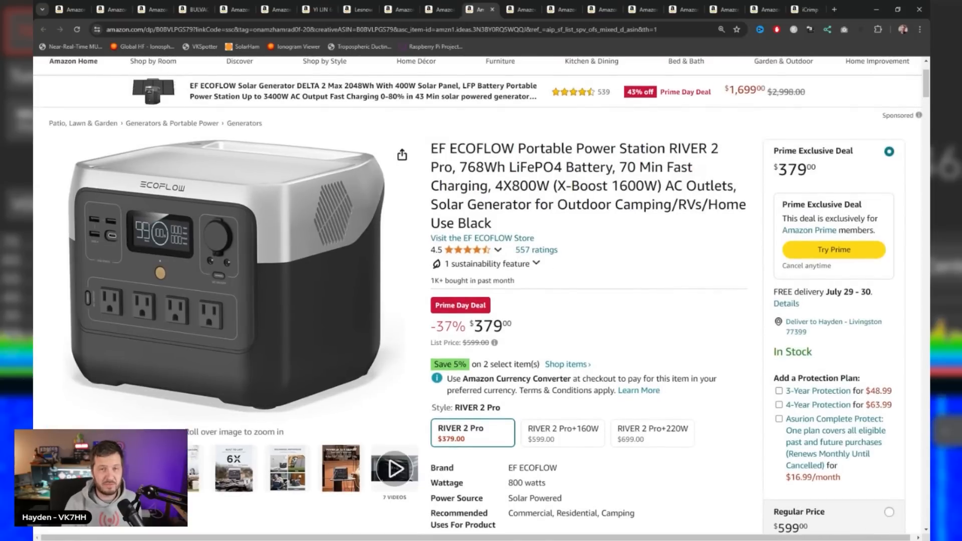
pyautogui.moveTo(671, 263)
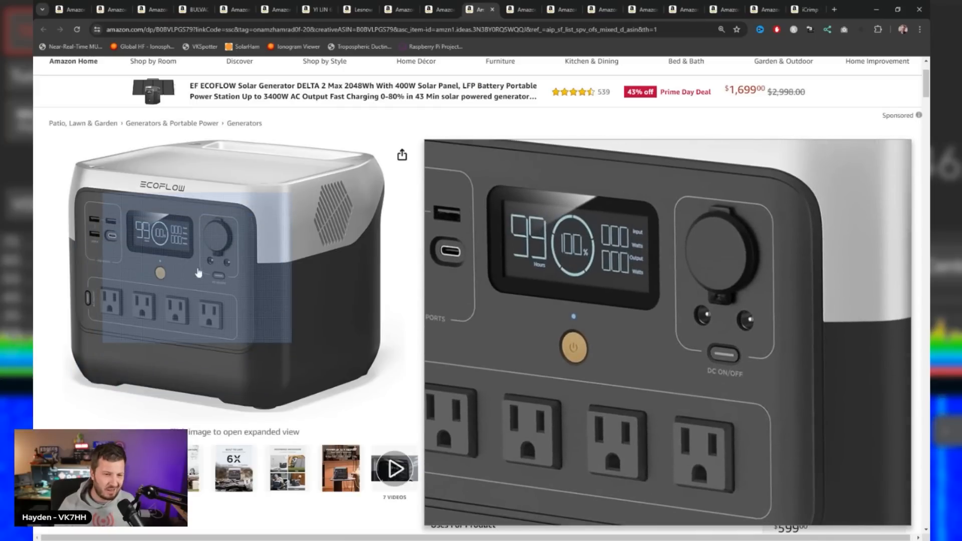
pyautogui.moveTo(197, 273)
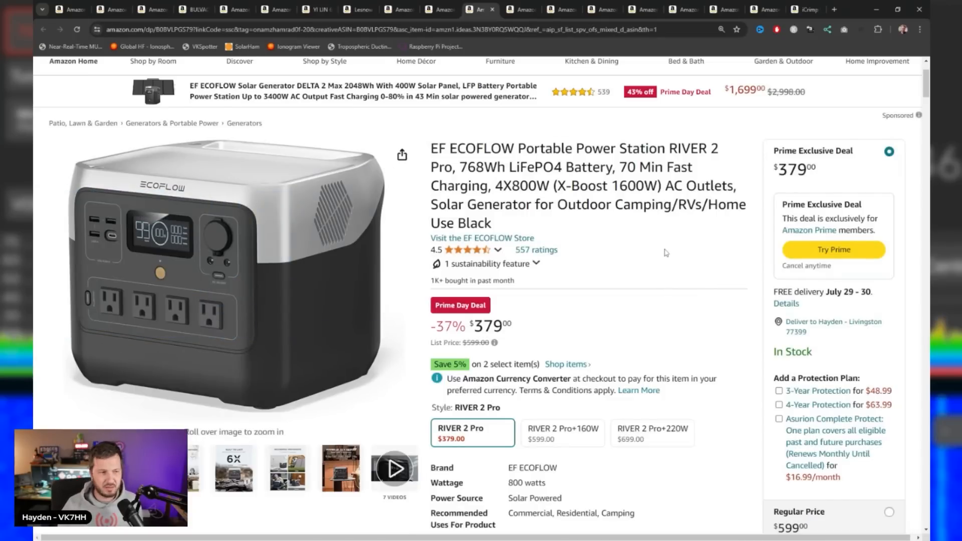
pyautogui.scroll(-3)
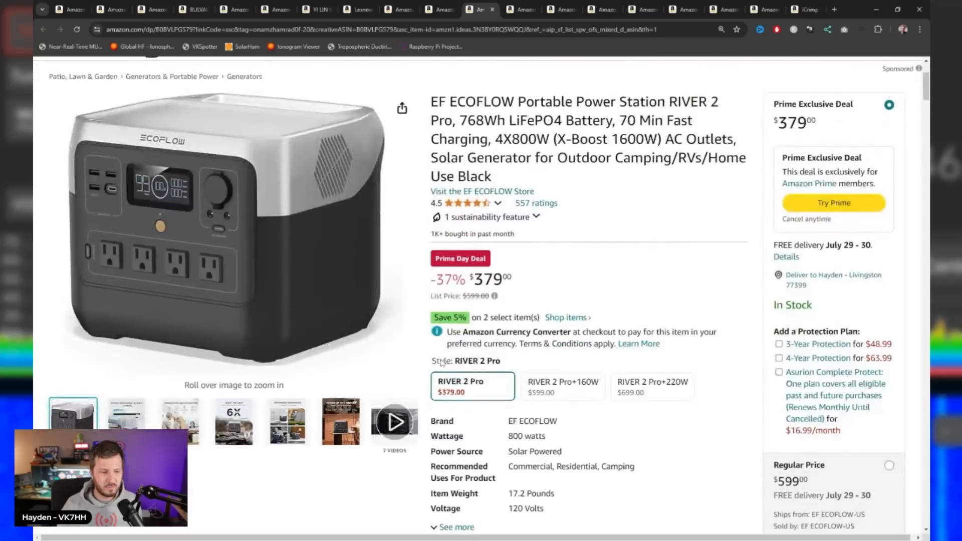
pyautogui.click(339, 421)
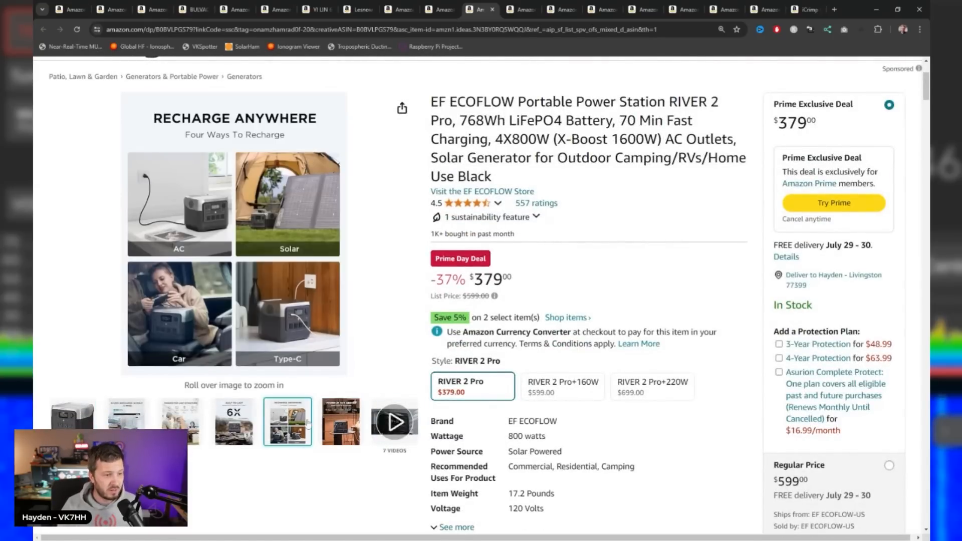
pyautogui.click(234, 422)
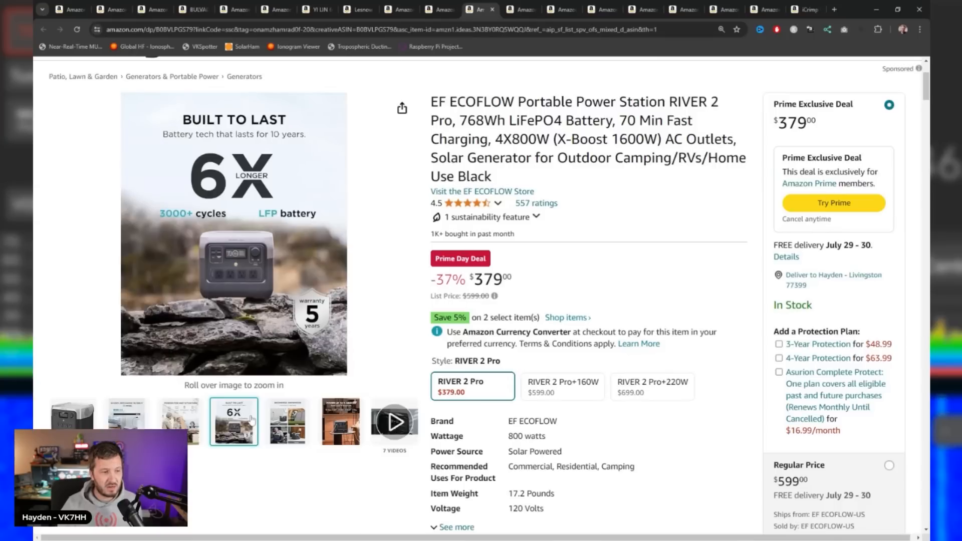
pyautogui.click(179, 422)
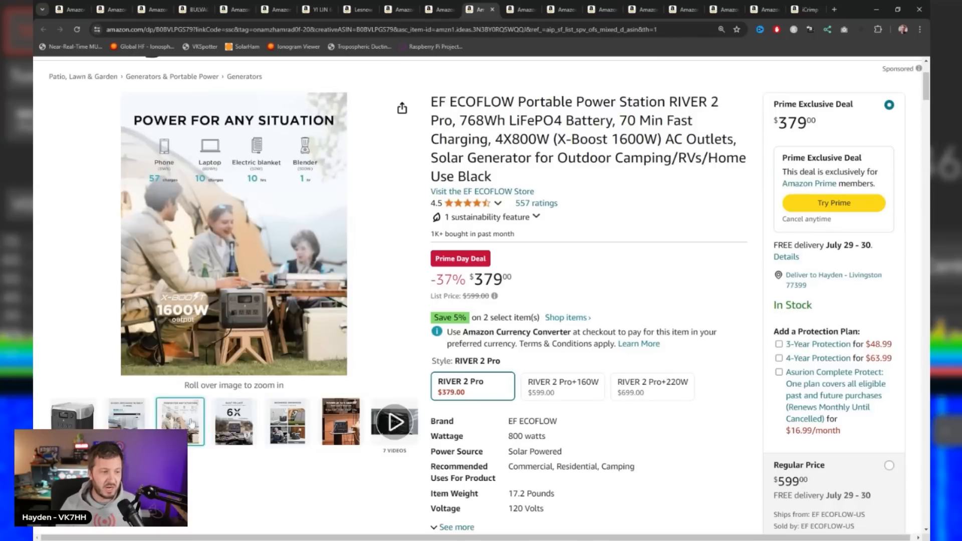
pyautogui.click(127, 421)
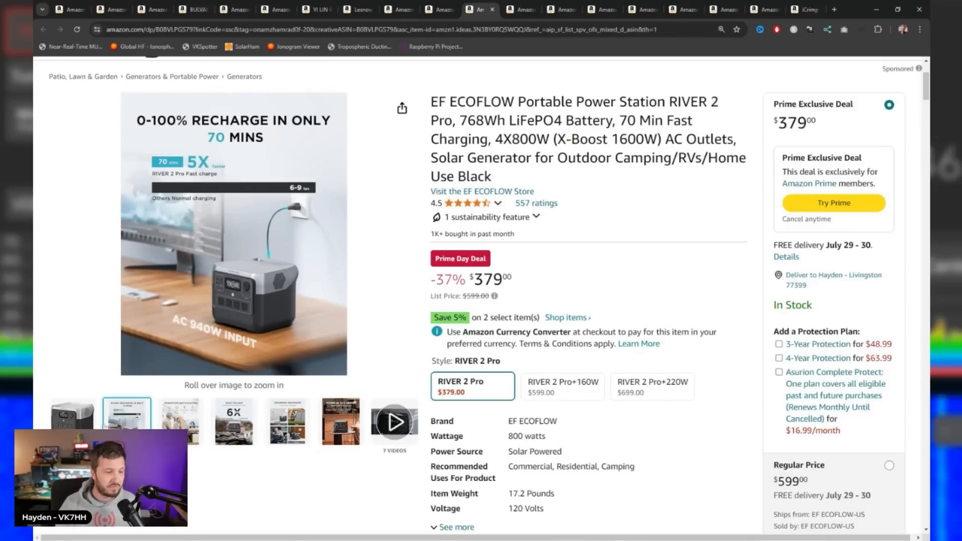
pyautogui.click(394, 422)
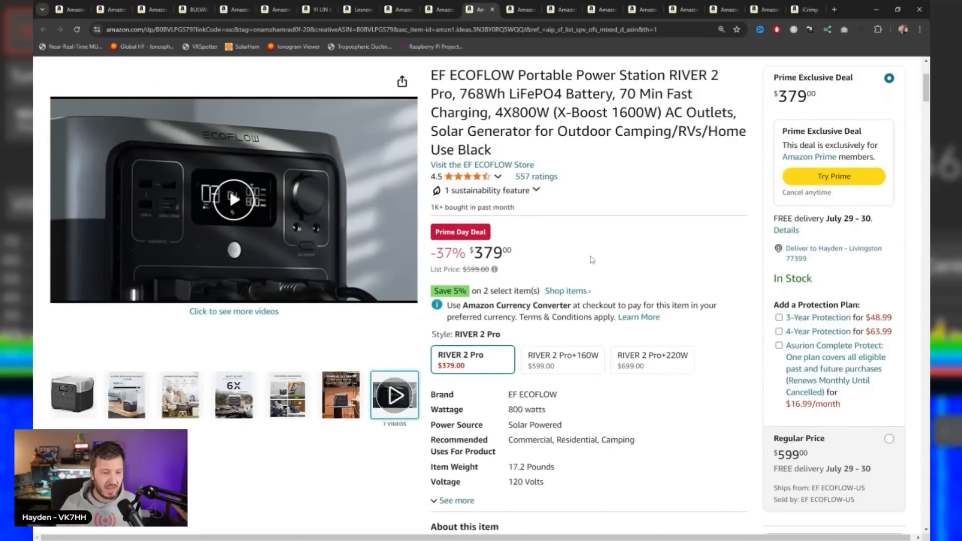
# Step: Scroll the RIVER 2 Pro's ratings and related offers, then switch to the ECO-WORTHY battery listing
pyautogui.scroll(-3)
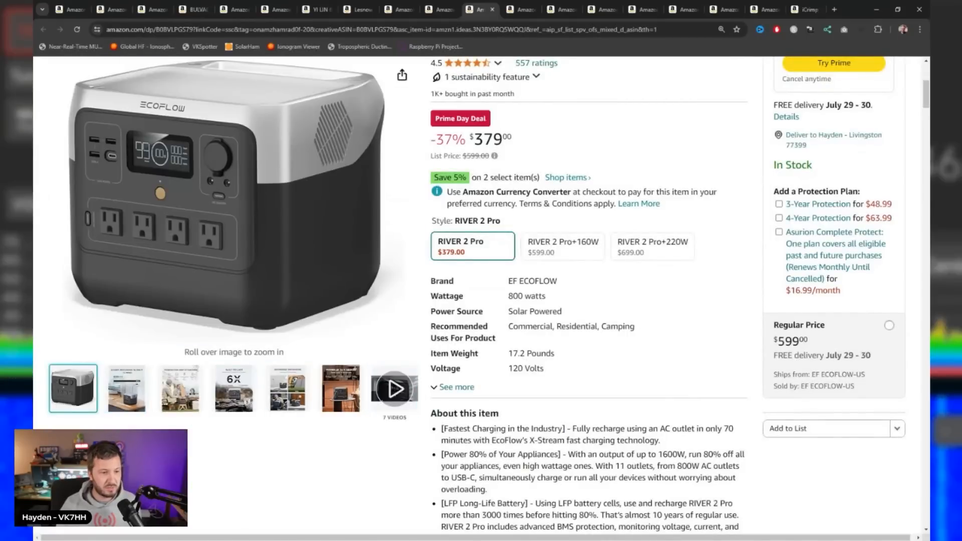
pyautogui.scroll(-3)
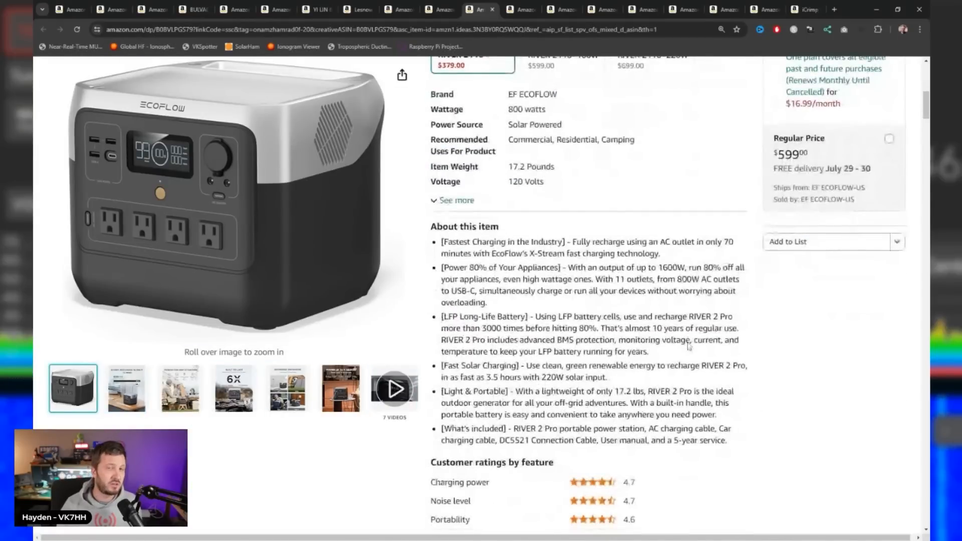
pyautogui.scroll(-3)
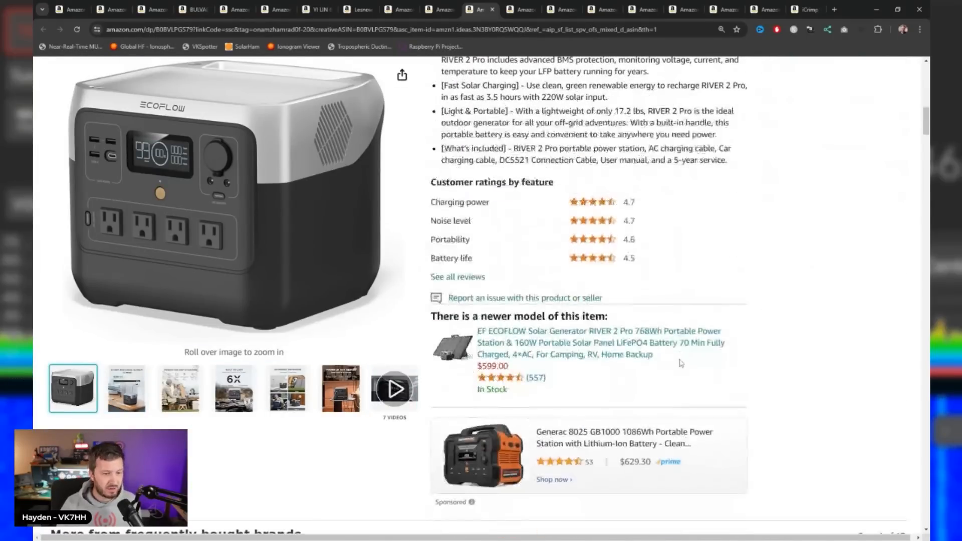
pyautogui.scroll(-3)
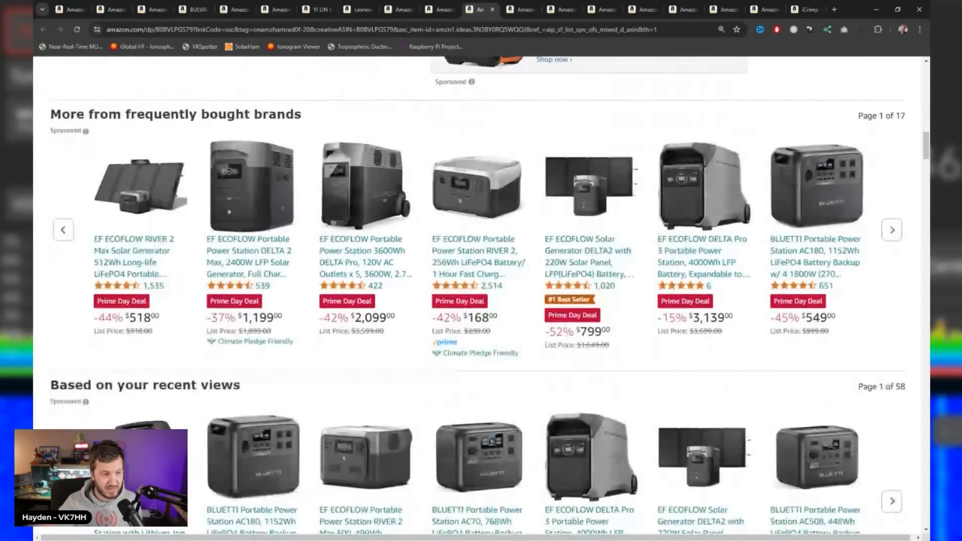
pyautogui.scroll(-3)
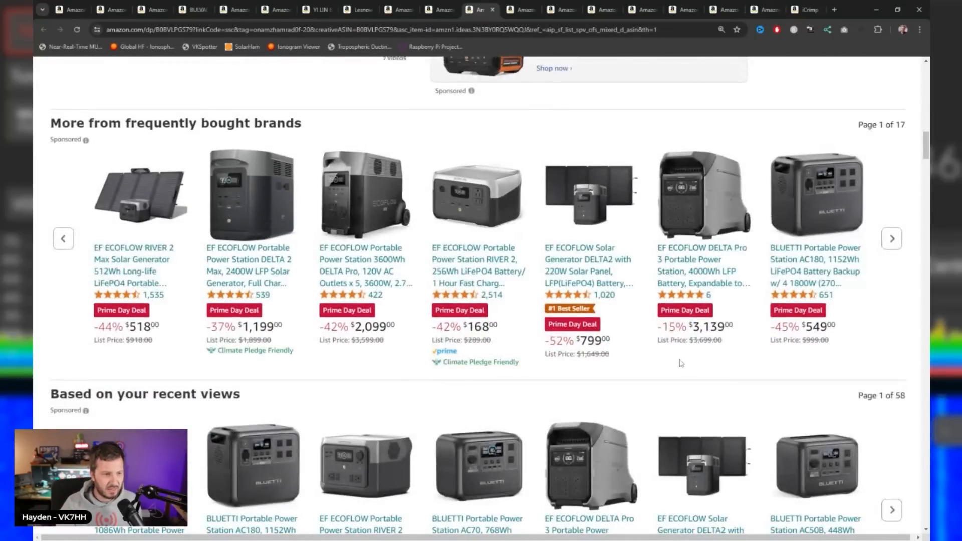
pyautogui.scroll(3)
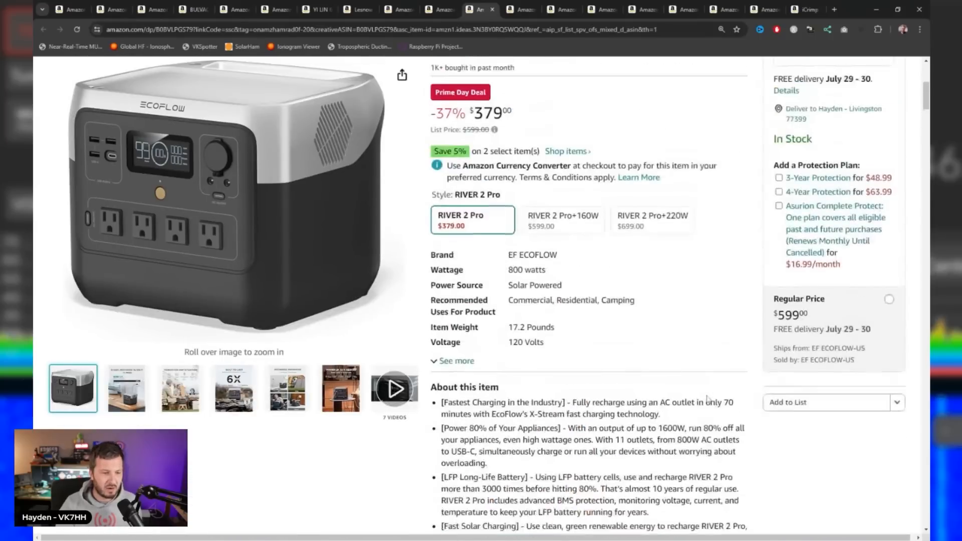
pyautogui.scroll(3)
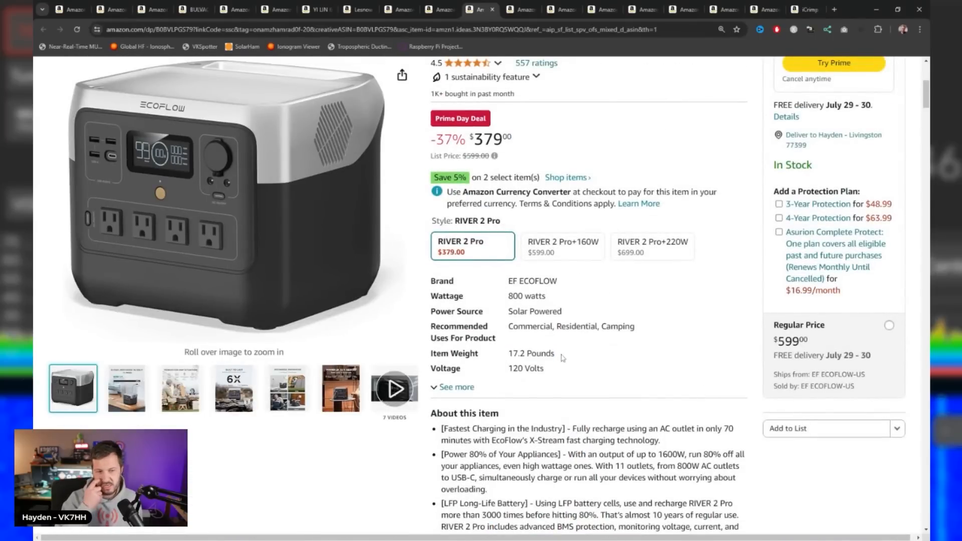
pyautogui.scroll(3)
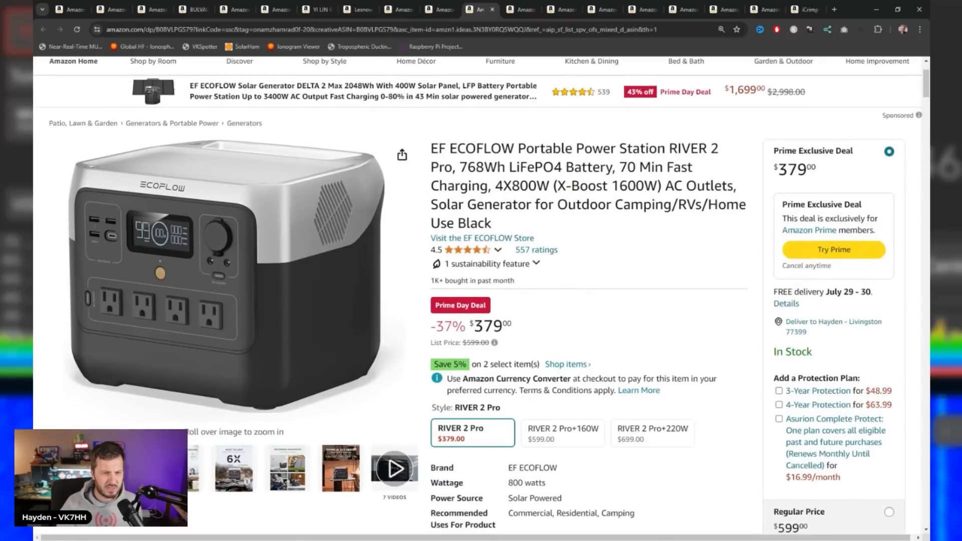
pyautogui.click(517, 9)
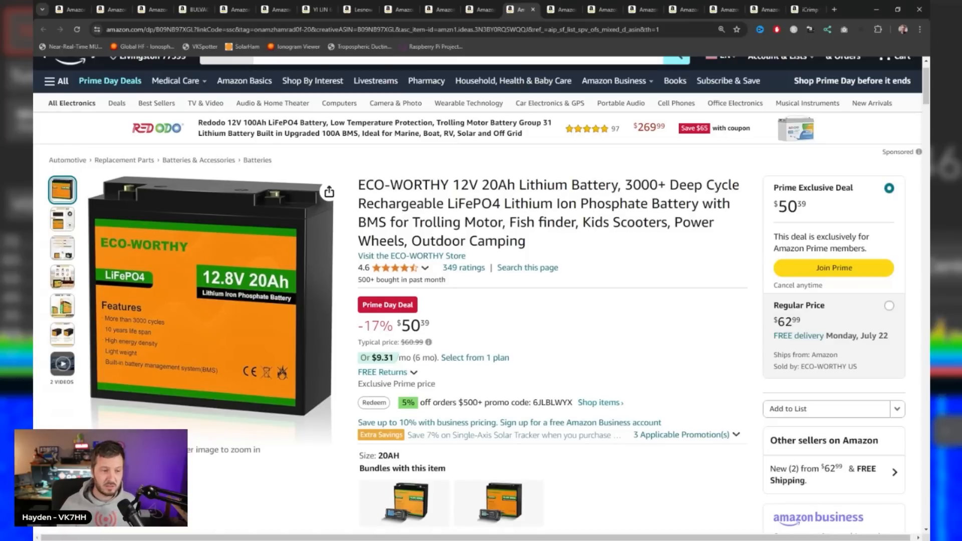
# Step: Scroll down through the ECO-WORTHY 12V 20Ah battery listing's details
pyautogui.scroll(-3)
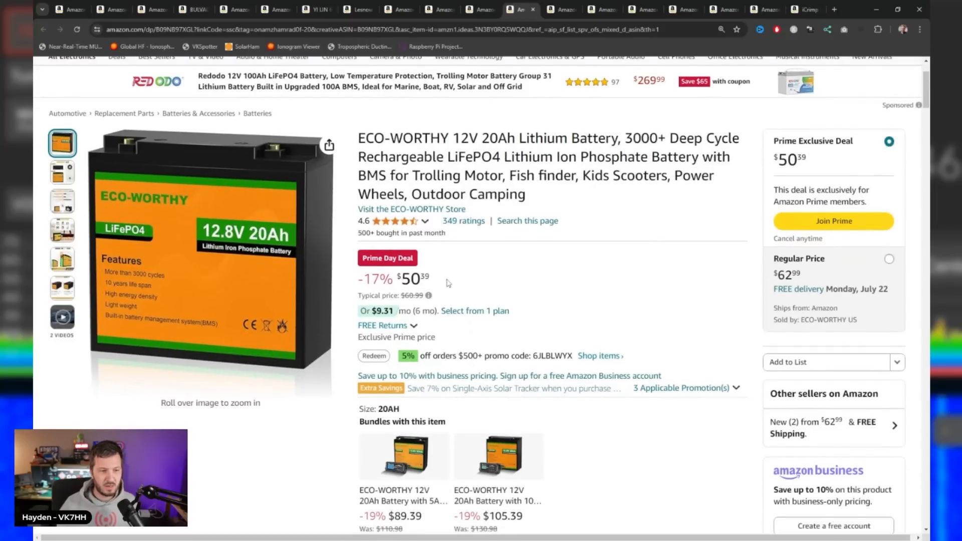
pyautogui.scroll(-3)
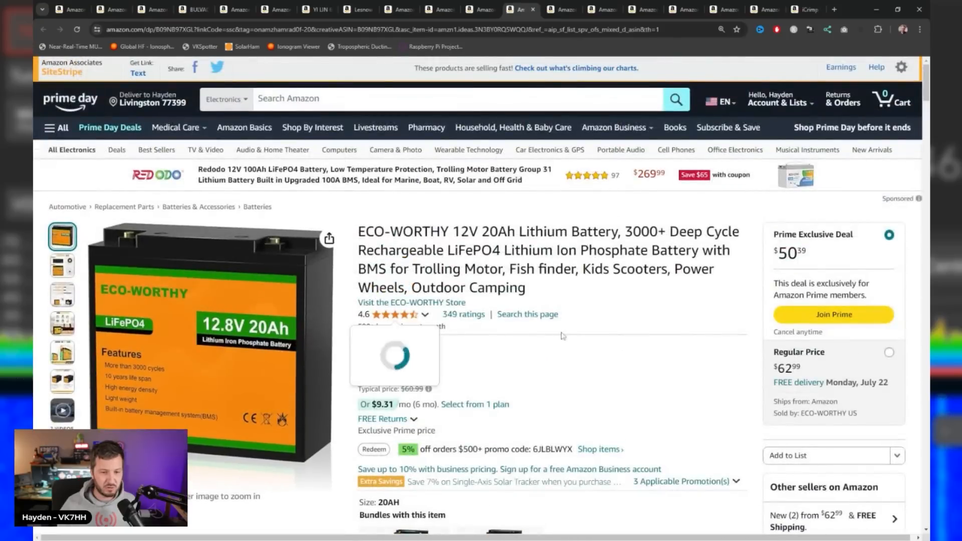
pyautogui.scroll(-3)
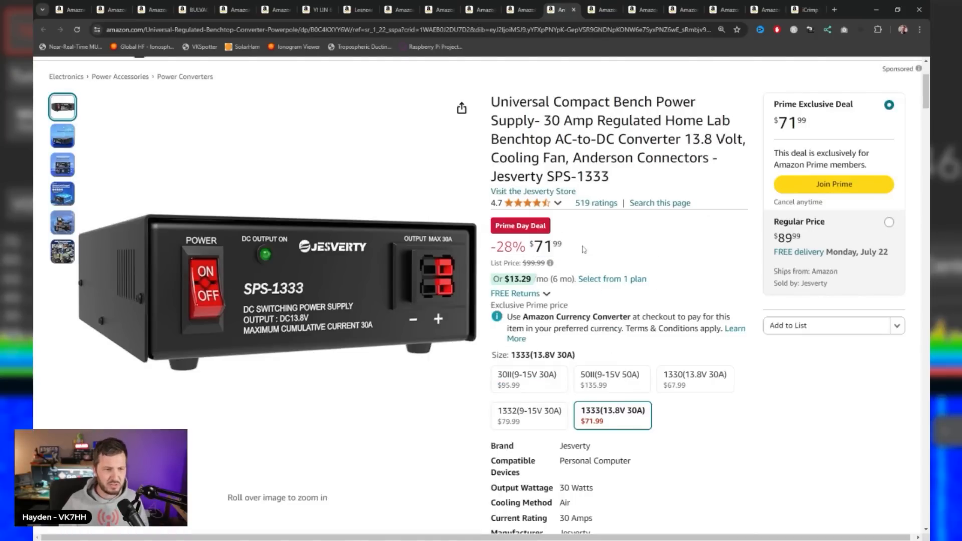
pyautogui.moveTo(436, 250)
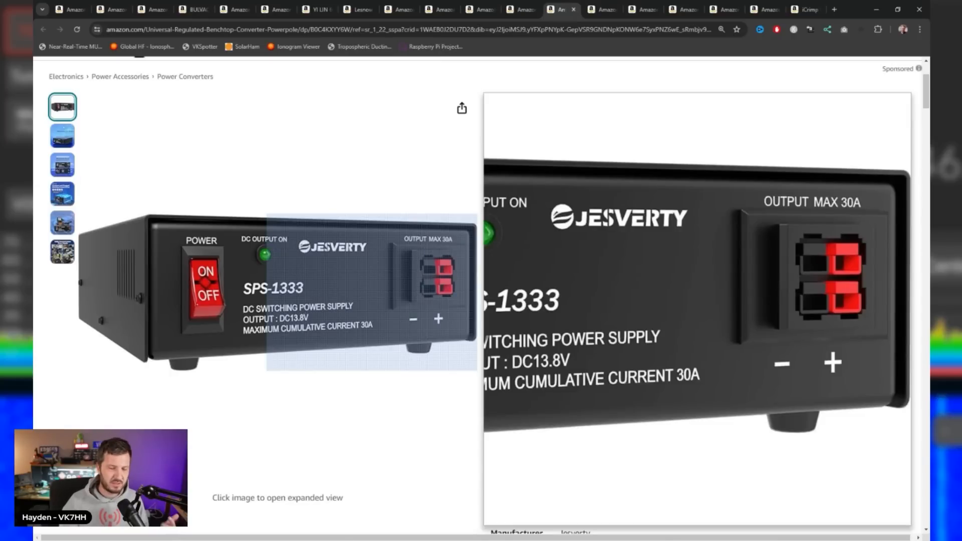
pyautogui.moveTo(304, 261)
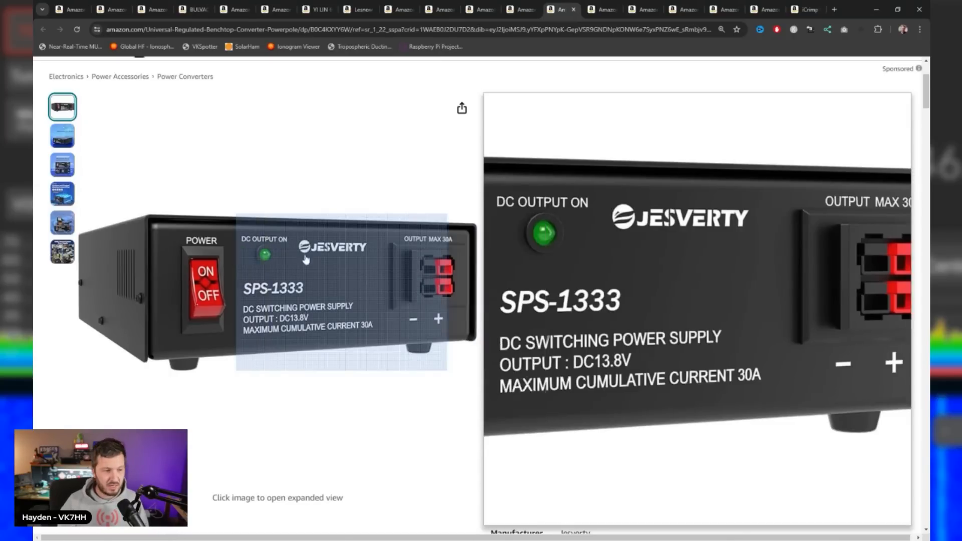
# Step: View the SPS-1333 photos: radio communications use, powering a radio, and the dual output connectors diagram
pyautogui.click(62, 251)
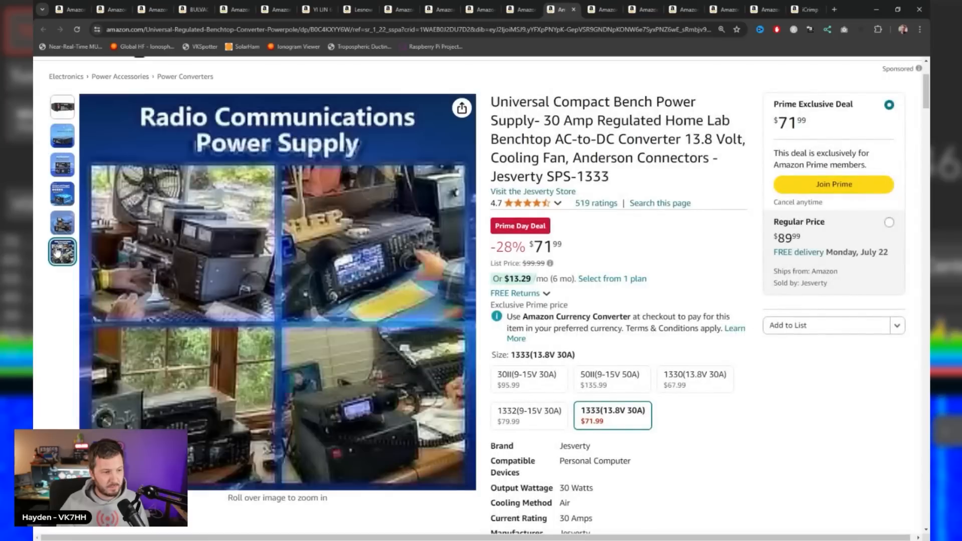
pyautogui.click(62, 222)
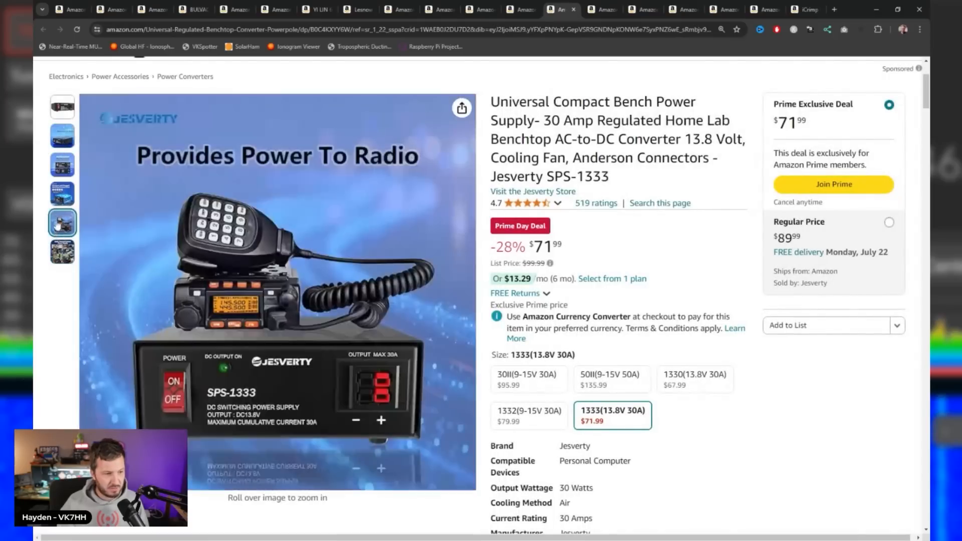
pyautogui.click(62, 165)
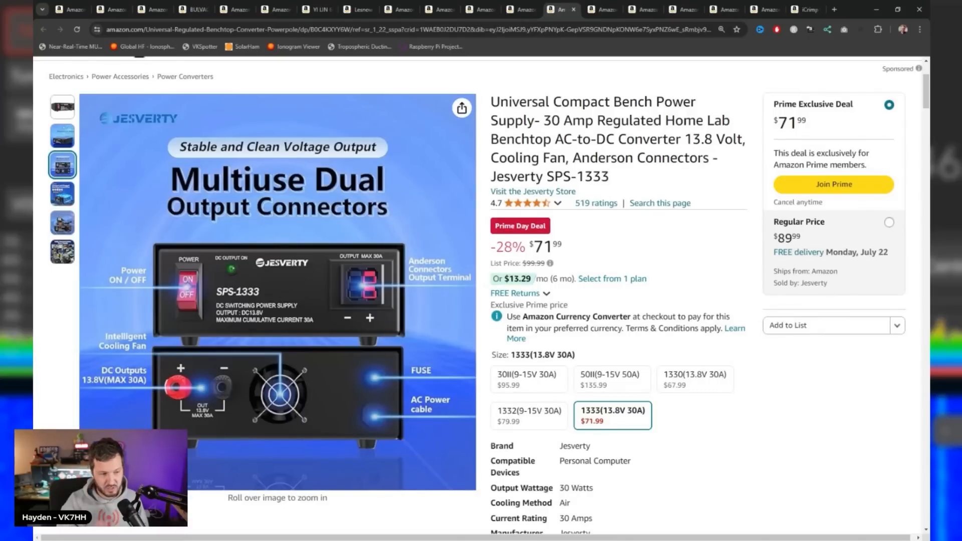
pyautogui.moveTo(699, 249)
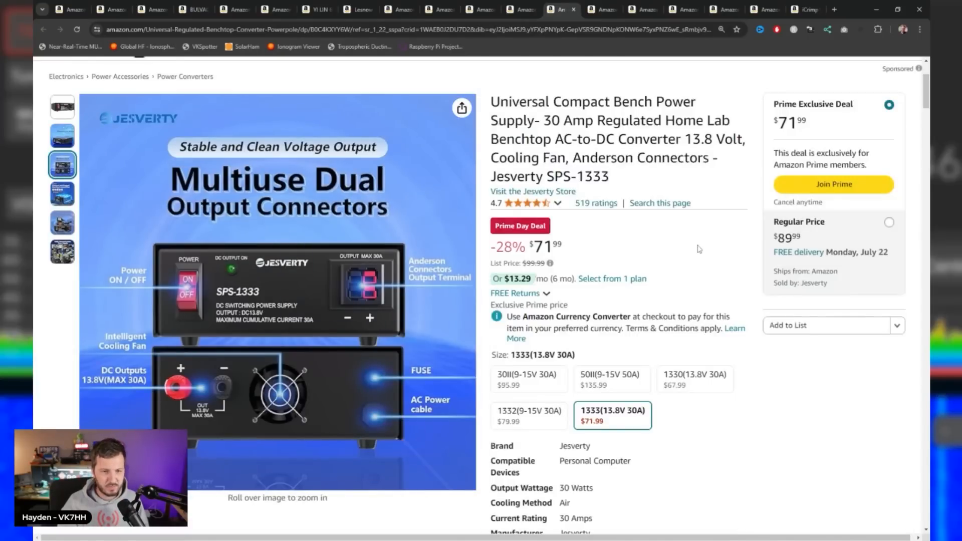
# Step: Scroll down through the SPS-1333 feature list, suggestions and buyer reviews
pyautogui.scroll(-3)
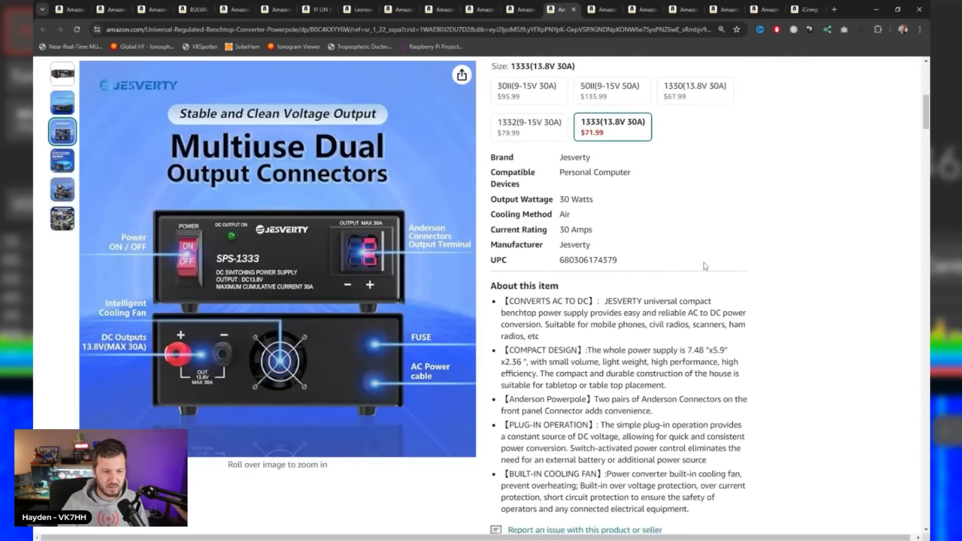
pyautogui.scroll(-3)
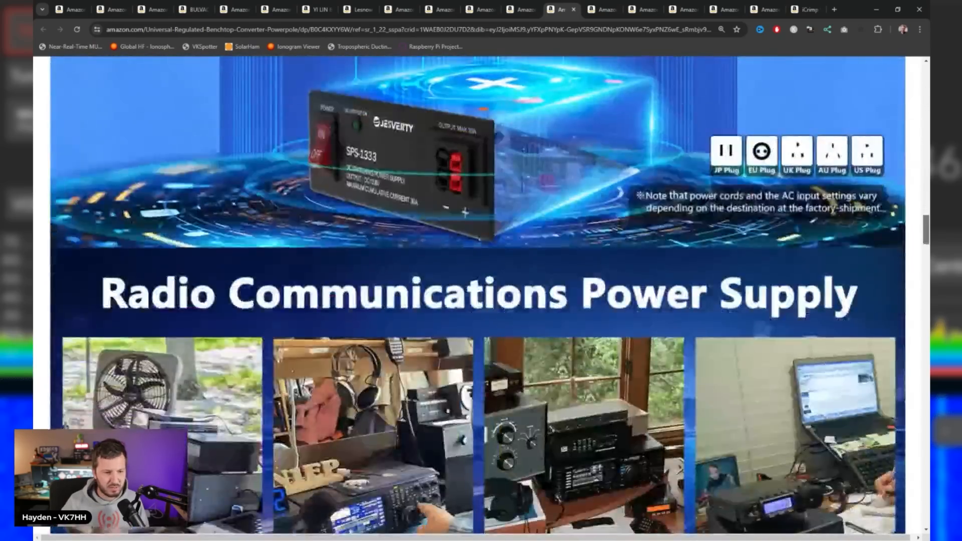
pyautogui.scroll(-3)
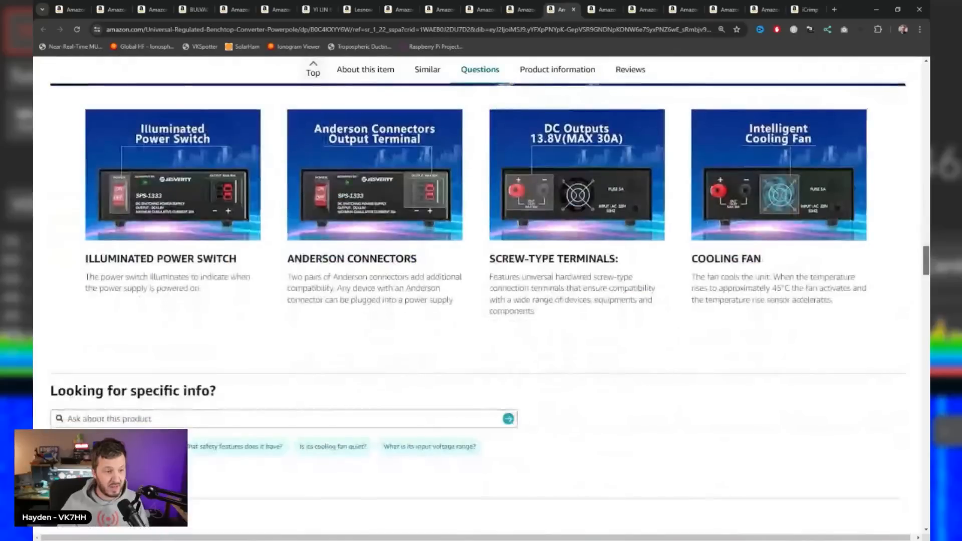
pyautogui.scroll(-3)
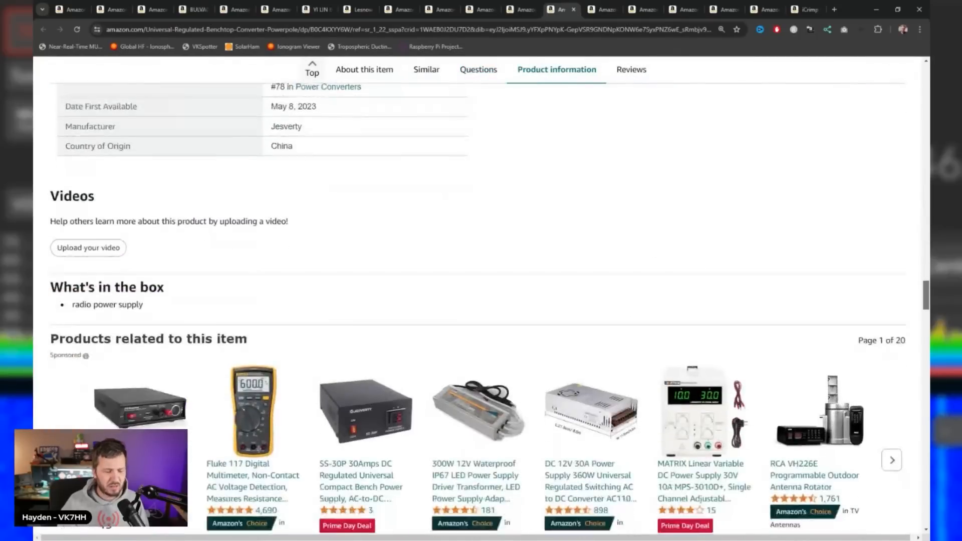
pyautogui.scroll(-3)
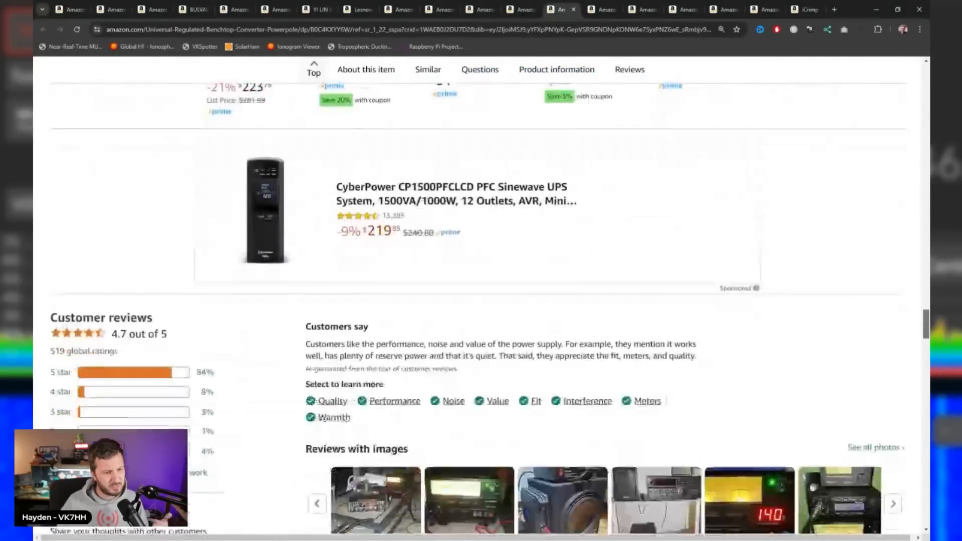
pyautogui.scroll(-3)
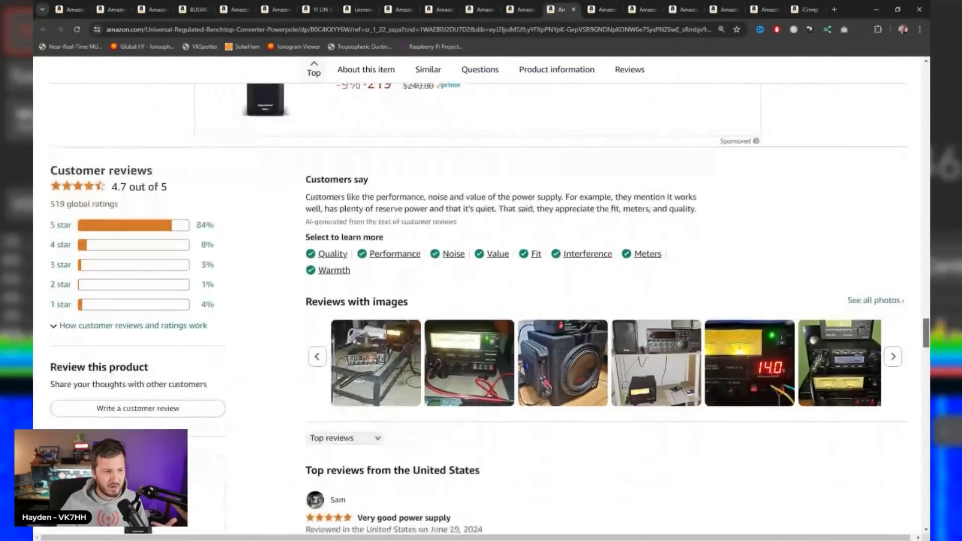
pyautogui.scroll(-3)
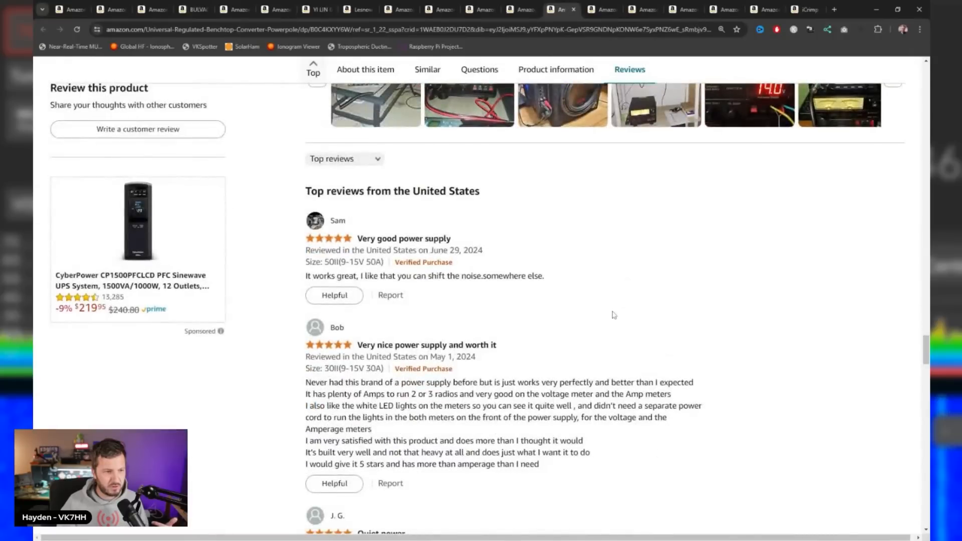
pyautogui.scroll(-3)
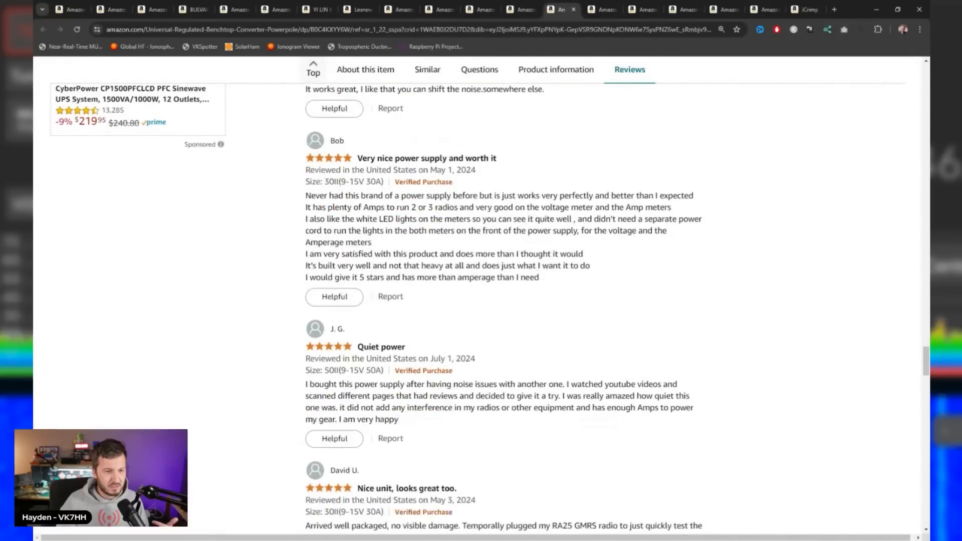
pyautogui.scroll(-3)
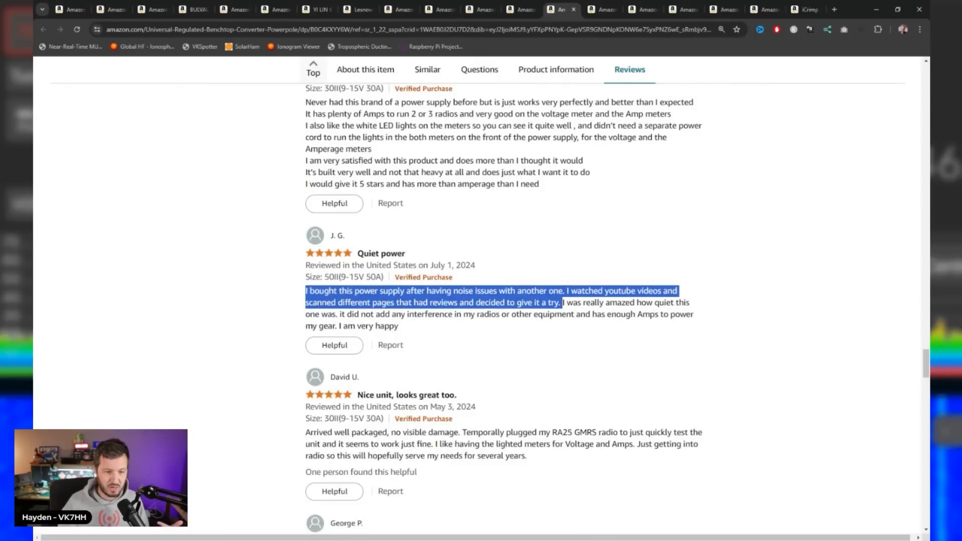
pyautogui.scroll(-3)
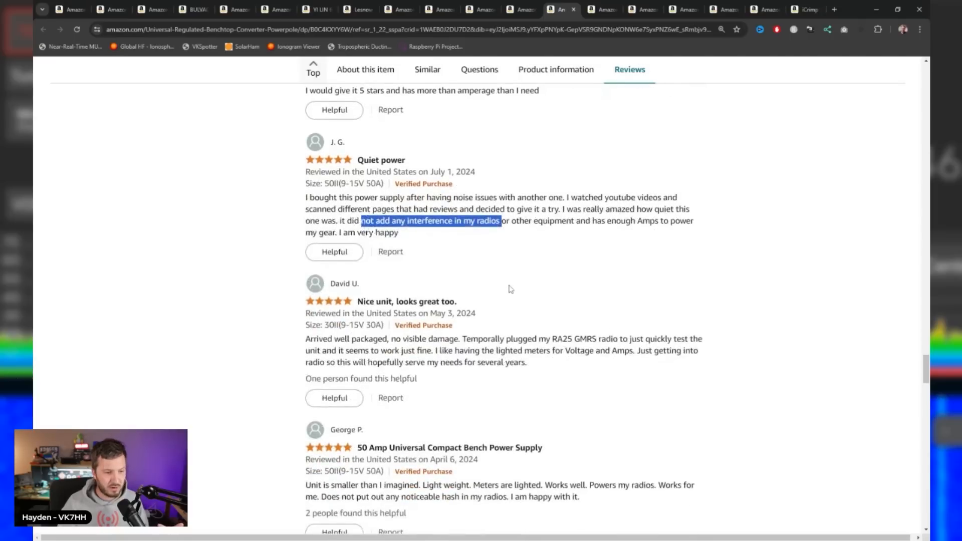
pyautogui.scroll(-3)
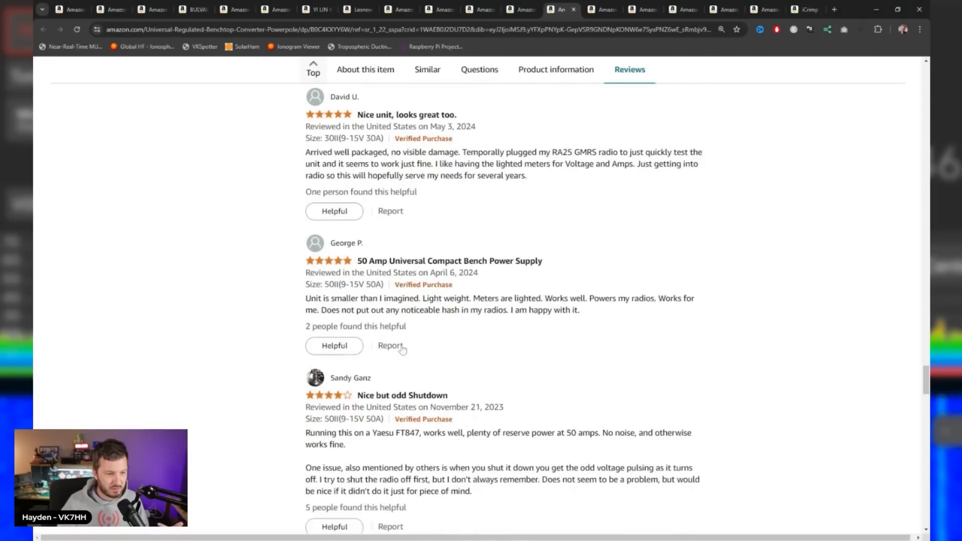
pyautogui.scroll(-3)
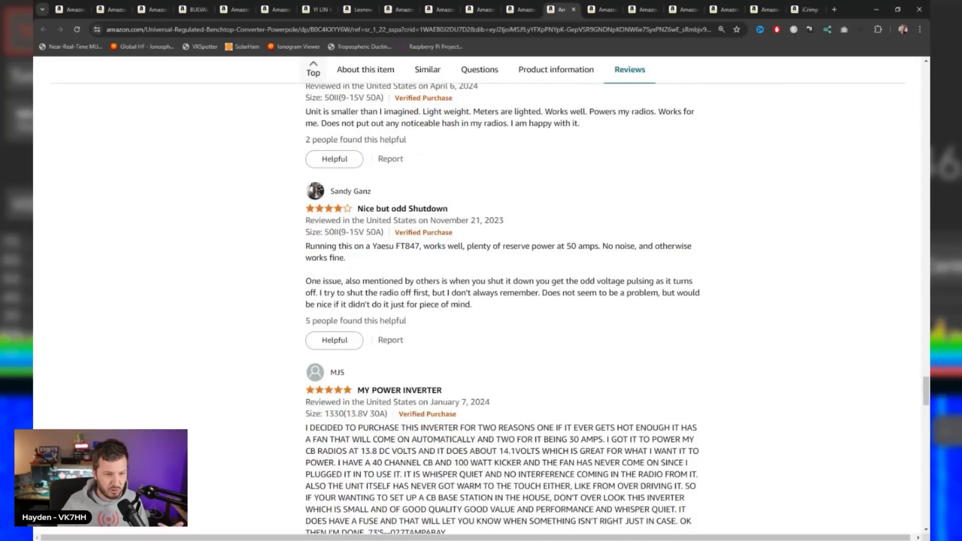
pyautogui.scroll(-3)
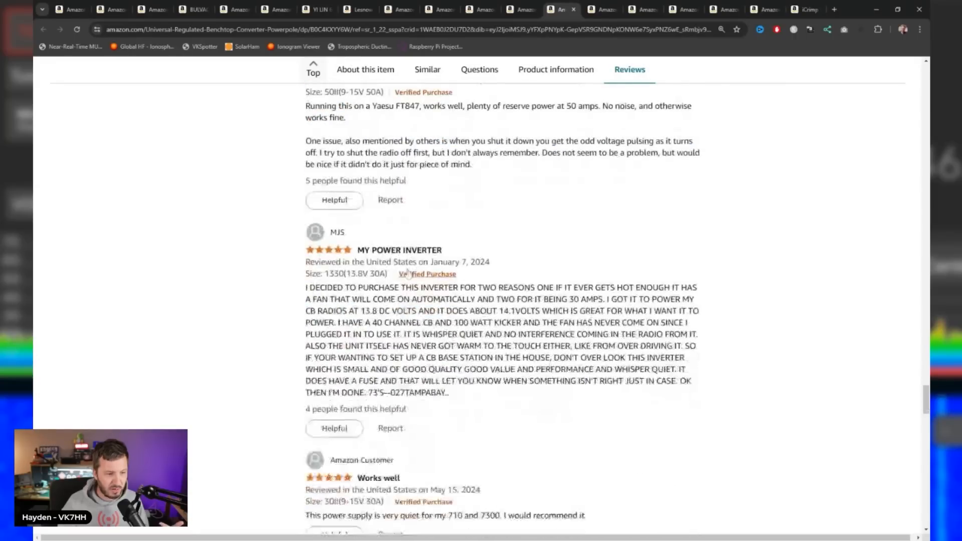
pyautogui.scroll(-3)
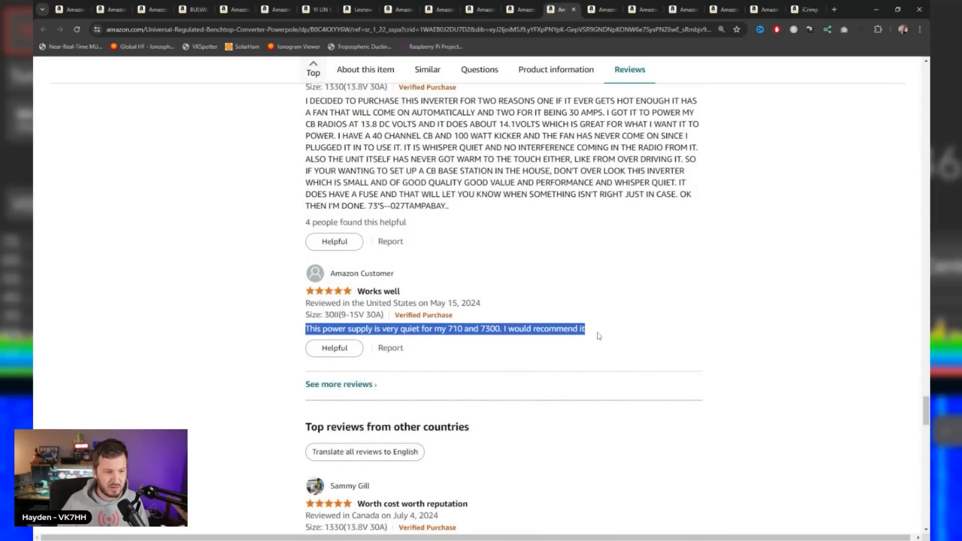
pyautogui.scroll(-3)
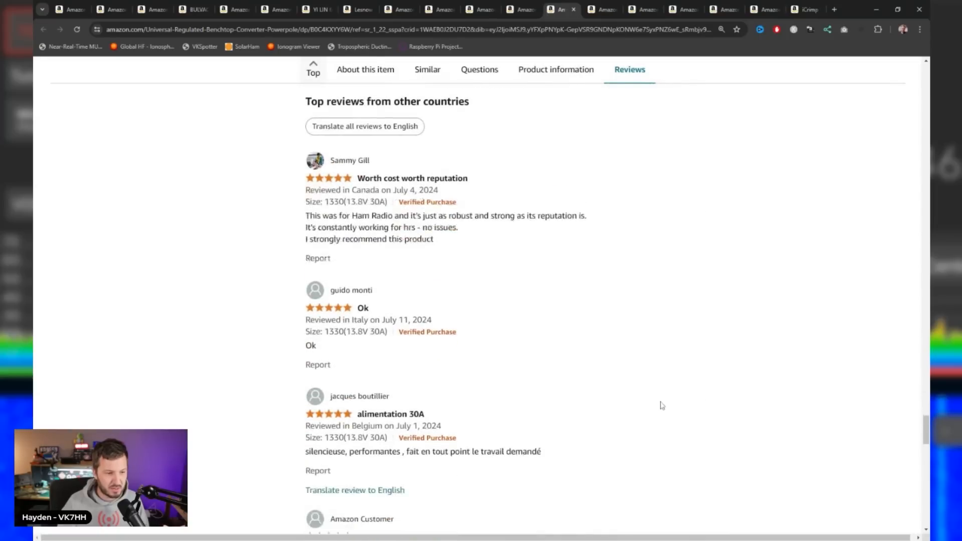
pyautogui.scroll(-3)
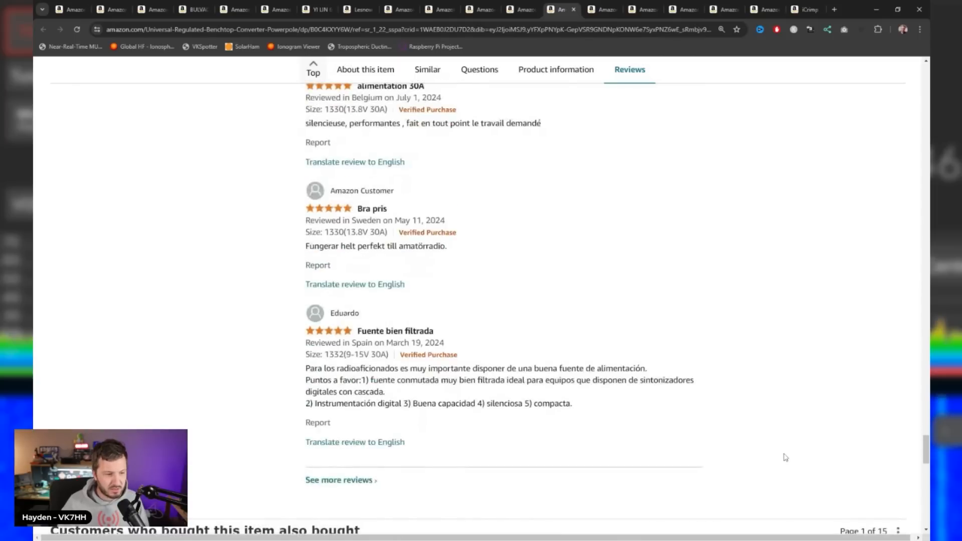
pyautogui.scroll(-3)
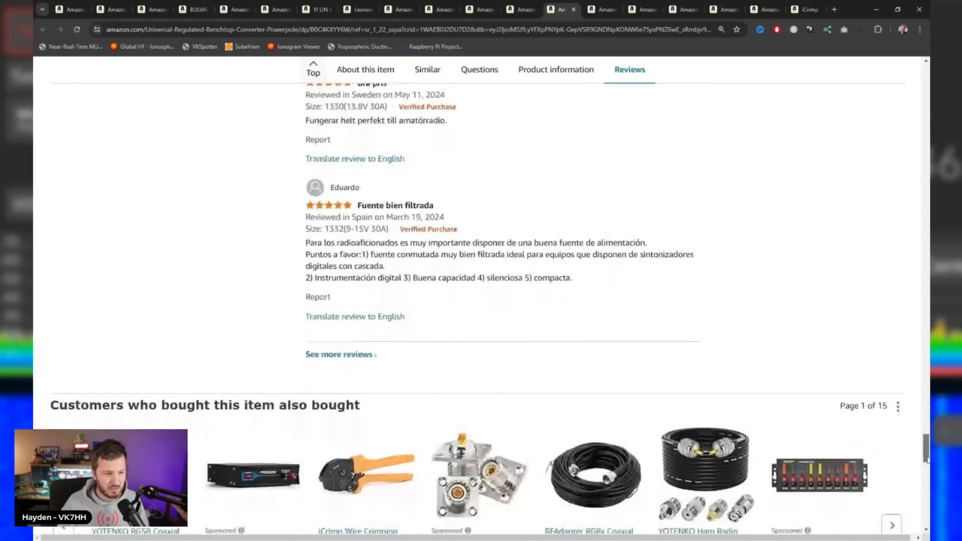
# Step: Return to the SPS-1333 overview and price, then move to the Raspberry Pi 4 starter kit listing
pyautogui.scroll(3)
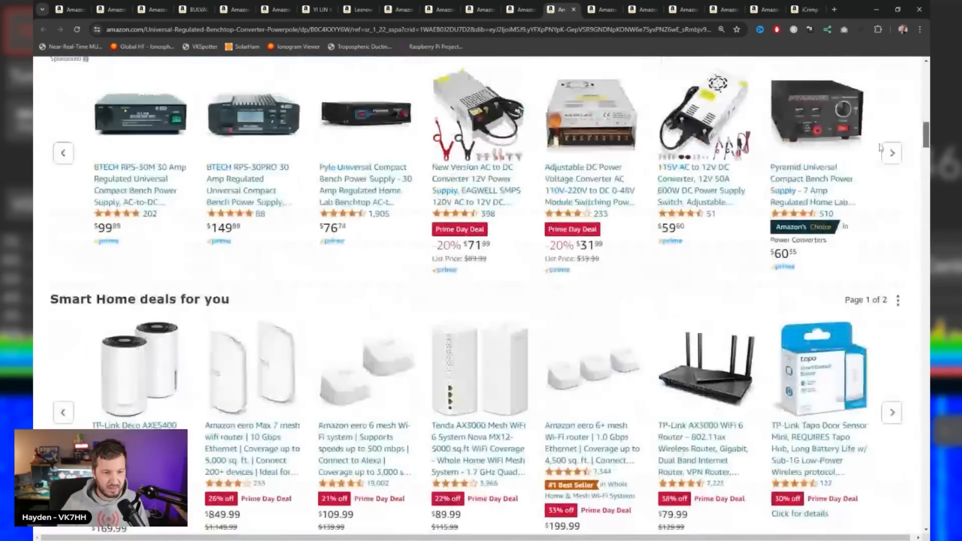
pyautogui.scroll(3)
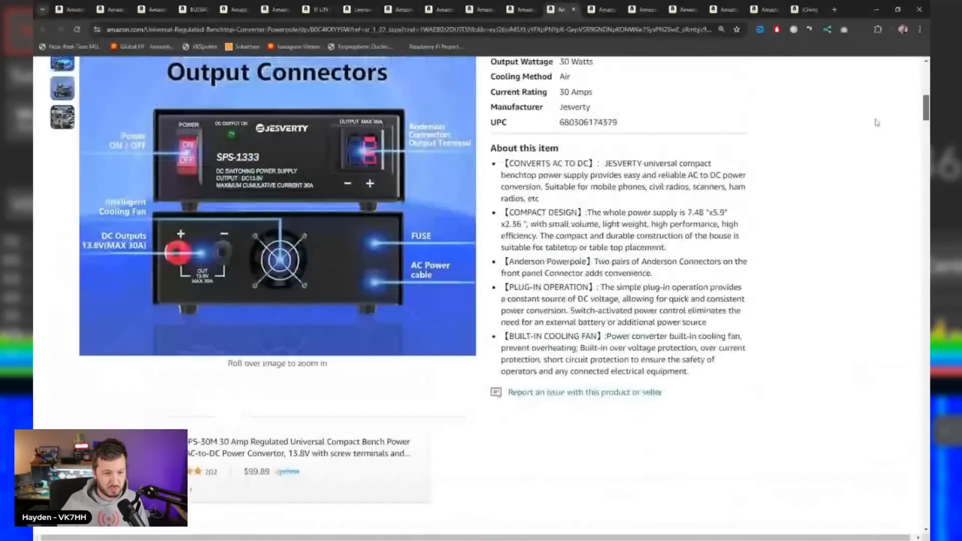
pyautogui.scroll(3)
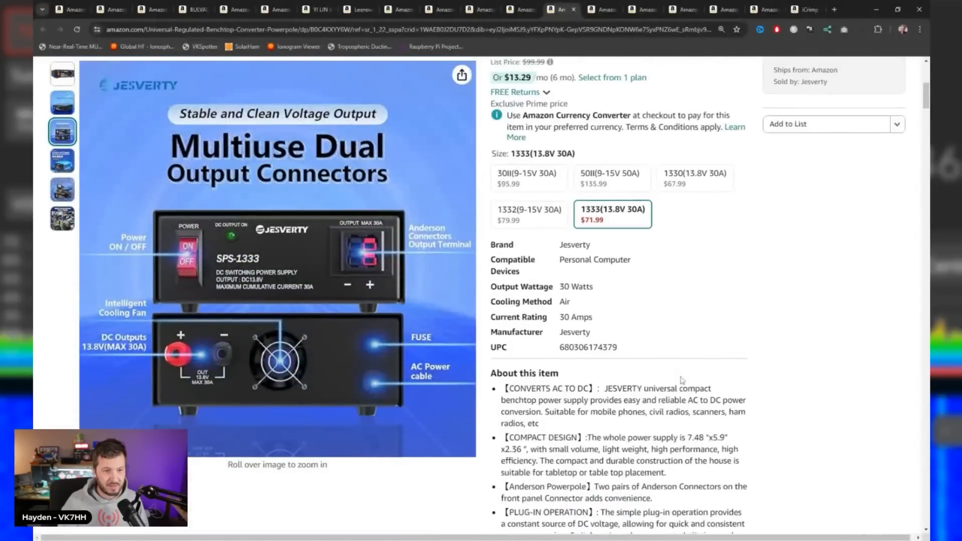
pyautogui.scroll(3)
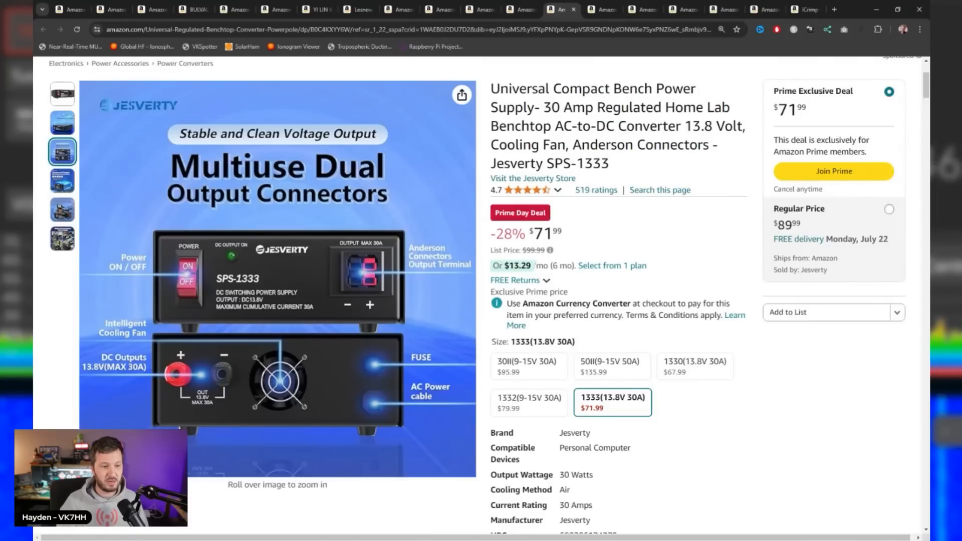
pyautogui.scroll(3)
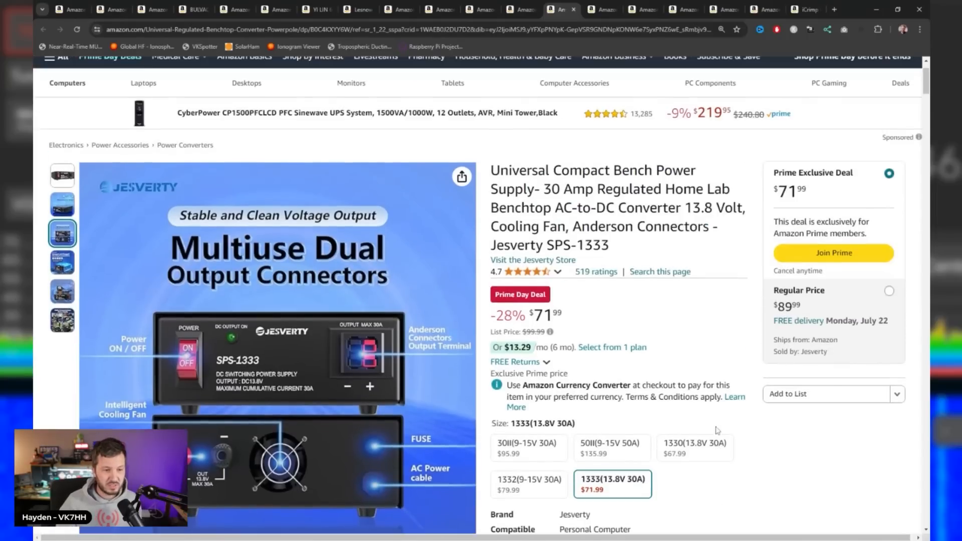
pyautogui.scroll(-3)
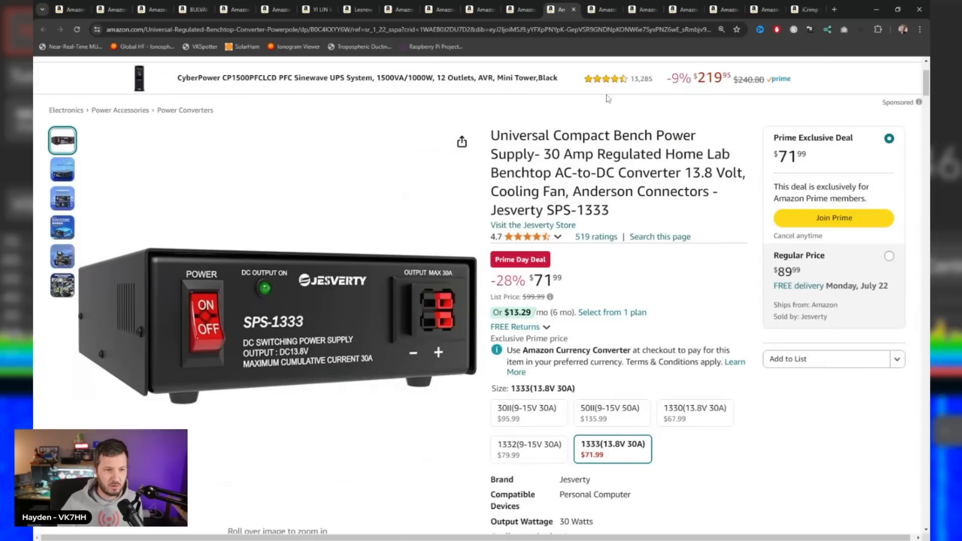
pyautogui.doubleClick(549, 210)
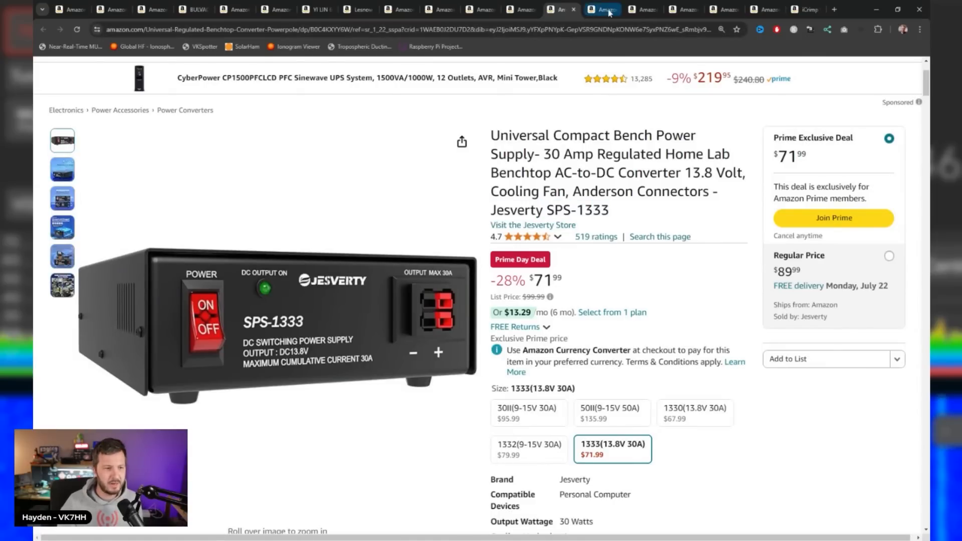
pyautogui.click(601, 9)
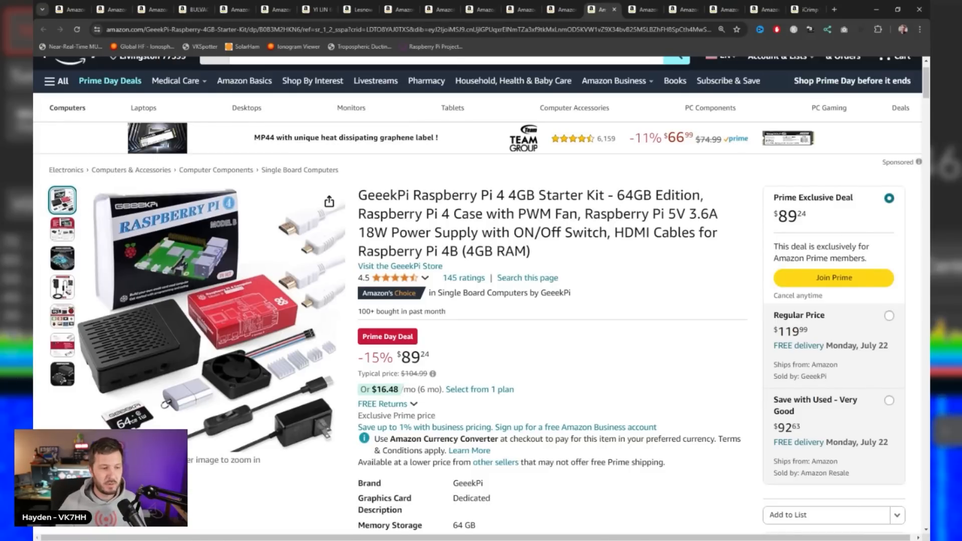
# Step: Scroll the Pi 4 kit listing to the '4 stars and above' carousel and open the GeeekPi Raspberry Pi 5 8GB kit
pyautogui.scroll(-3)
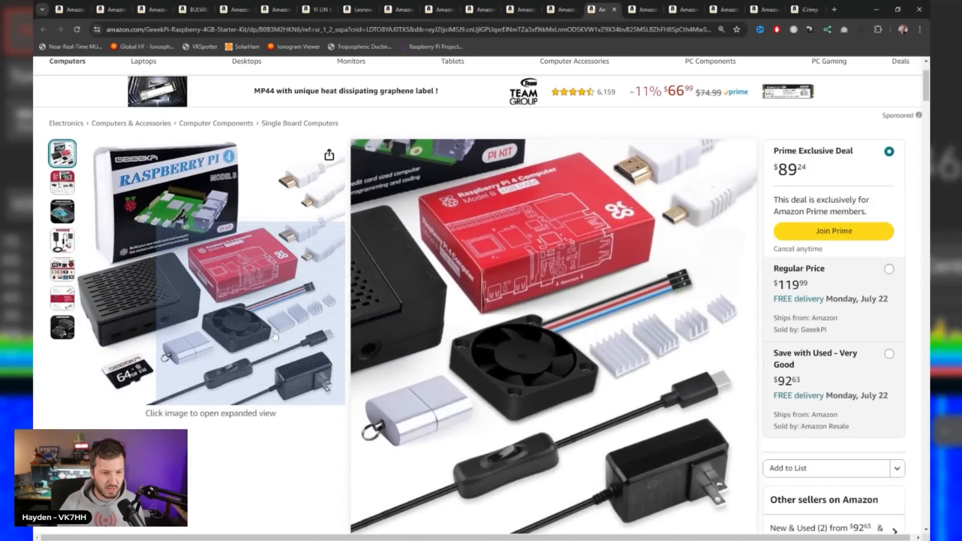
pyautogui.moveTo(298, 396)
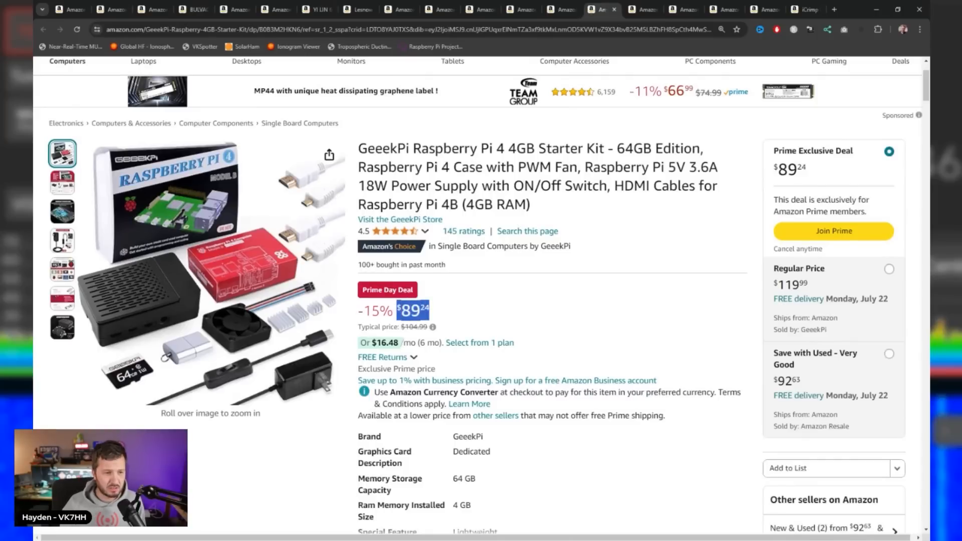
pyautogui.scroll(-3)
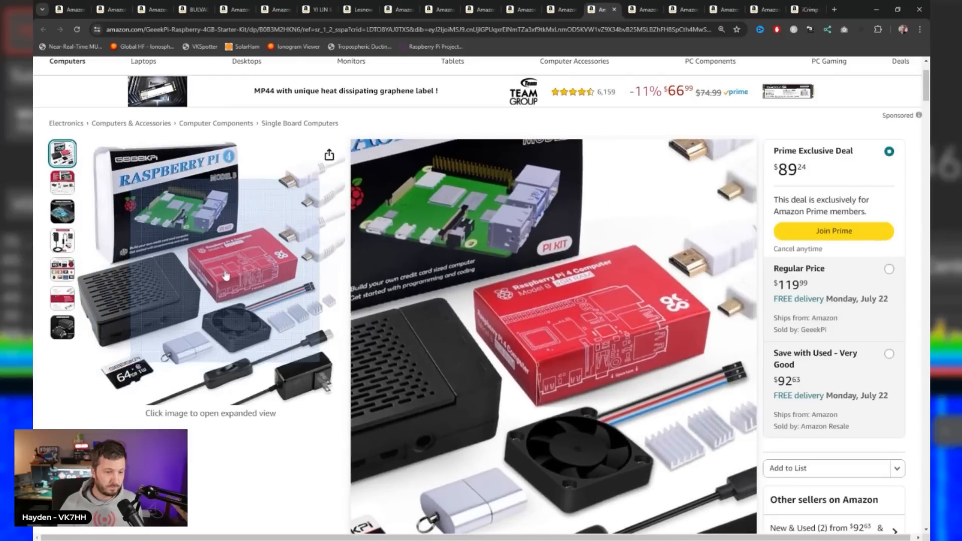
pyautogui.moveTo(175, 277)
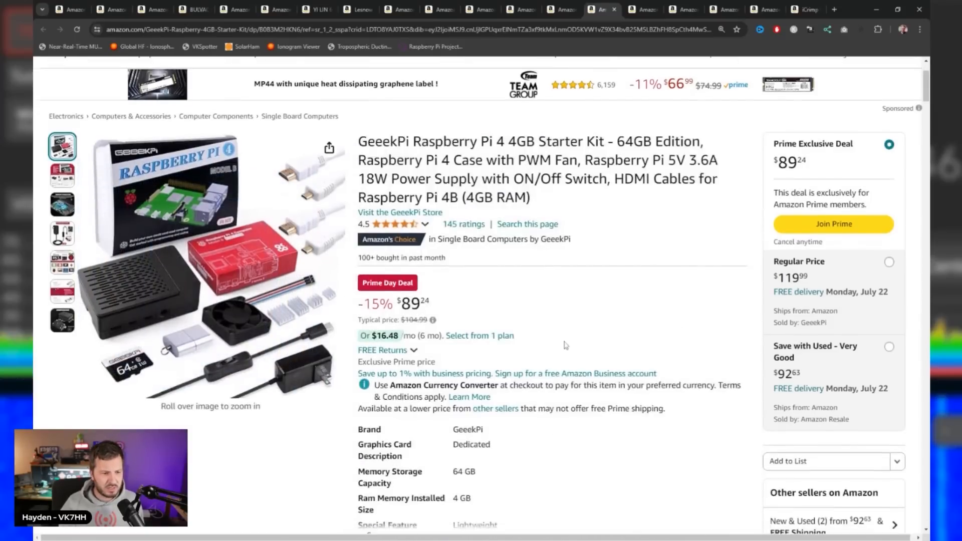
pyautogui.scroll(-3)
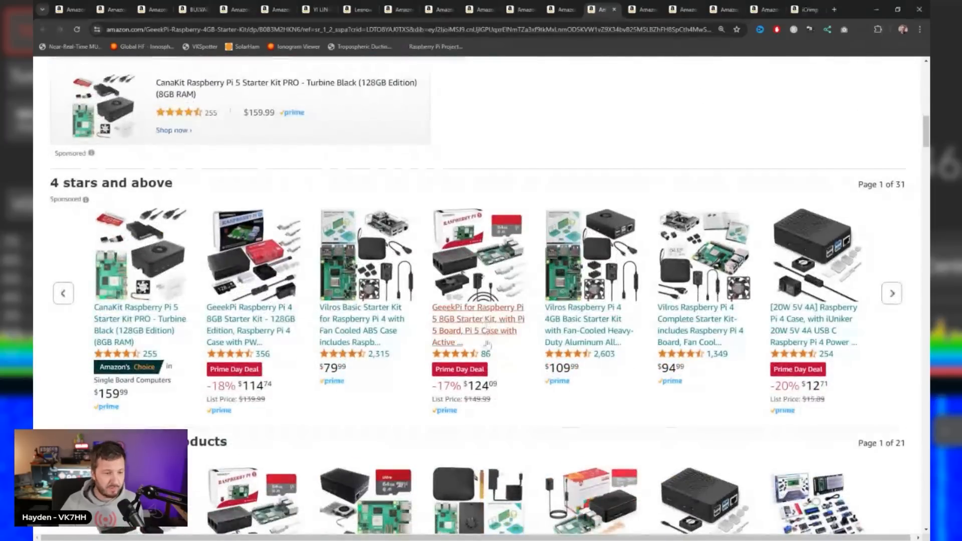
pyautogui.scroll(-3)
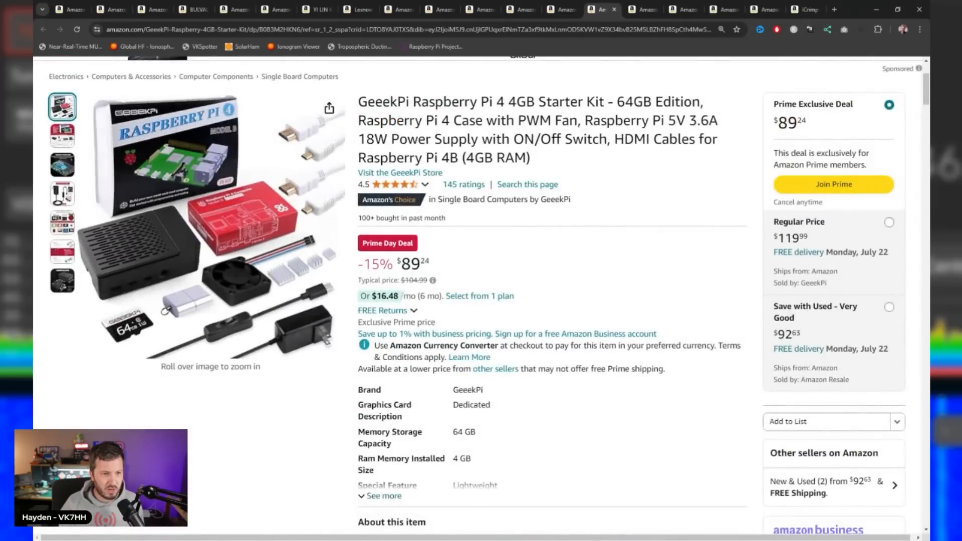
pyautogui.scroll(-3)
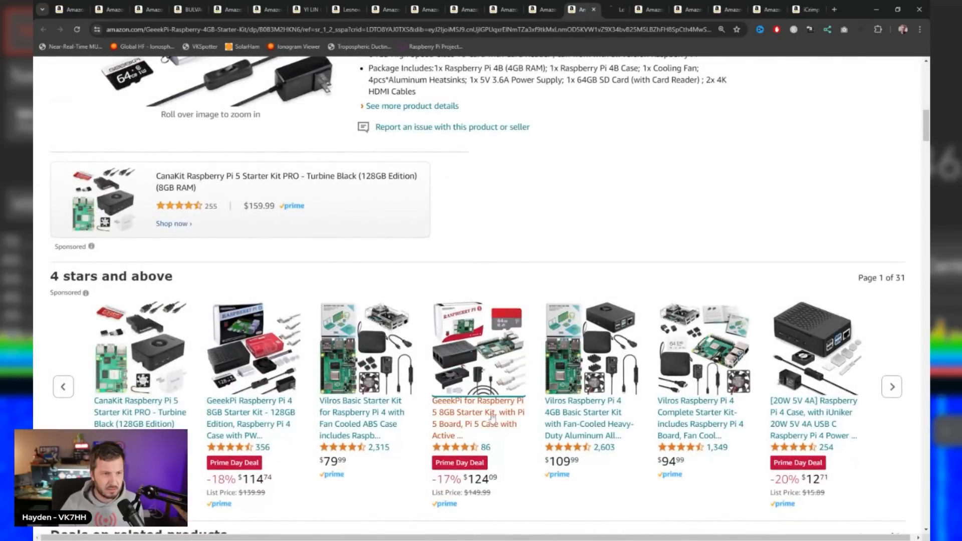
pyautogui.click(478, 413)
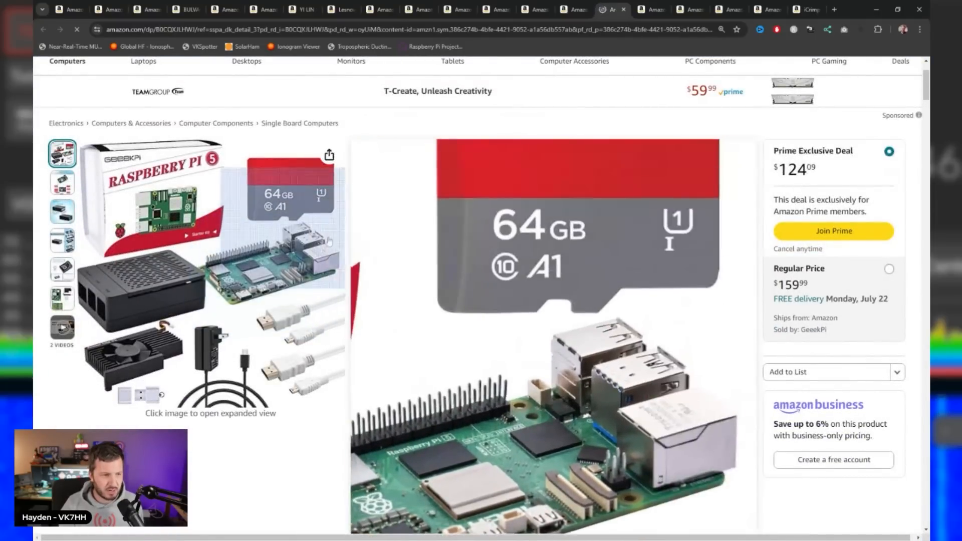
pyautogui.scroll(3)
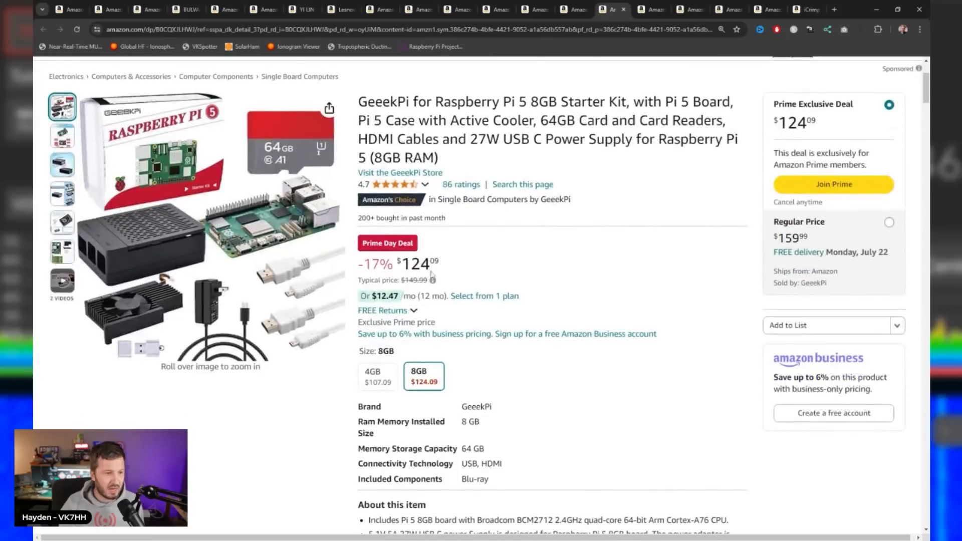
pyautogui.moveTo(515, 292)
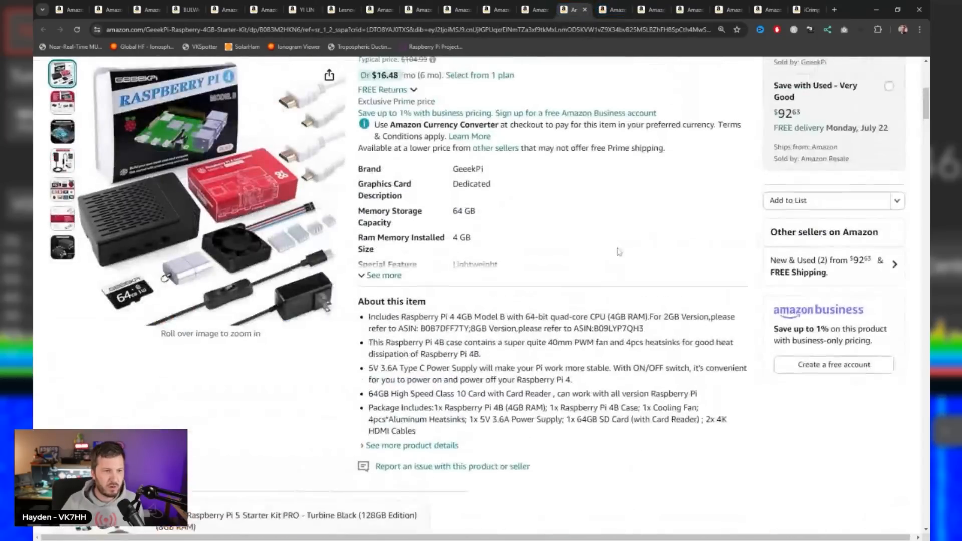
pyautogui.scroll(3)
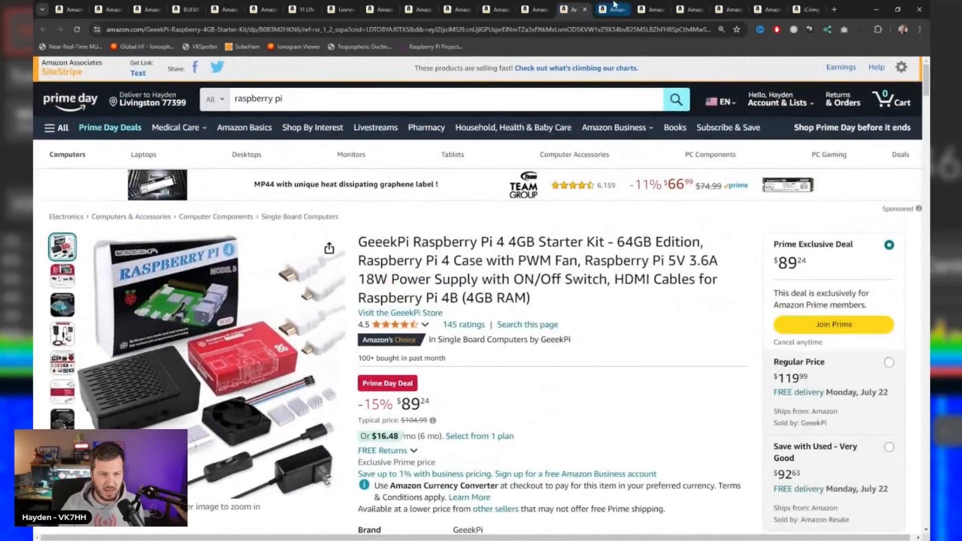
pyautogui.click(648, 9)
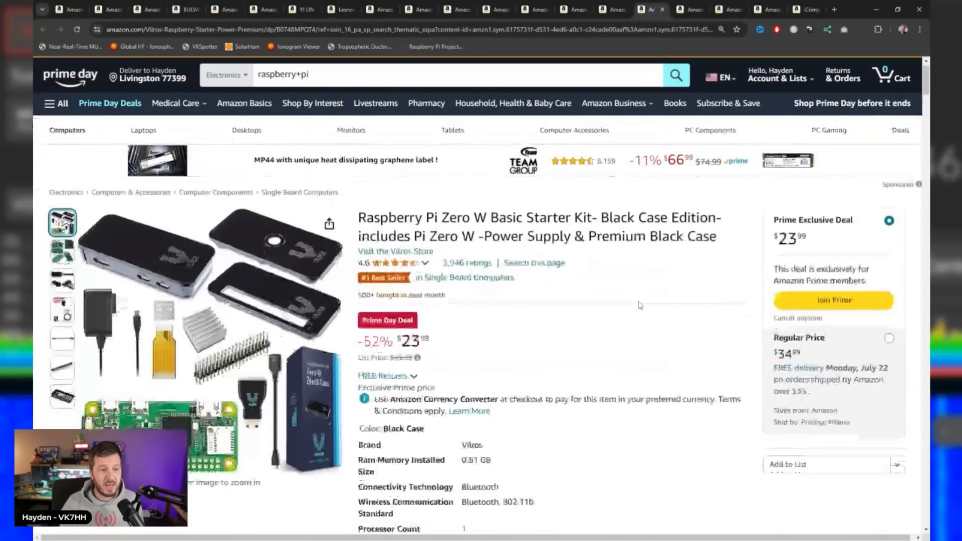
# Step: Leave the Pi Zero W kit and bring up the STEREN RG8X 100 ft coax cable listing with PL259 connectors
pyautogui.scroll(-3)
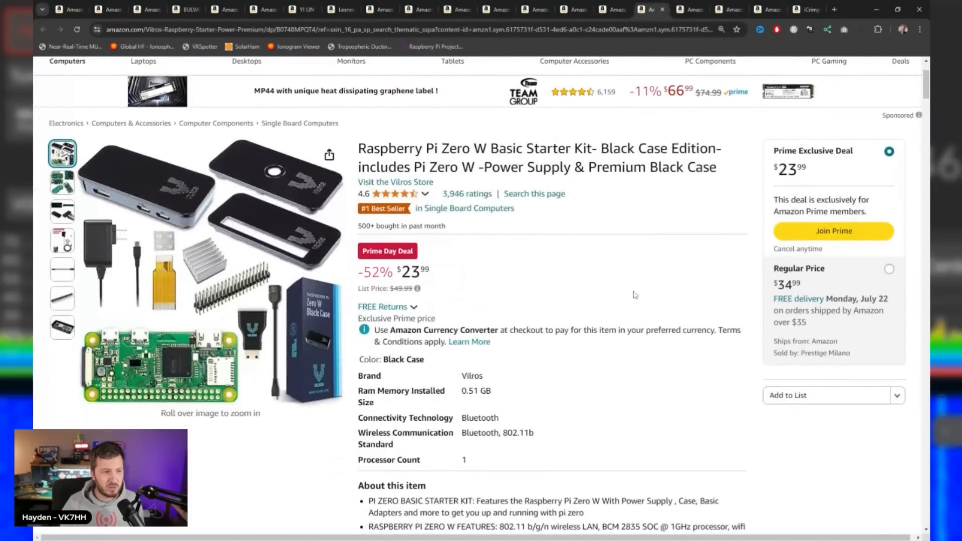
pyautogui.moveTo(516, 266)
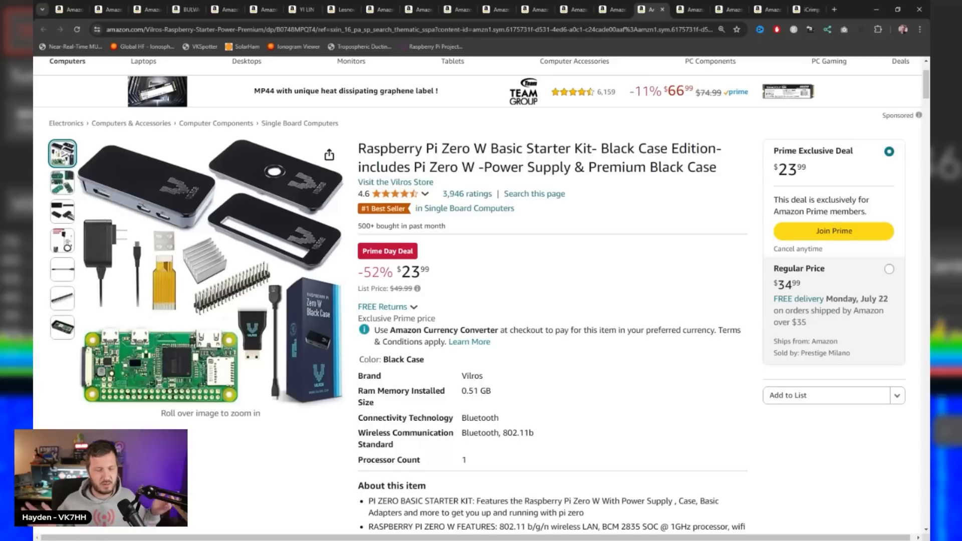
pyautogui.doubleClick(411, 271)
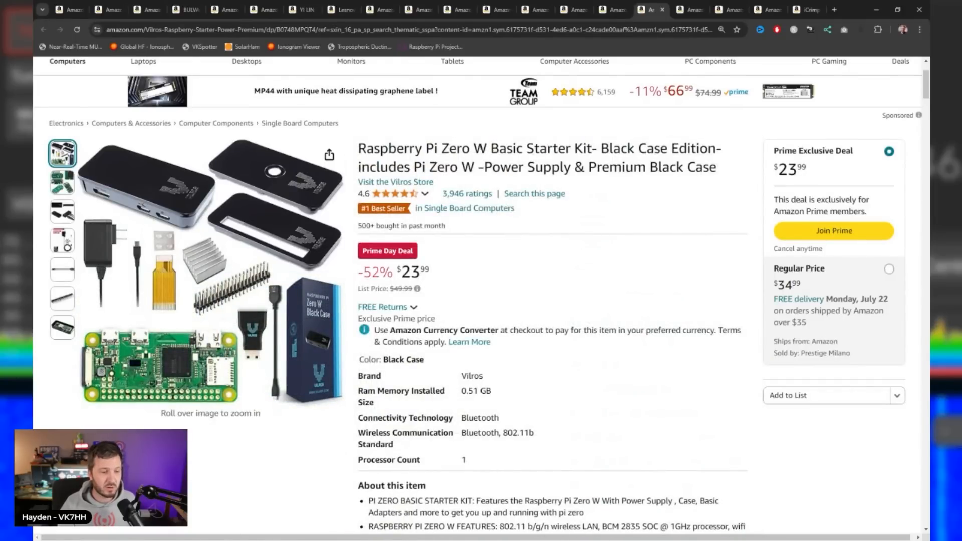
pyautogui.scroll(-3)
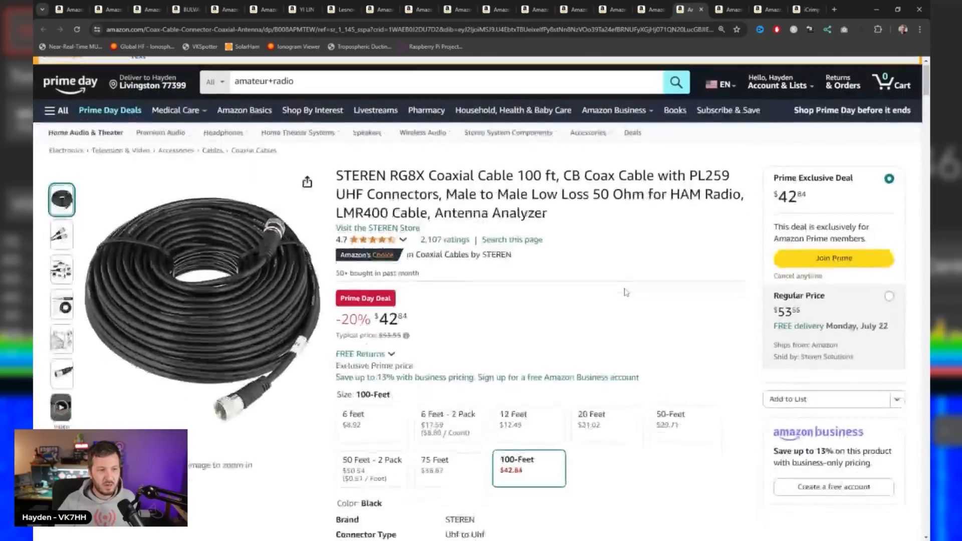
pyautogui.scroll(-3)
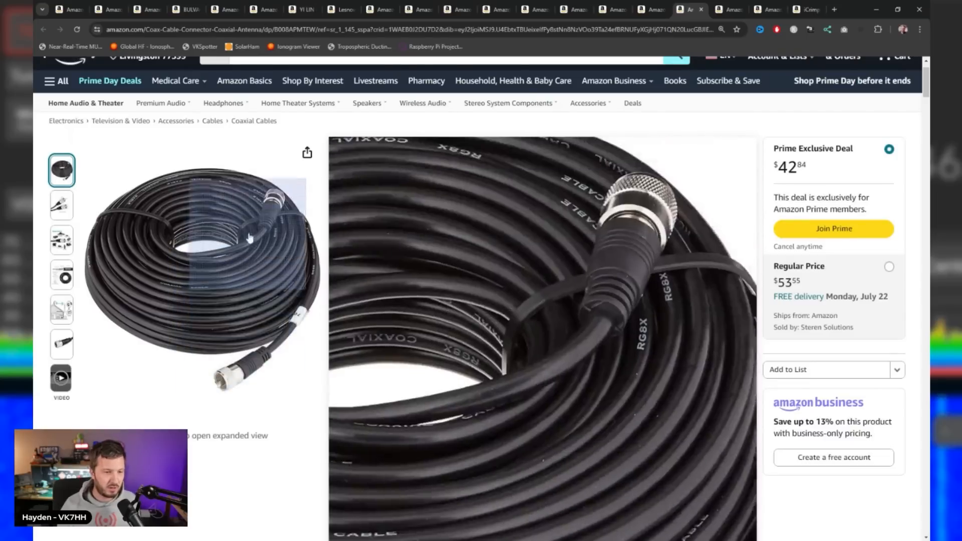
pyautogui.click(62, 204)
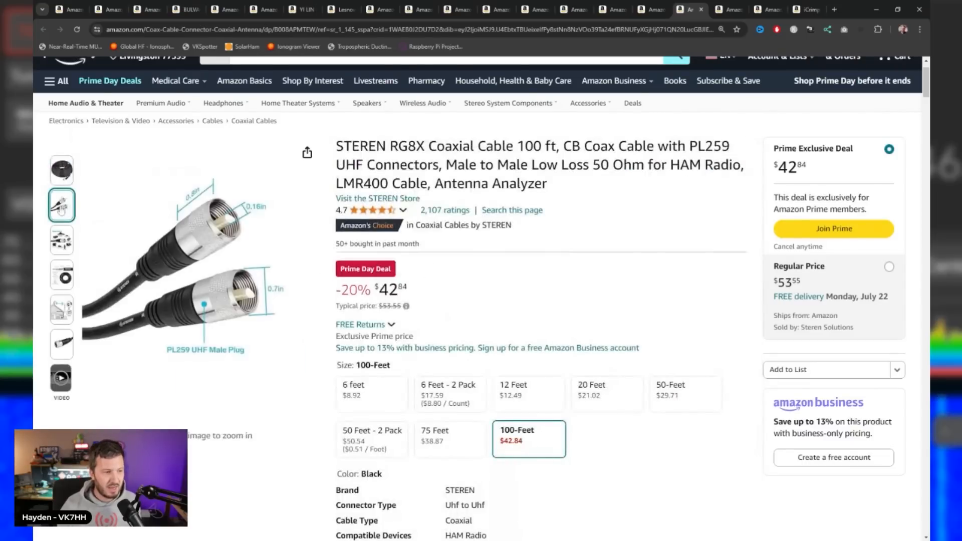
pyautogui.click(61, 240)
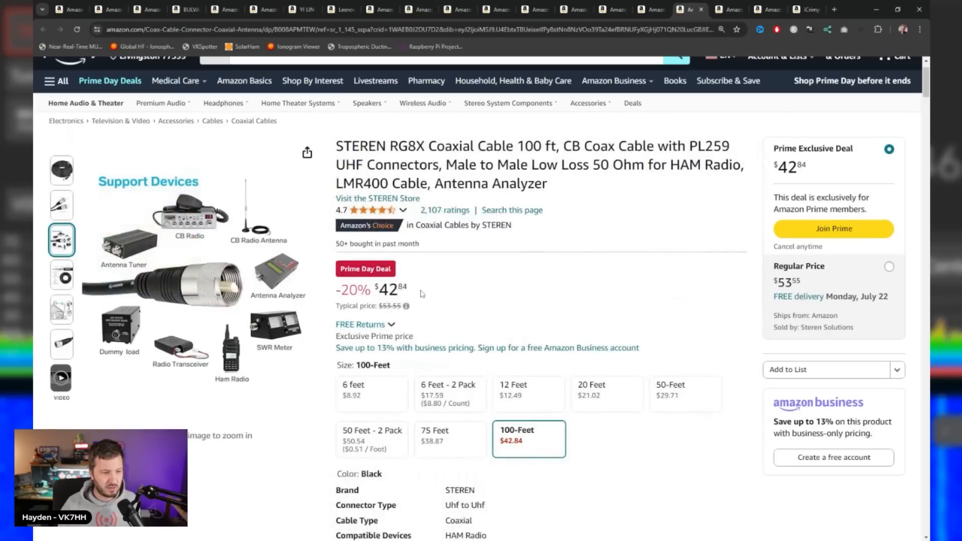
pyautogui.moveTo(440, 306)
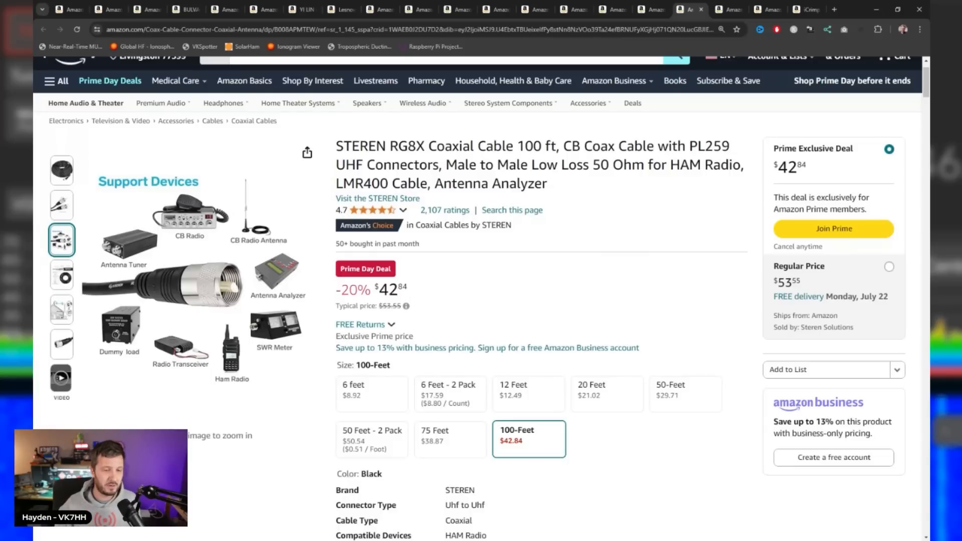
pyautogui.moveTo(471, 281)
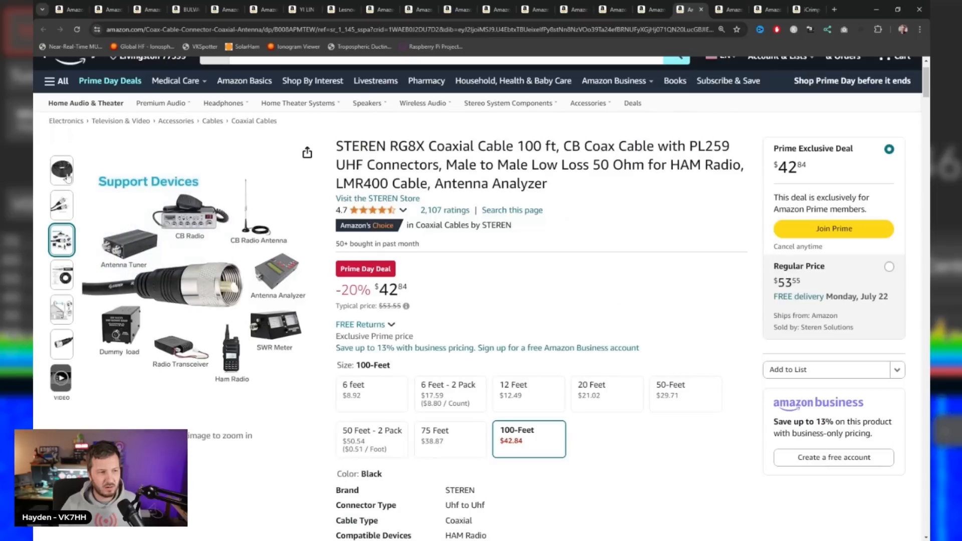
pyautogui.click(61, 170)
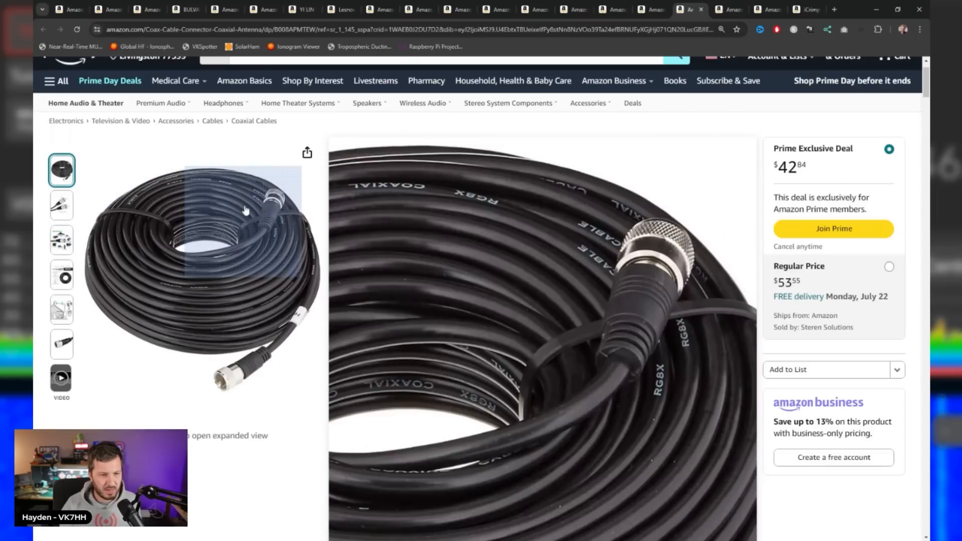
pyautogui.moveTo(182, 238)
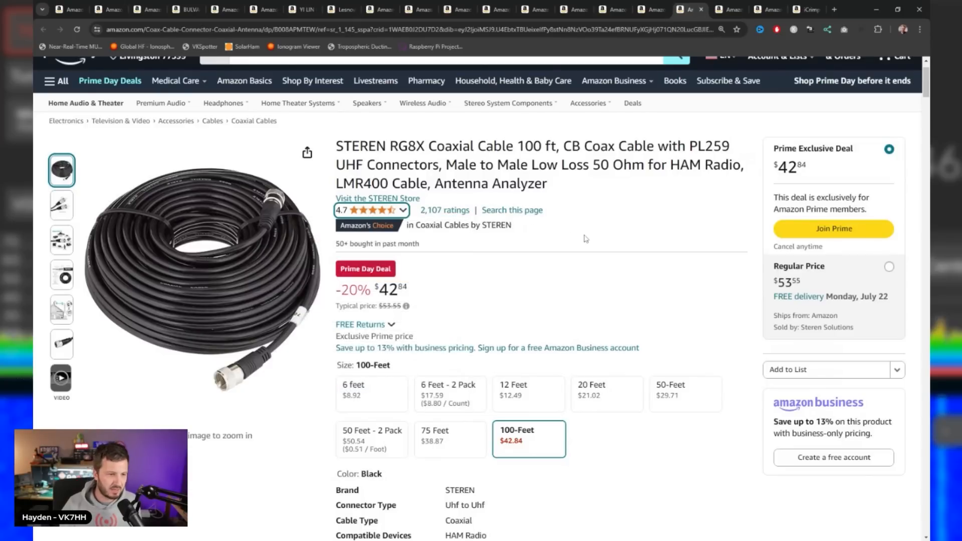
pyautogui.moveTo(607, 246)
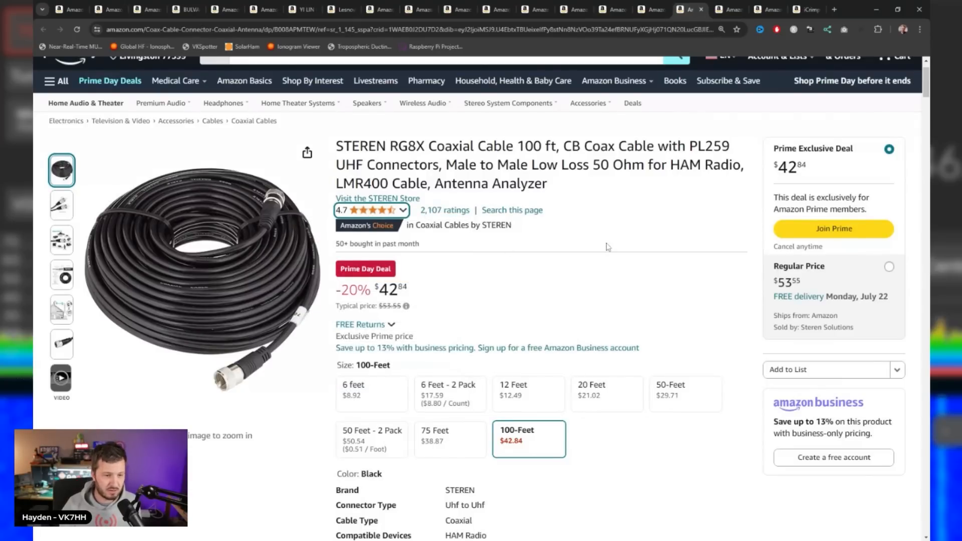
pyautogui.scroll(-3)
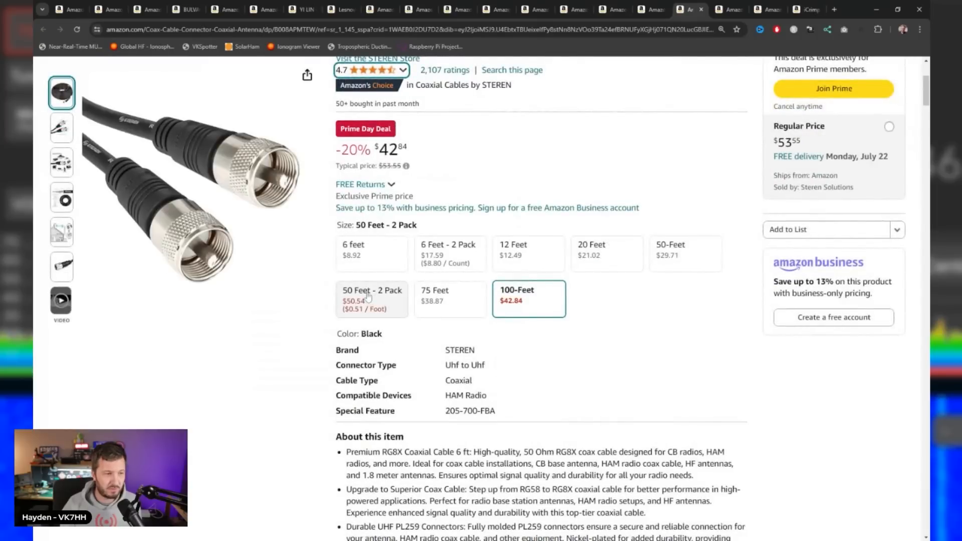
pyautogui.click(528, 299)
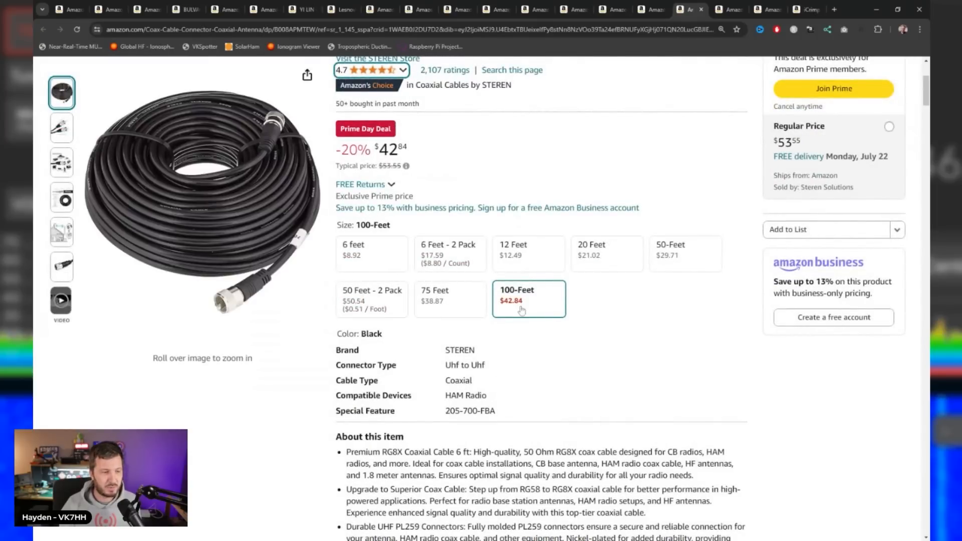
pyautogui.scroll(-3)
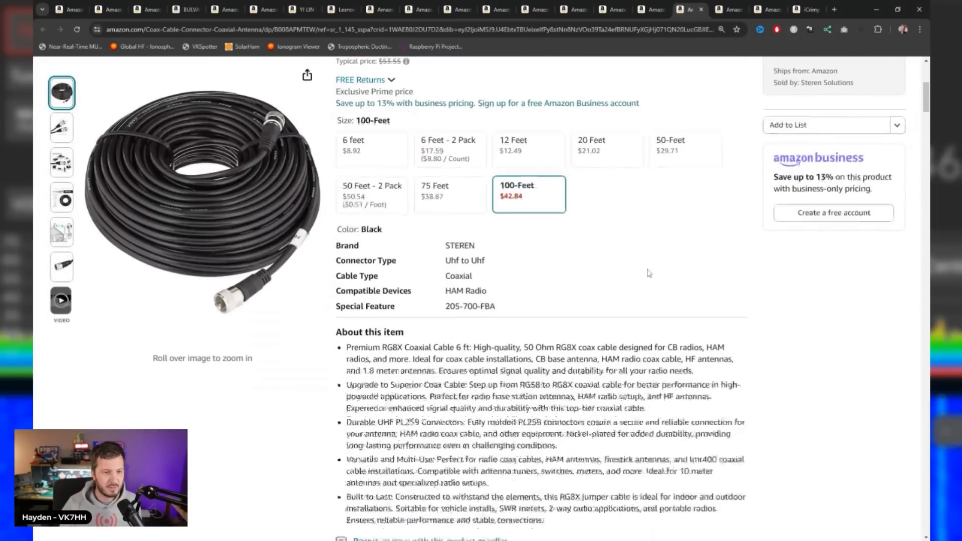
pyautogui.scroll(-3)
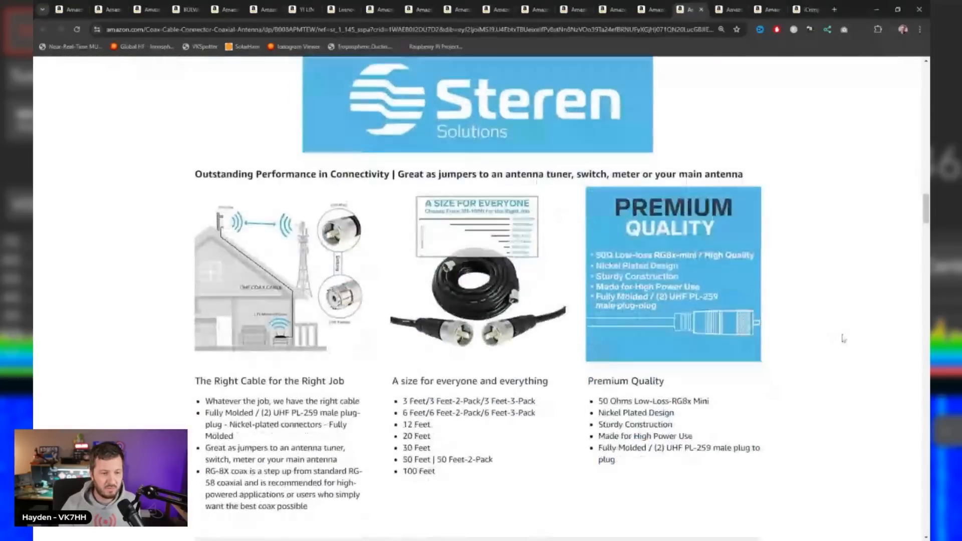
pyautogui.scroll(-3)
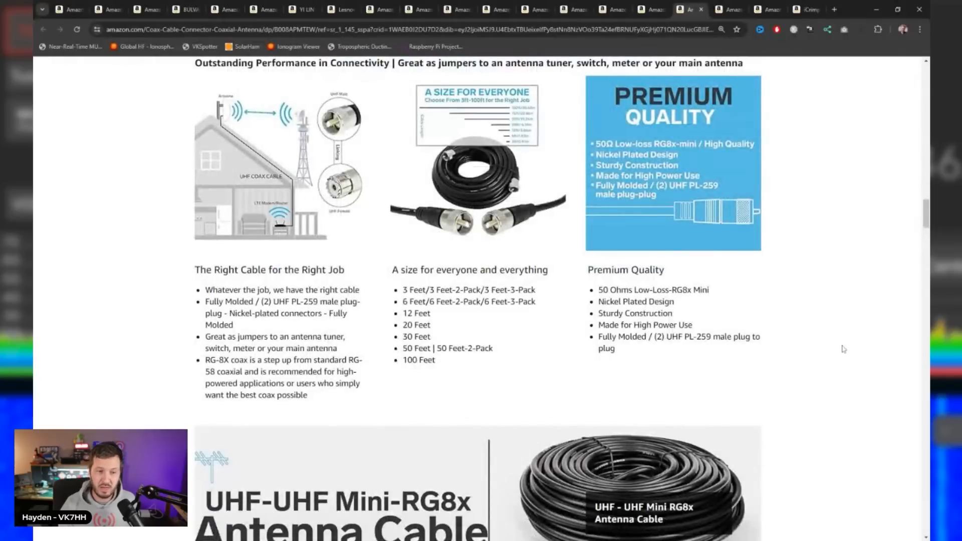
pyautogui.scroll(-3)
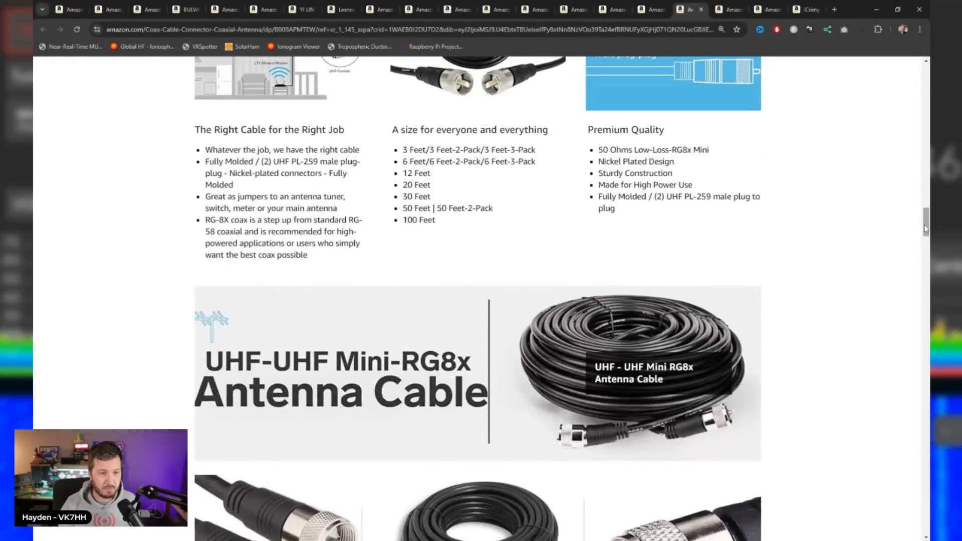
pyautogui.scroll(3)
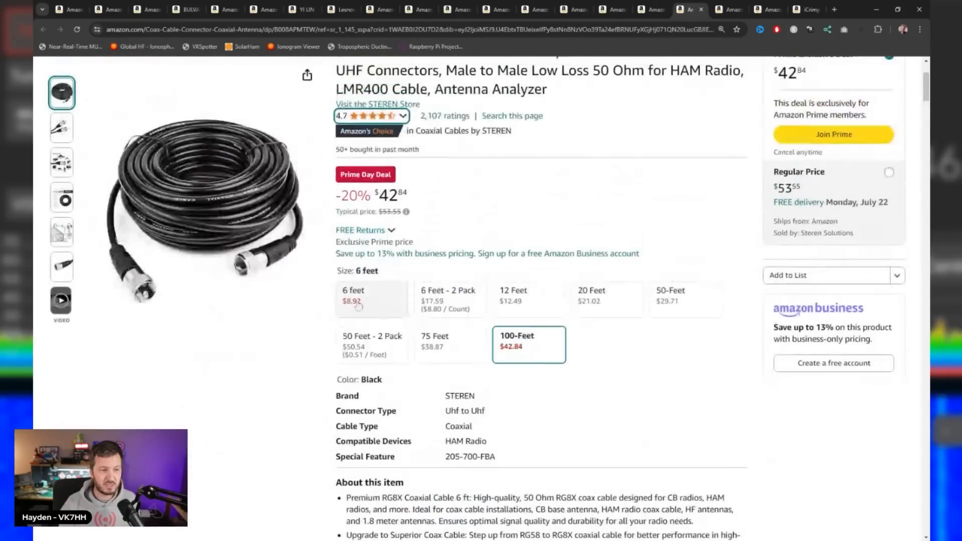
pyautogui.click(371, 300)
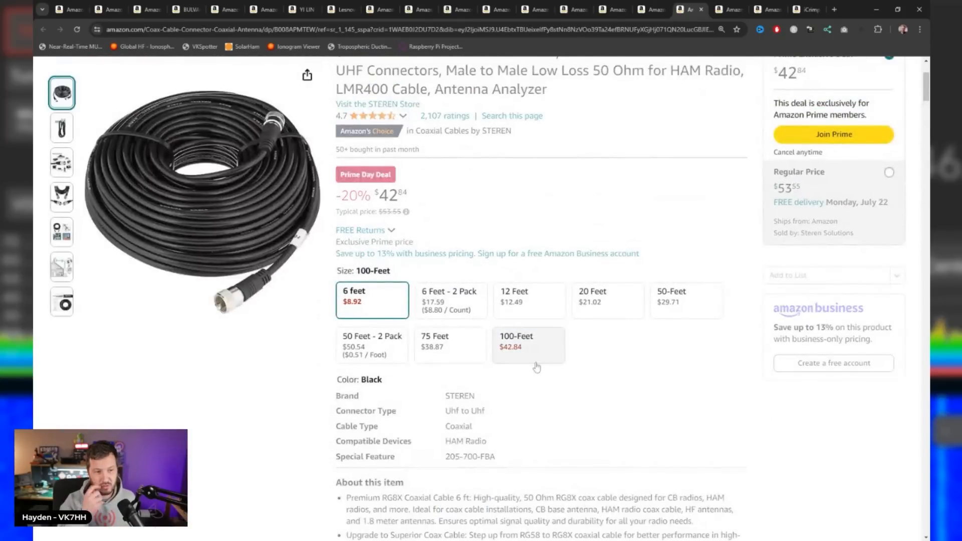
pyautogui.click(372, 300)
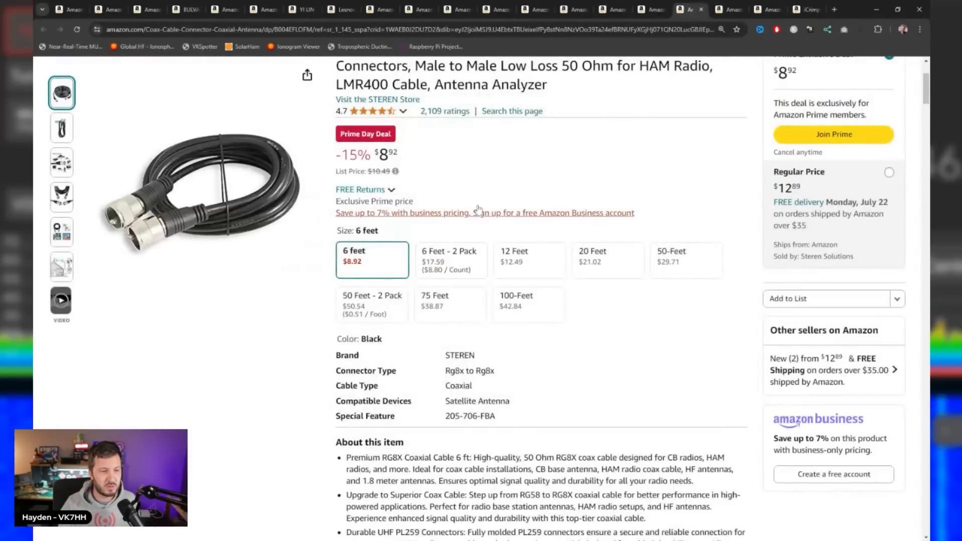
pyautogui.scroll(3)
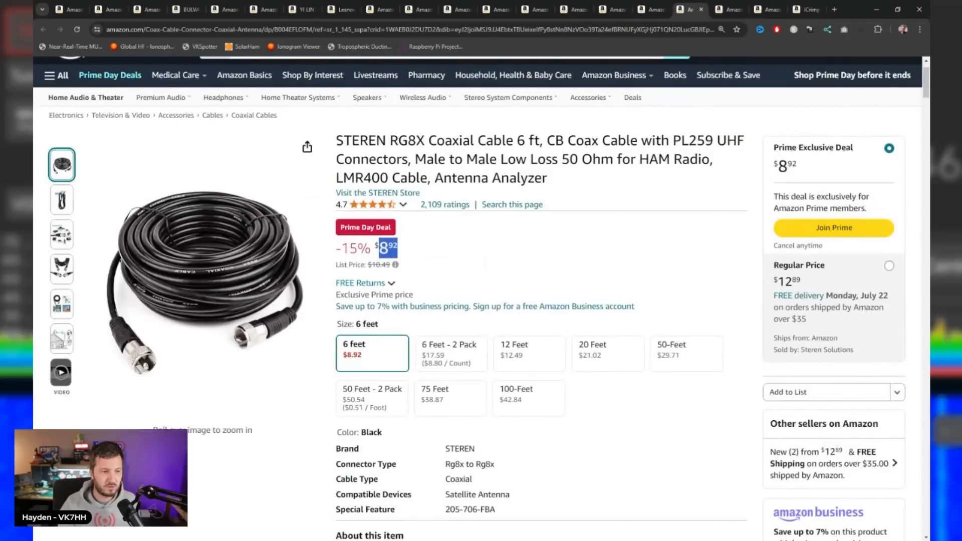
pyautogui.moveTo(433, 260)
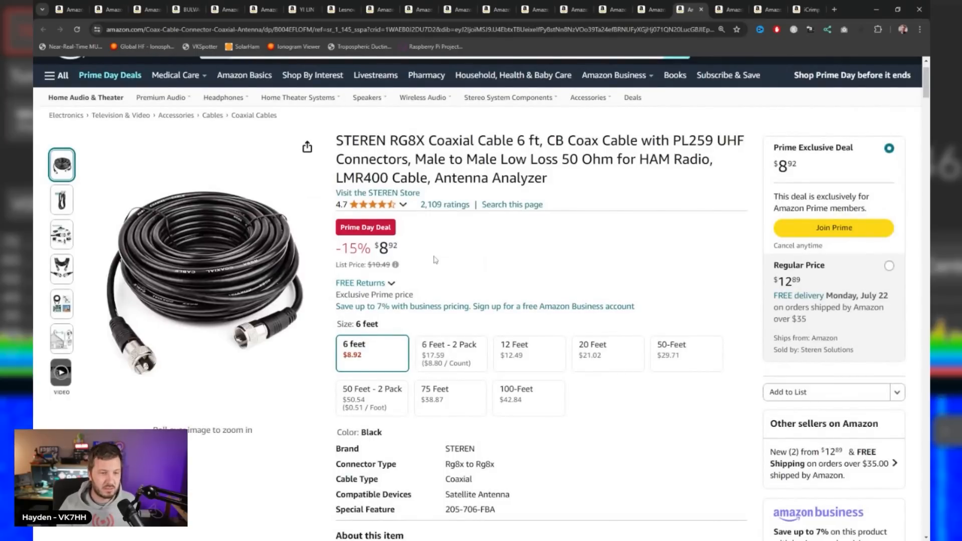
pyautogui.doubleClick(360, 248)
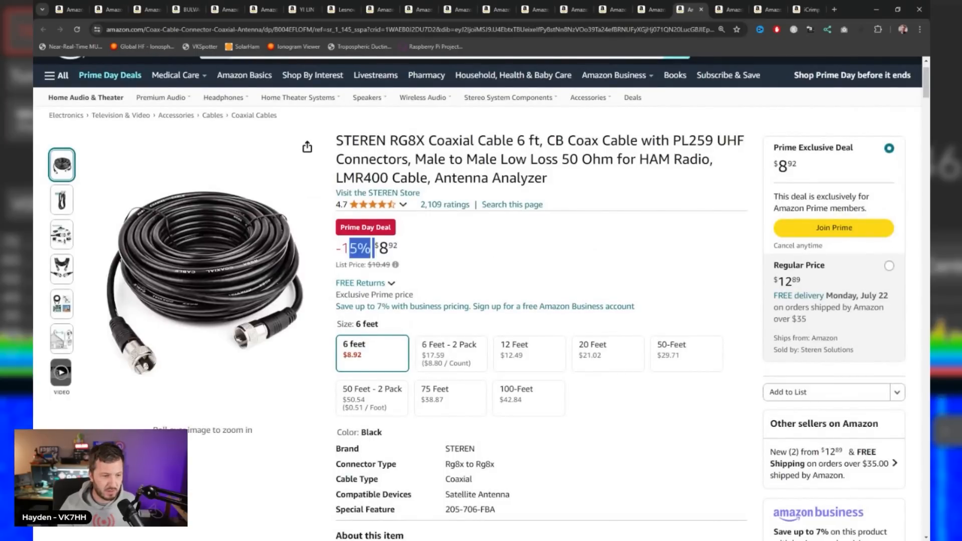
pyautogui.click(528, 398)
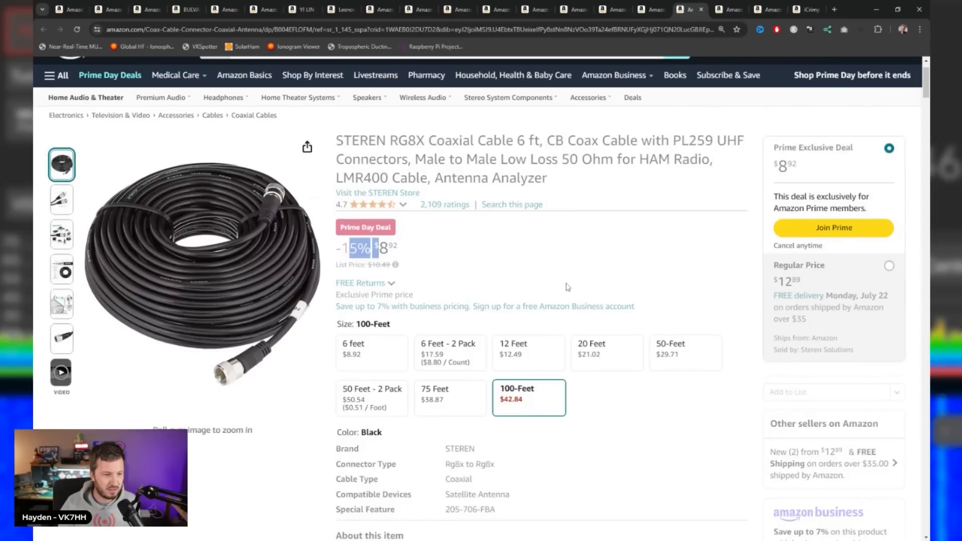
pyautogui.click(728, 10)
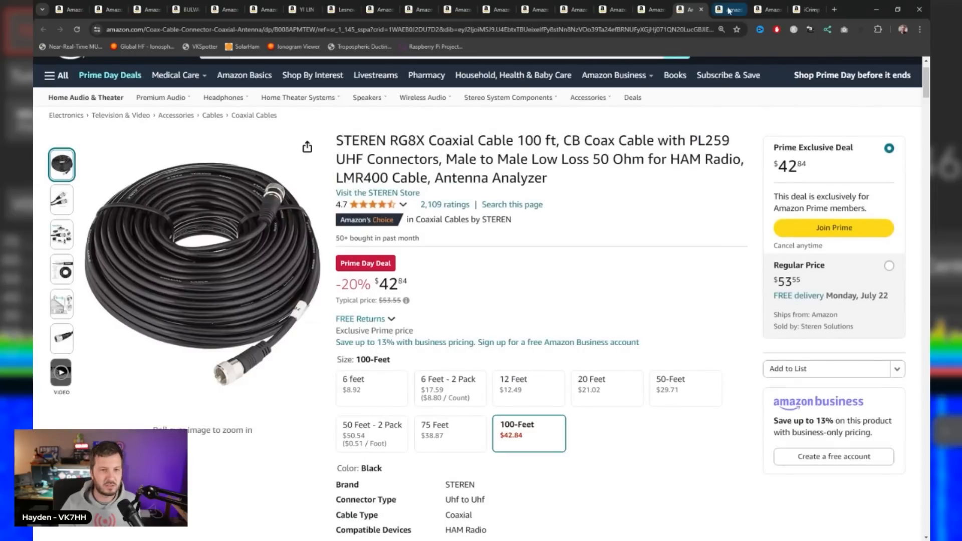
pyautogui.click(720, 9)
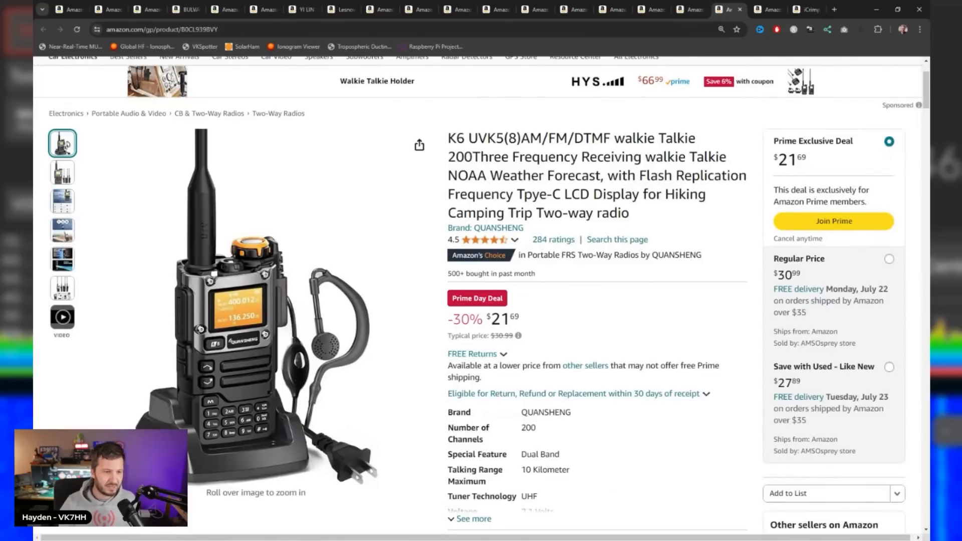
# Step: Browse the UV-K5 photos — alternate view, DTMF feature, included accessories — and return to the main radio photo
pyautogui.scroll(-3)
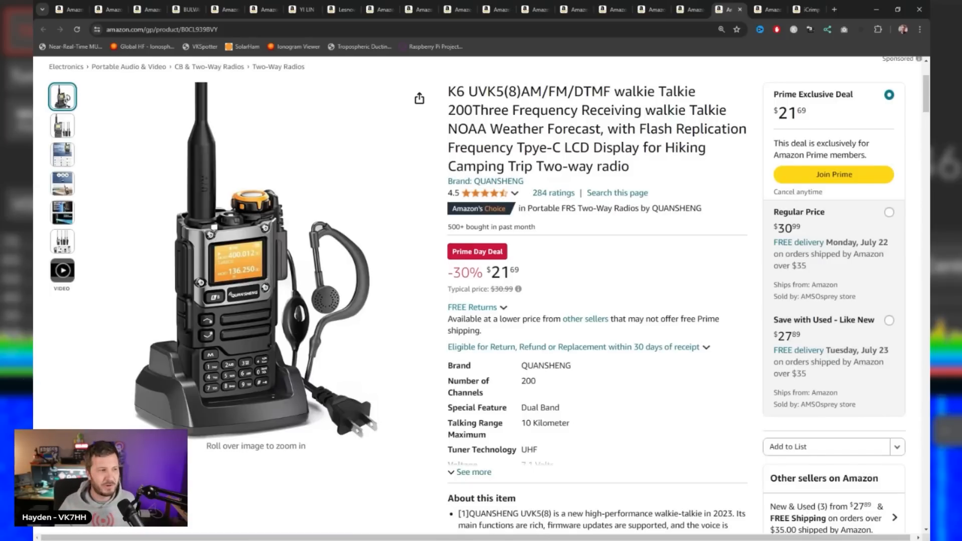
pyautogui.click(62, 125)
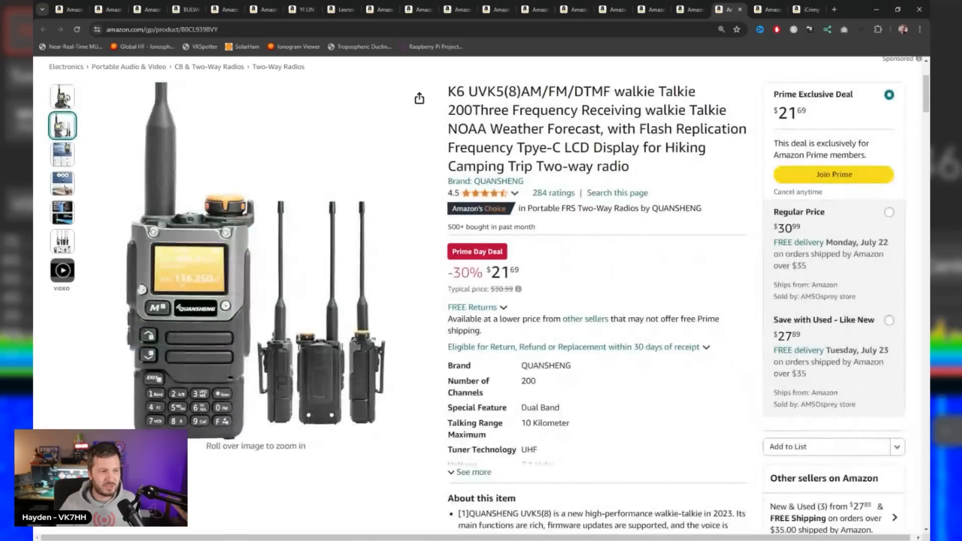
pyautogui.click(61, 182)
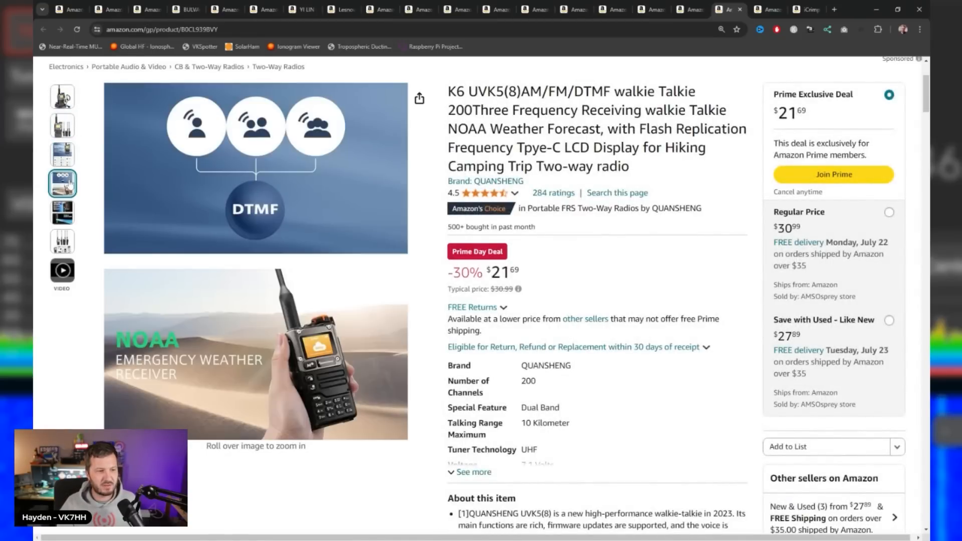
pyautogui.click(62, 242)
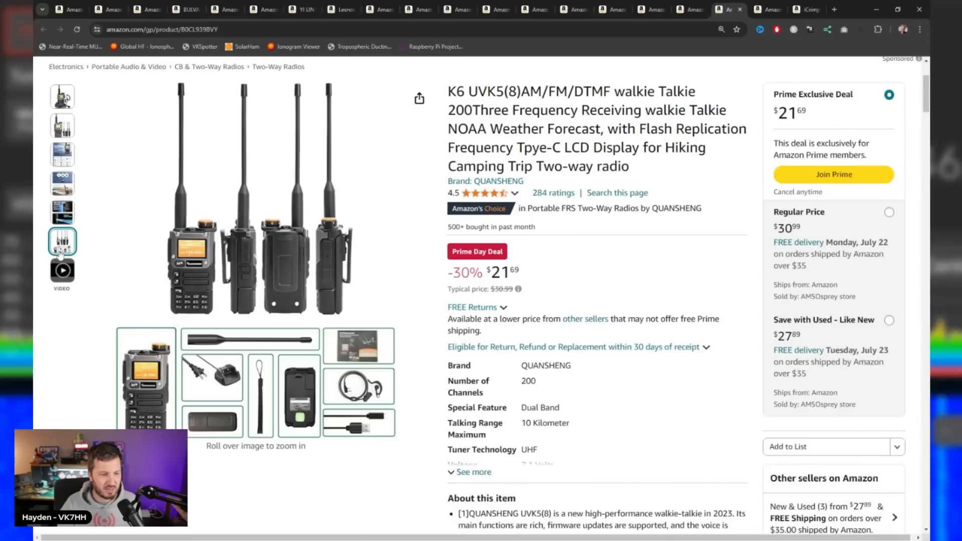
pyautogui.click(61, 96)
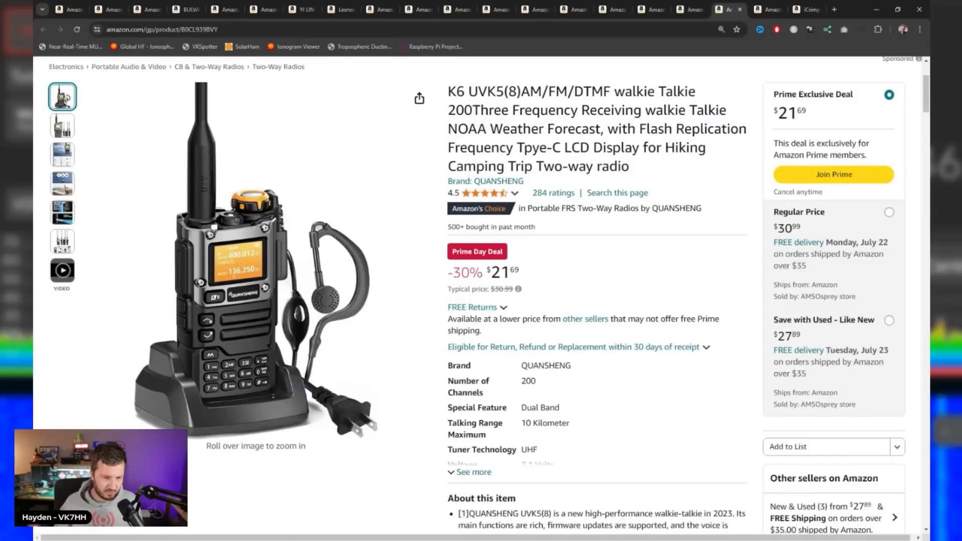
pyautogui.moveTo(621, 285)
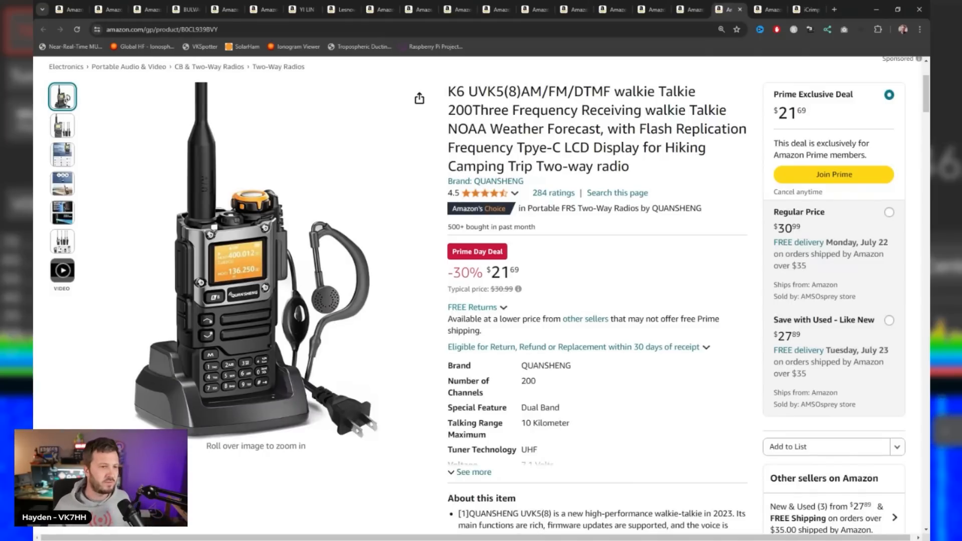
pyautogui.scroll(3)
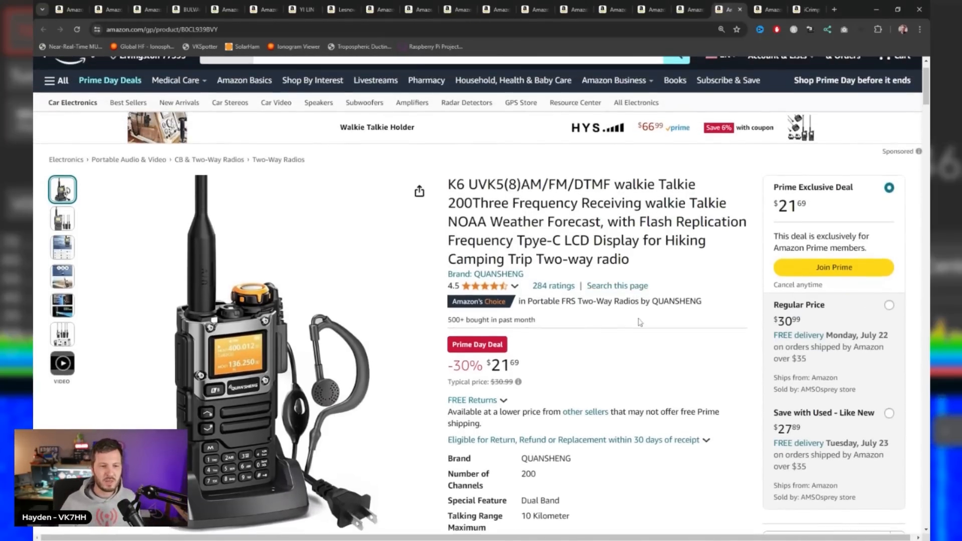
pyautogui.scroll(-3)
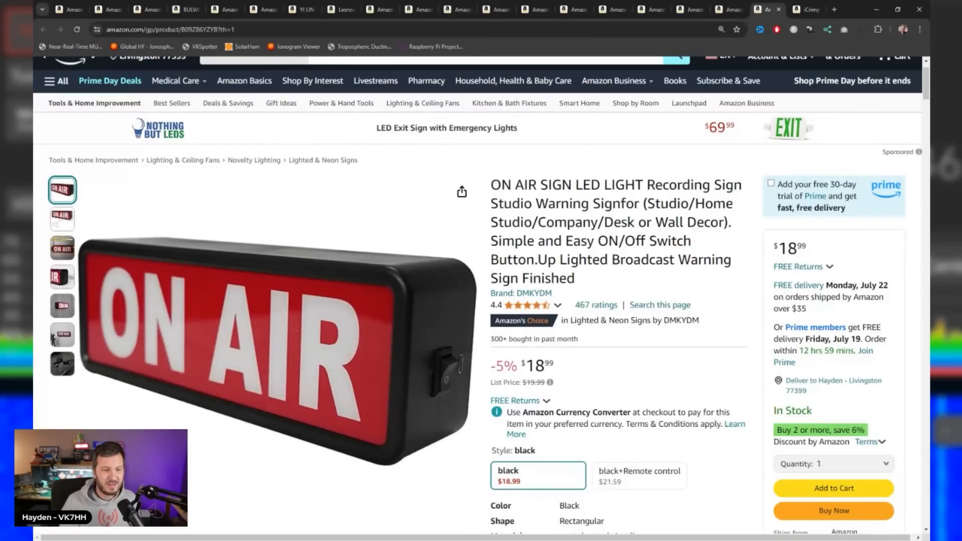
# Step: Scroll the ON AIR LED sign listing to review its price, specs and styles
pyautogui.scroll(-3)
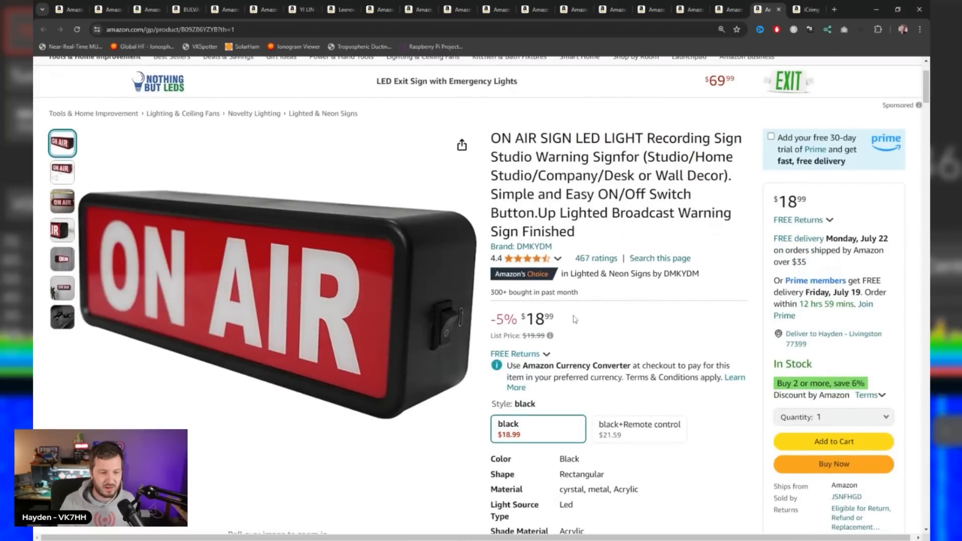
pyautogui.scroll(3)
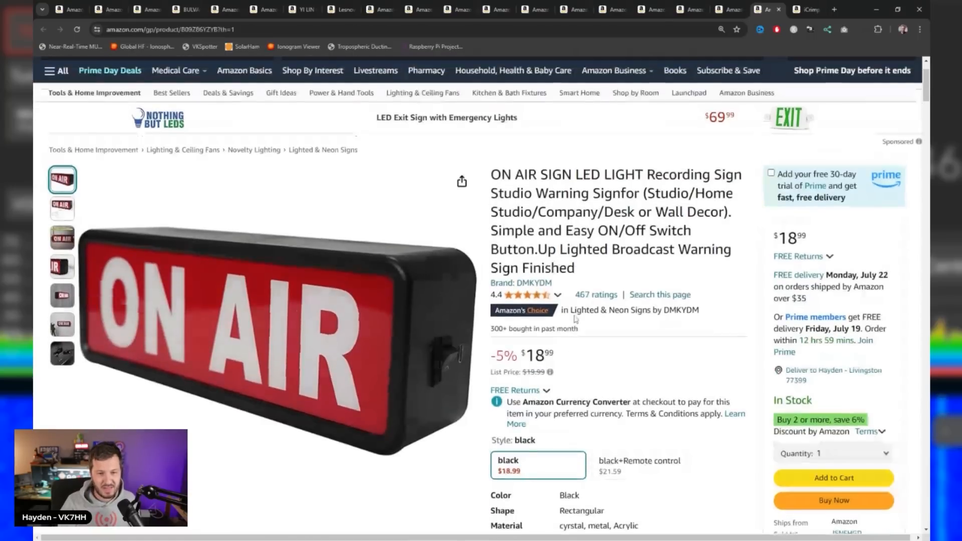
pyautogui.scroll(-3)
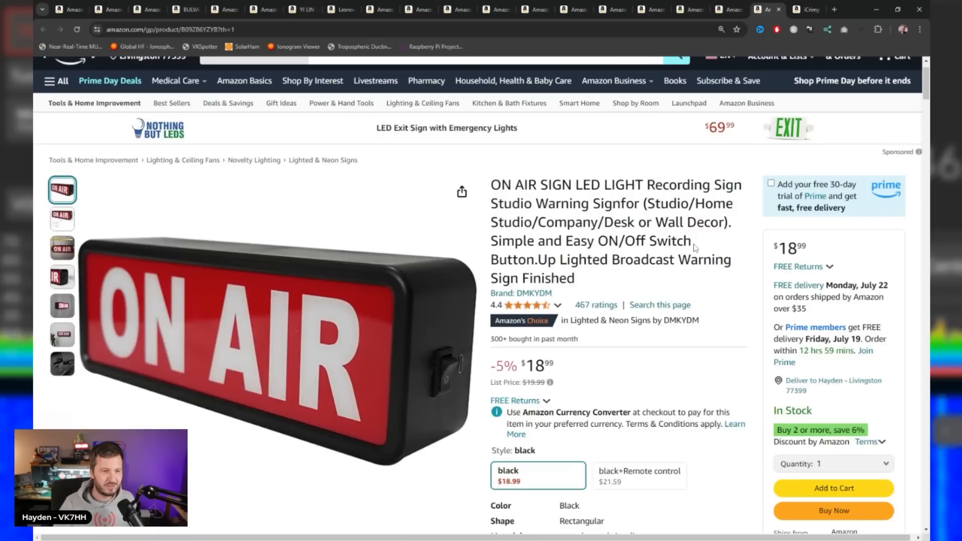
pyautogui.moveTo(801, 51)
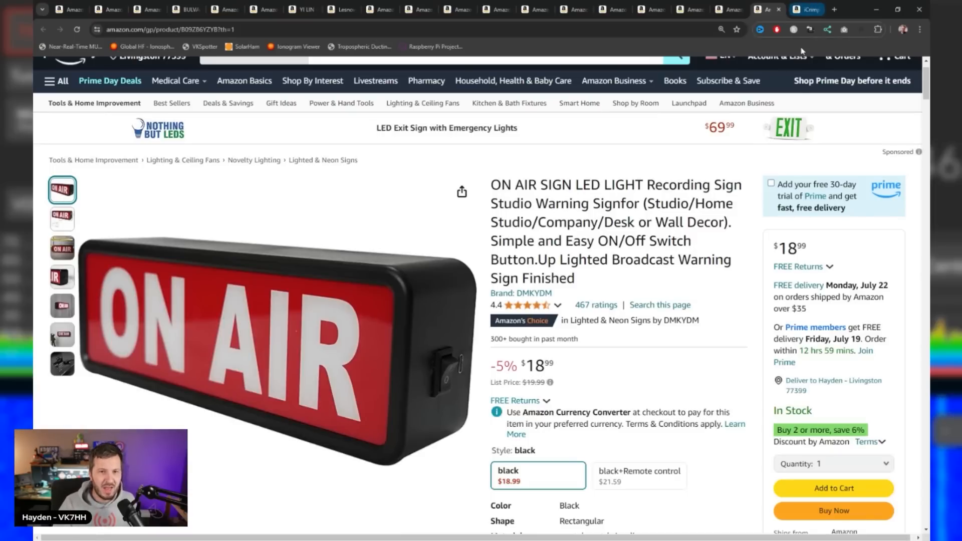
# Step: Switch to the iCrimp wire crimping tool deal and scroll around its product details
pyautogui.click(787, 9)
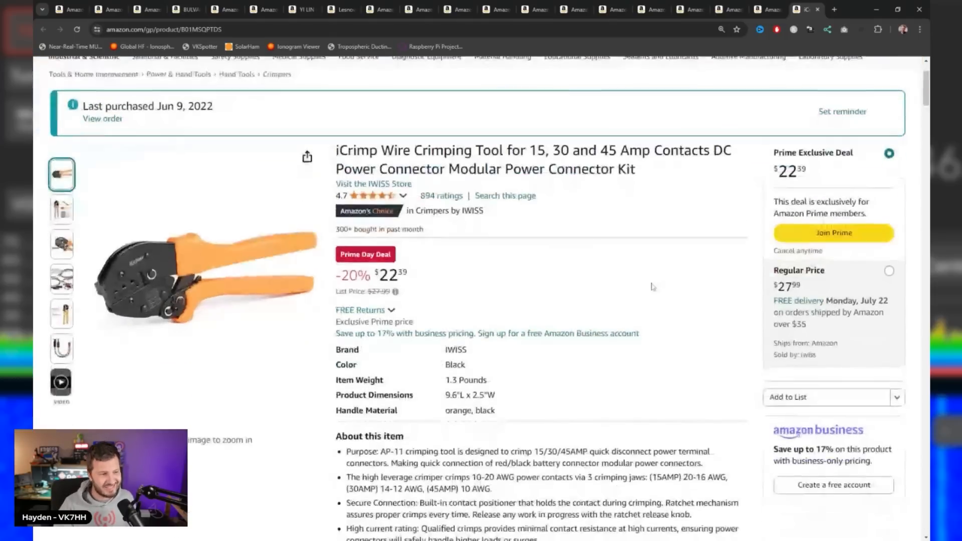
pyautogui.scroll(-3)
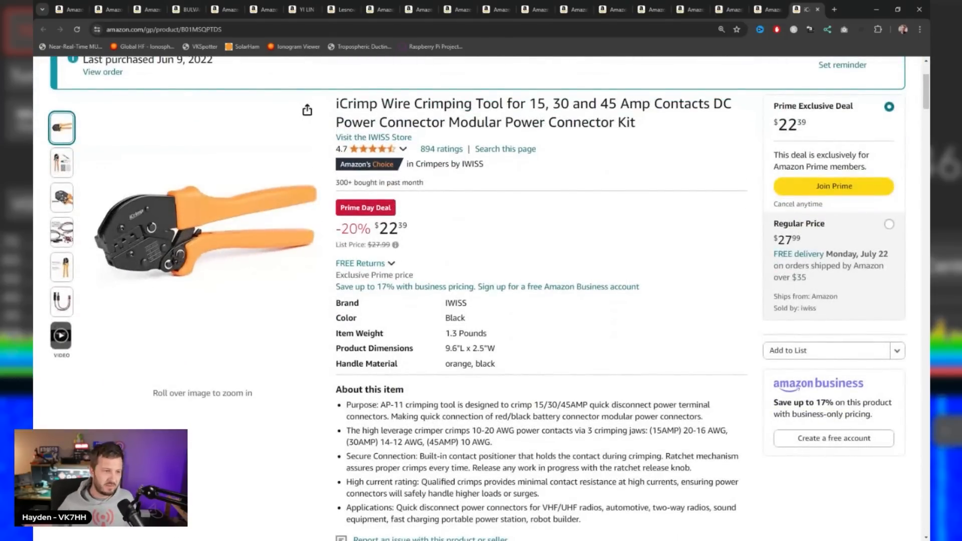
pyautogui.scroll(3)
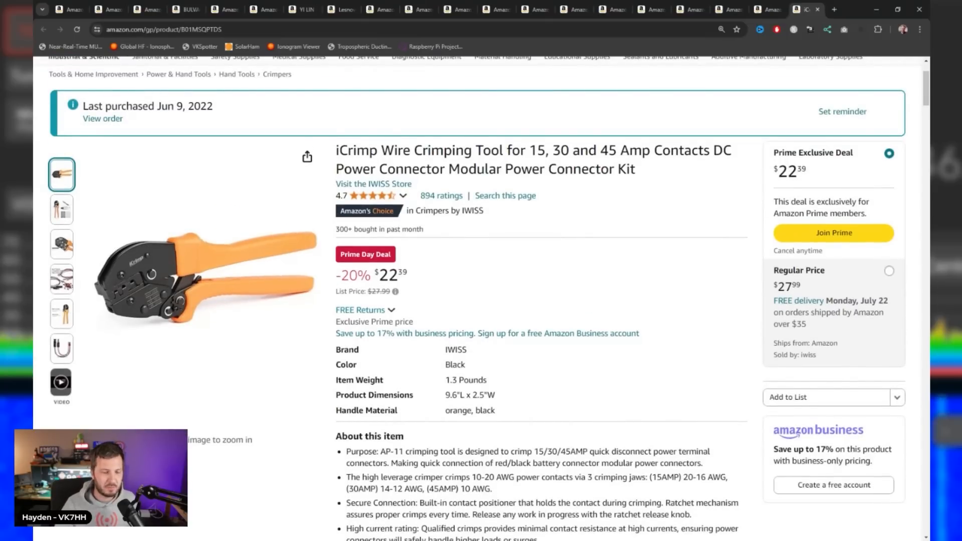
pyautogui.scroll(3)
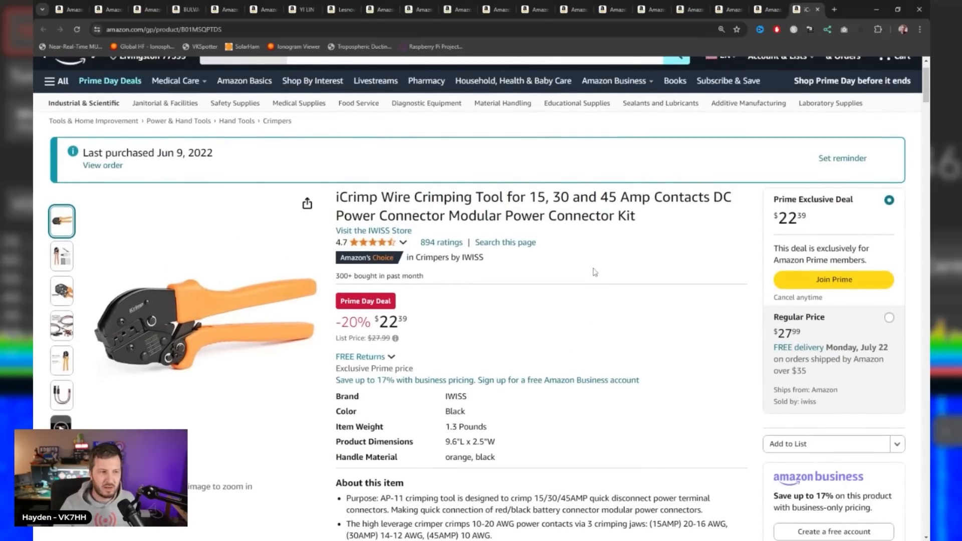
pyautogui.scroll(-3)
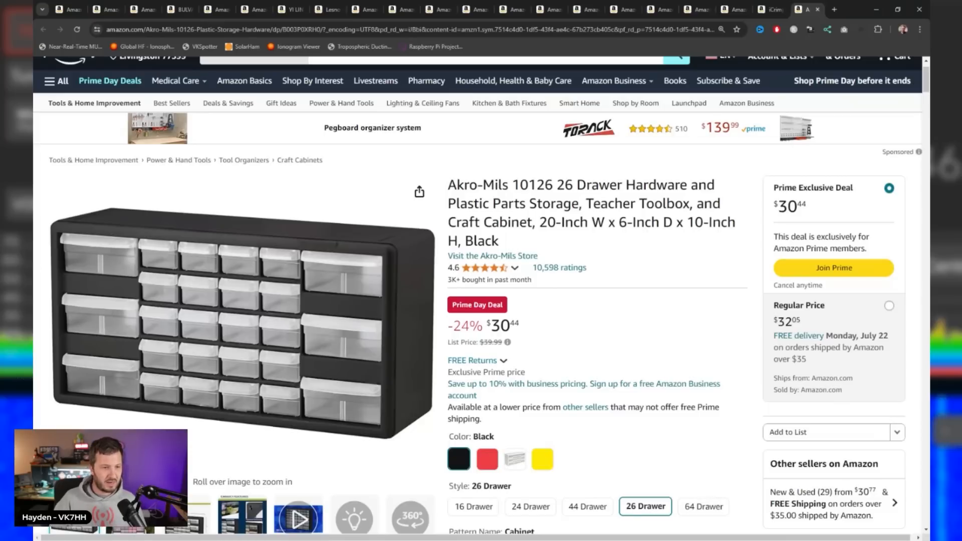
pyautogui.moveTo(636, 269)
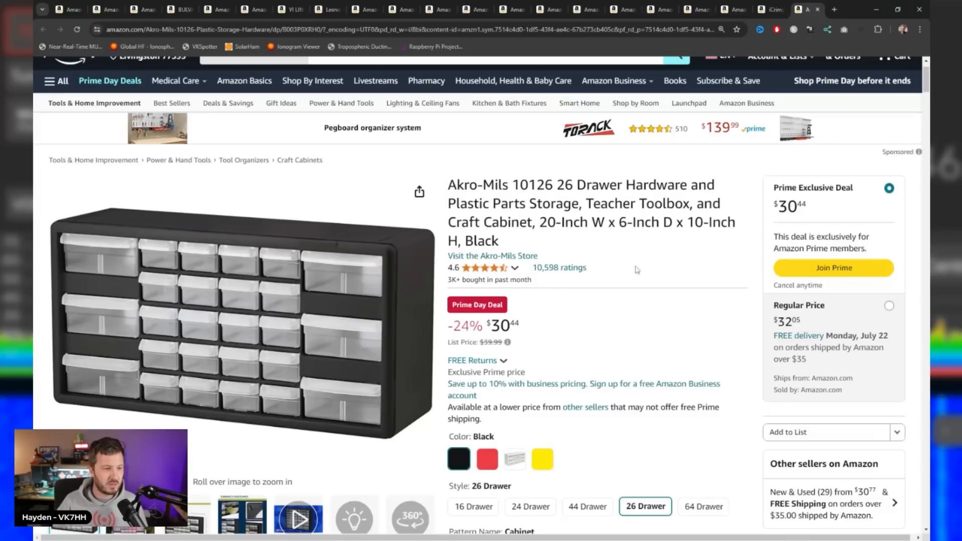
pyautogui.moveTo(171, 265)
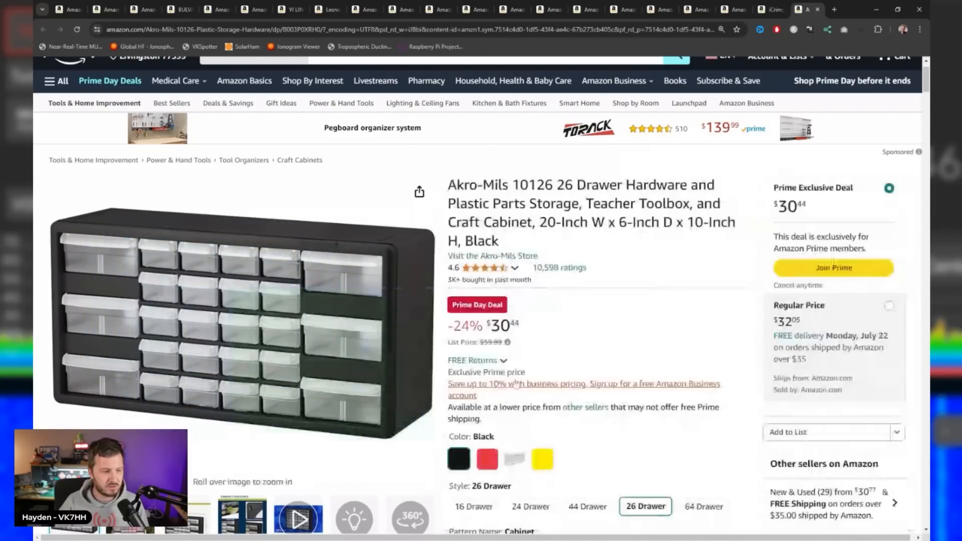
pyautogui.moveTo(663, 289)
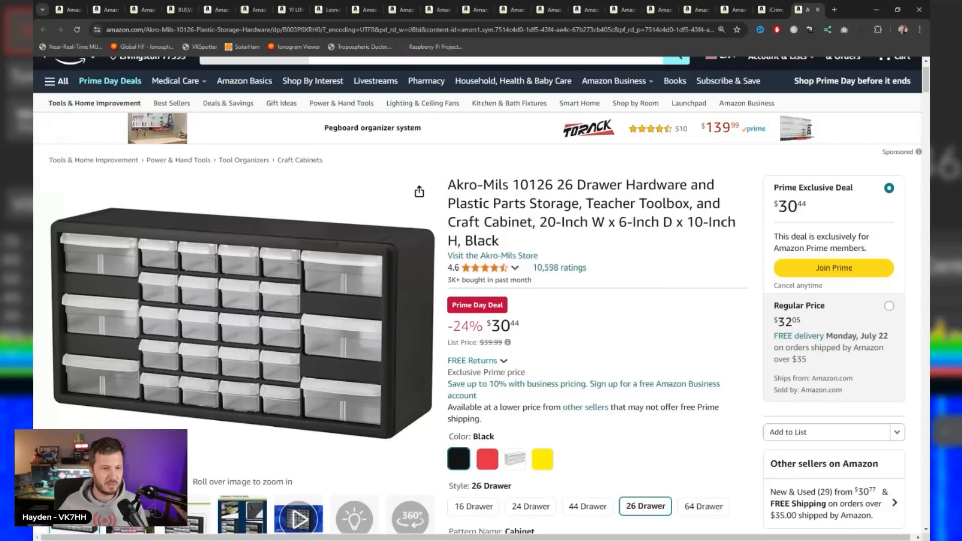
# Step: Scroll the Akro-Mils 26-drawer cabinet listing to its specs, features and top rated similar organizers
pyautogui.scroll(-3)
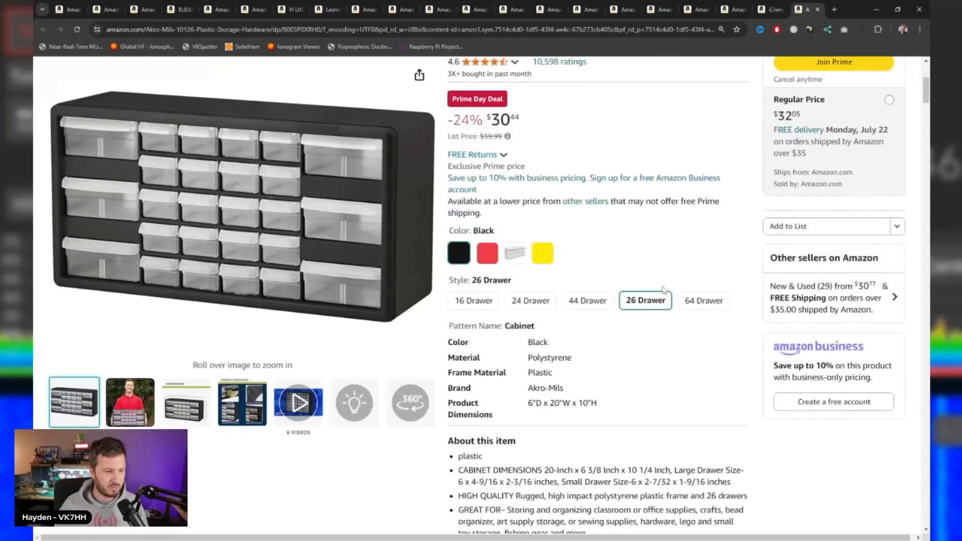
pyautogui.scroll(-3)
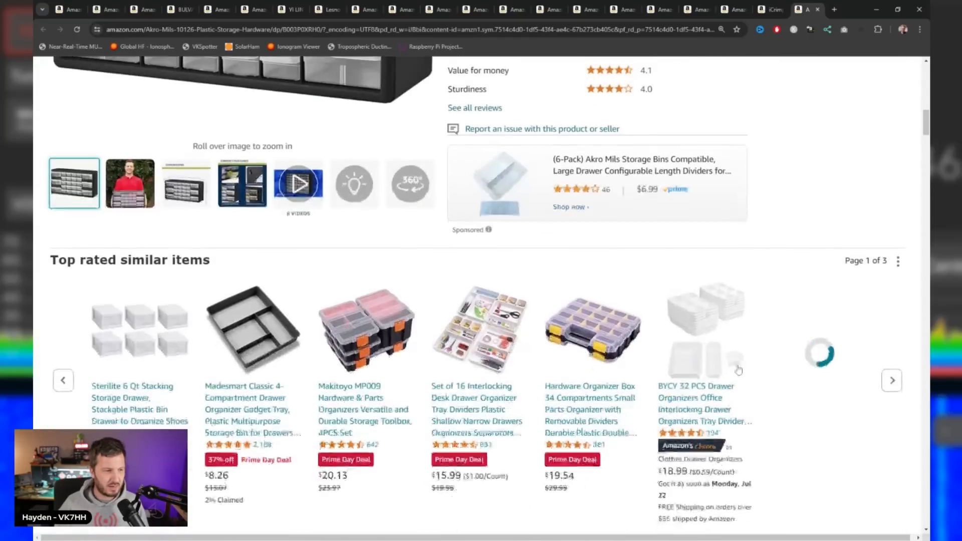
pyautogui.scroll(-3)
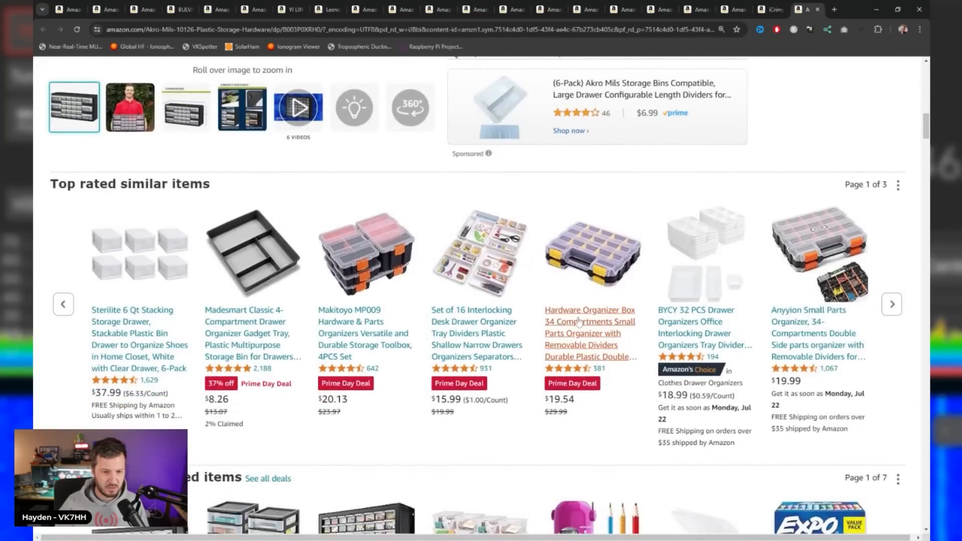
# Step: Scroll the AIDY-PRO 34-compartment organizer listing and return to its photos and price
pyautogui.scroll(-3)
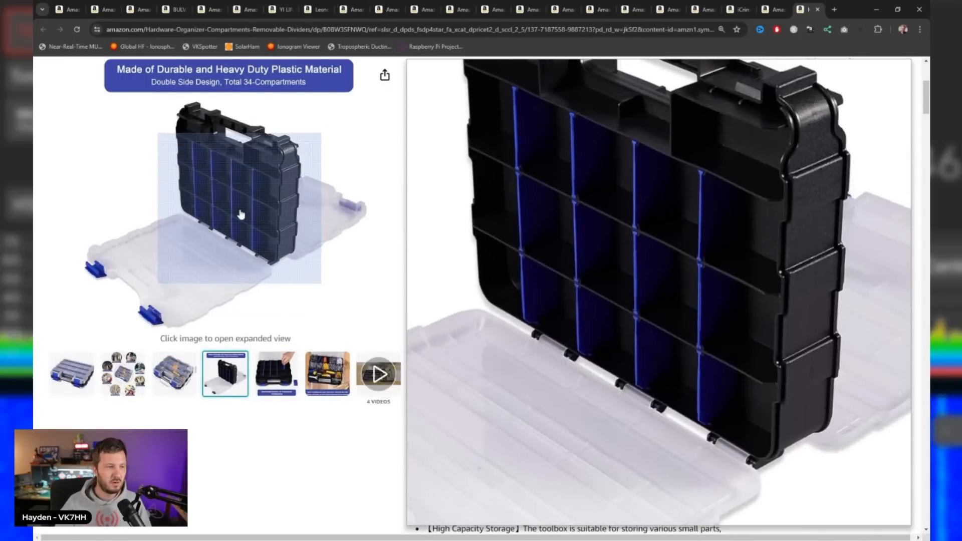
pyautogui.scroll(3)
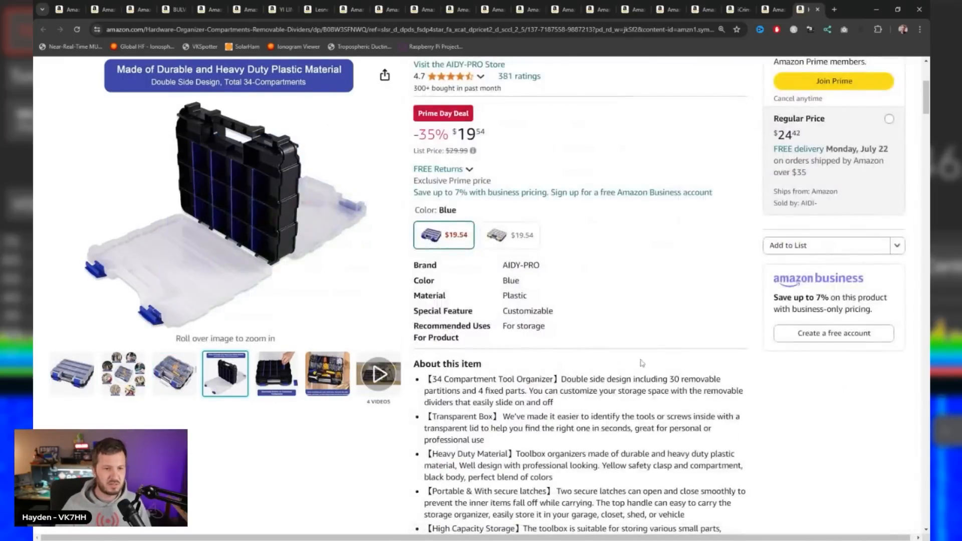
pyautogui.scroll(3)
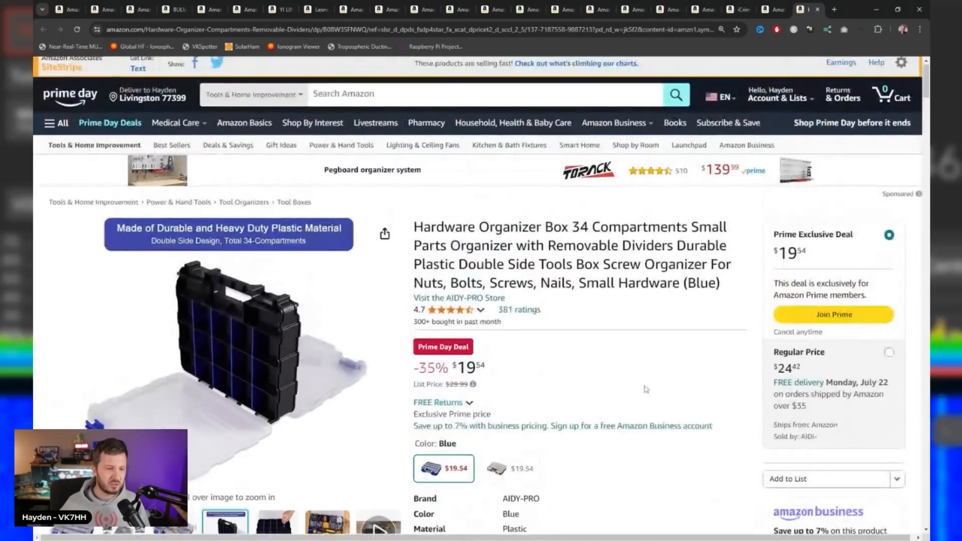